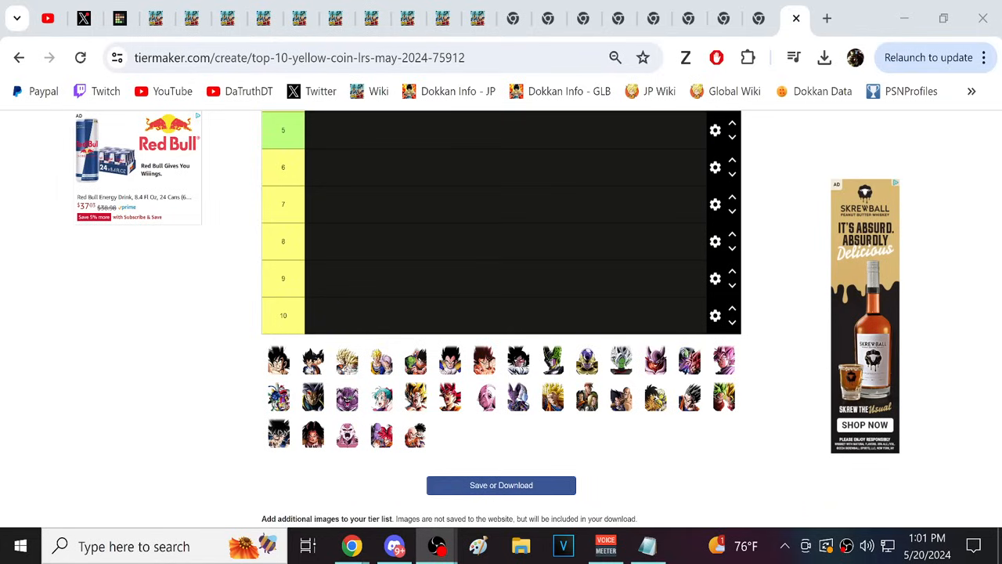
pyautogui.moveTo(773, 460)
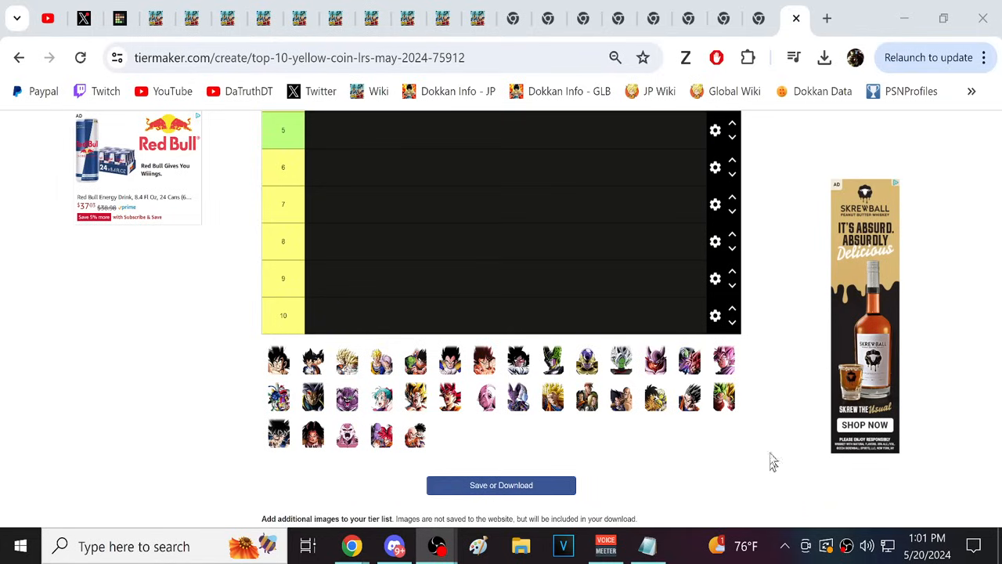
pyautogui.moveTo(707, 457)
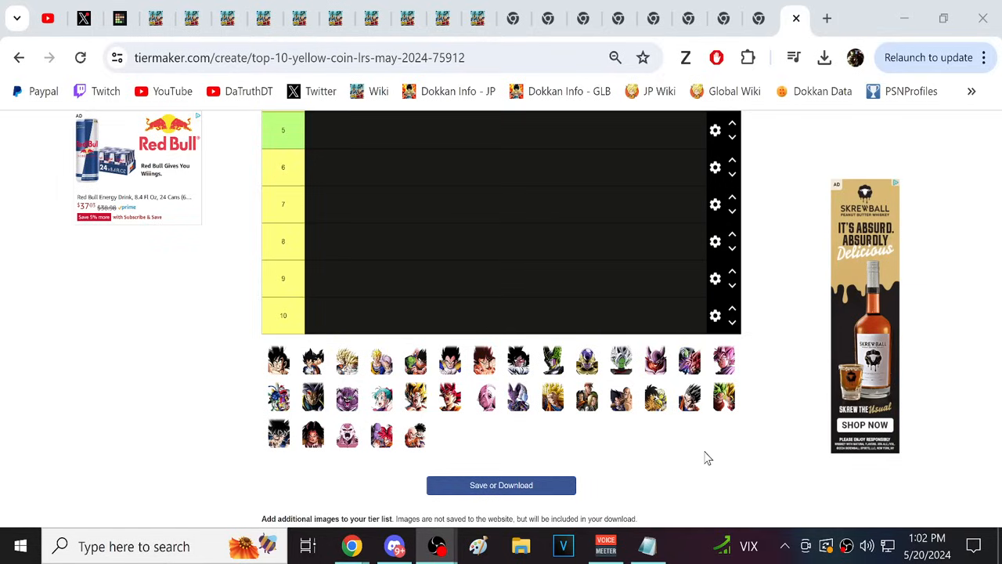
# - Compare the Super Buu wiki page with the tier list, placing the pink Buu icon in row 10
pyautogui.scroll(3)
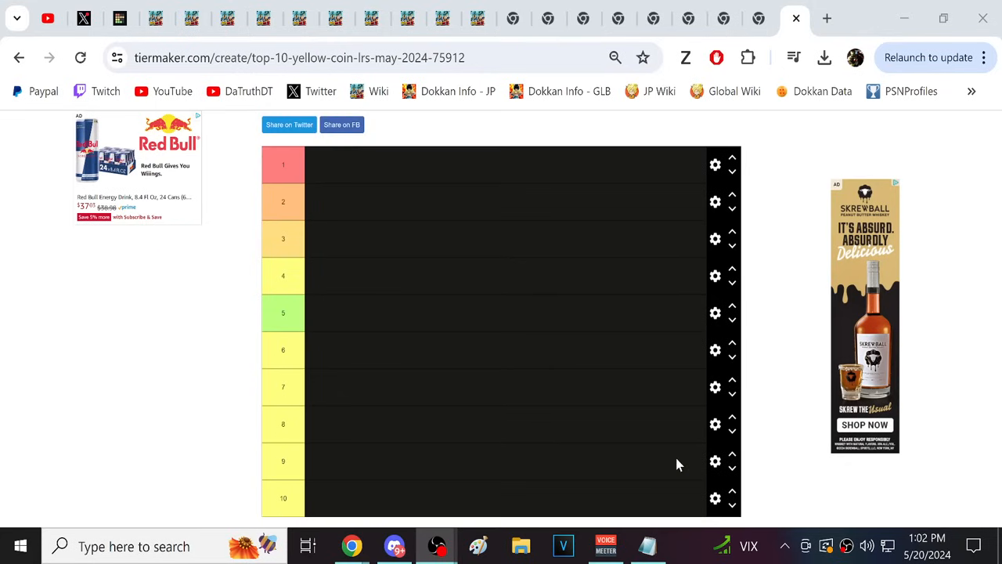
pyautogui.scroll(-3)
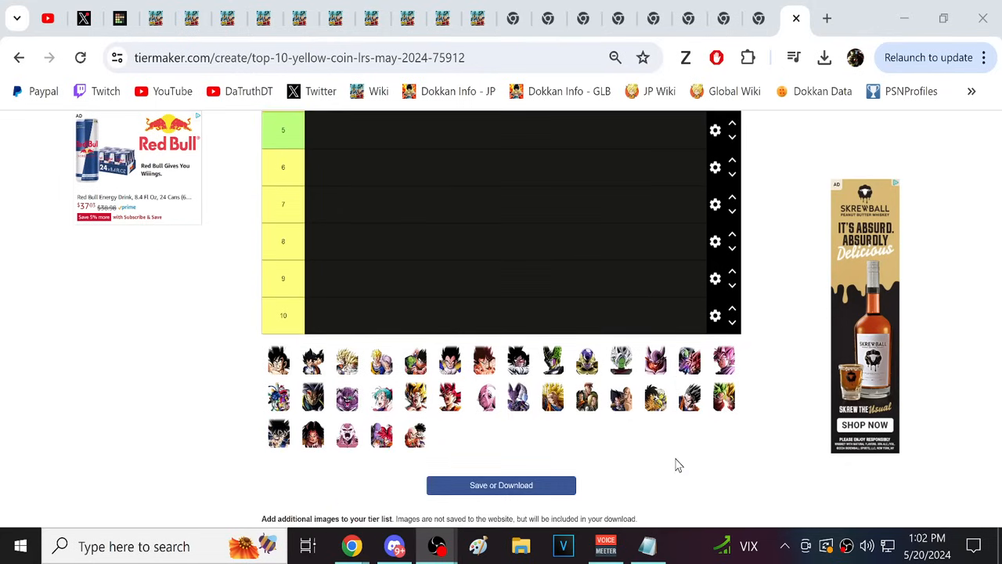
pyautogui.moveTo(688, 398)
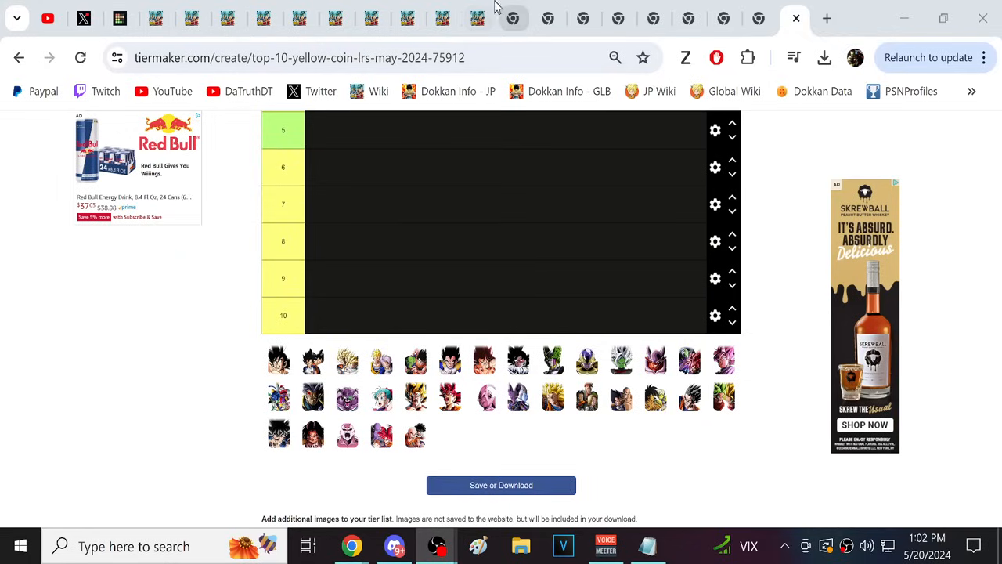
pyautogui.click(793, 17)
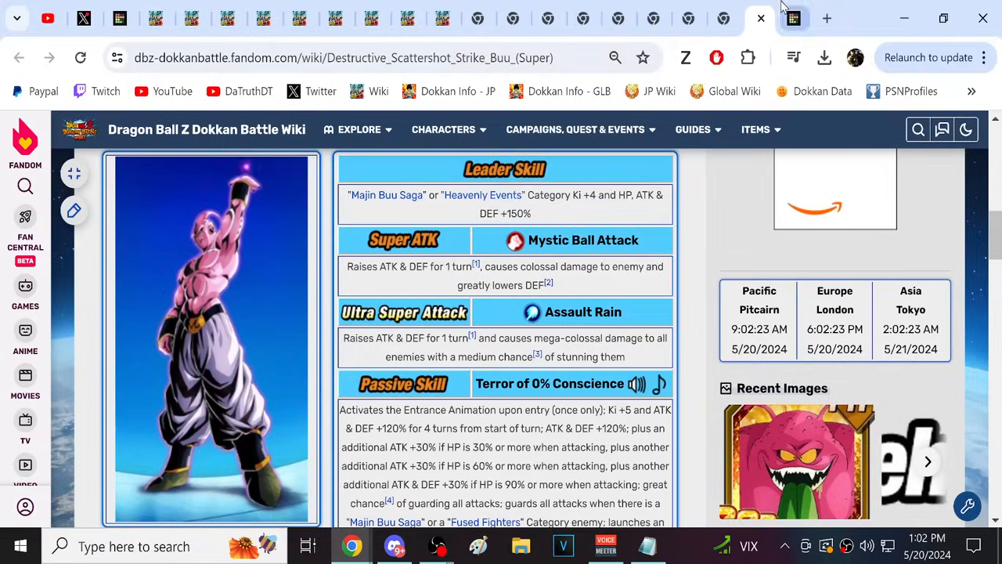
pyautogui.click(793, 18)
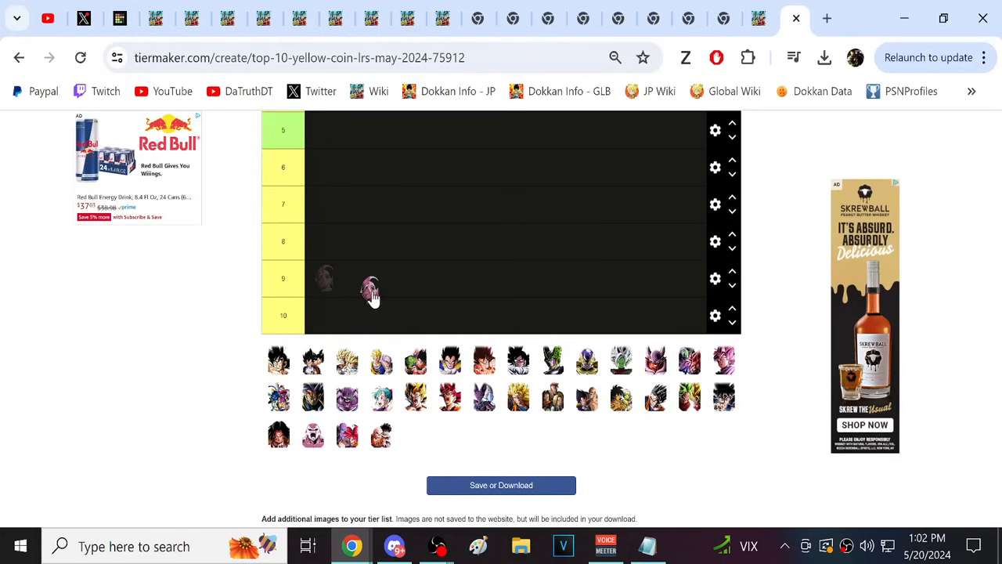
pyautogui.click(794, 17)
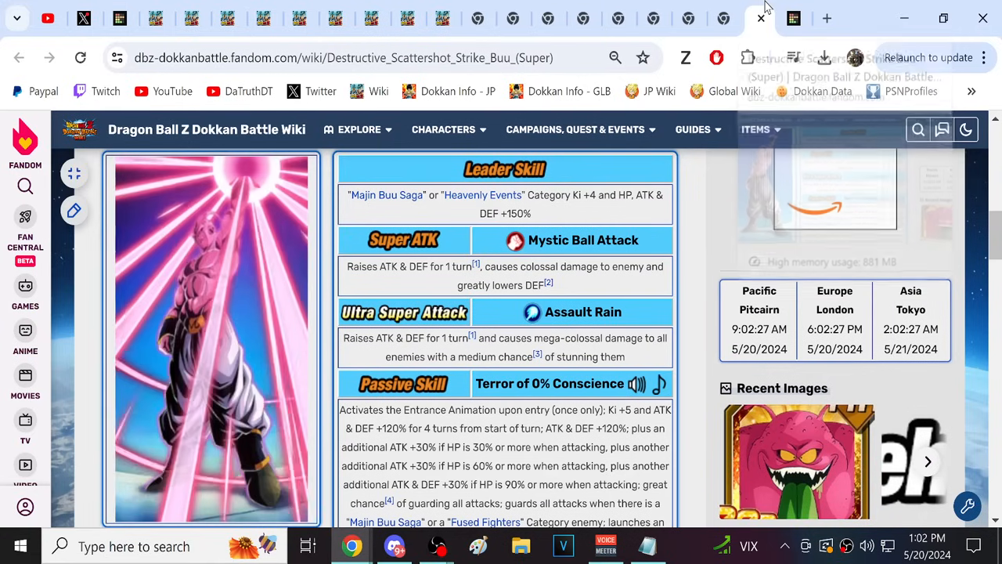
pyautogui.scroll(-3)
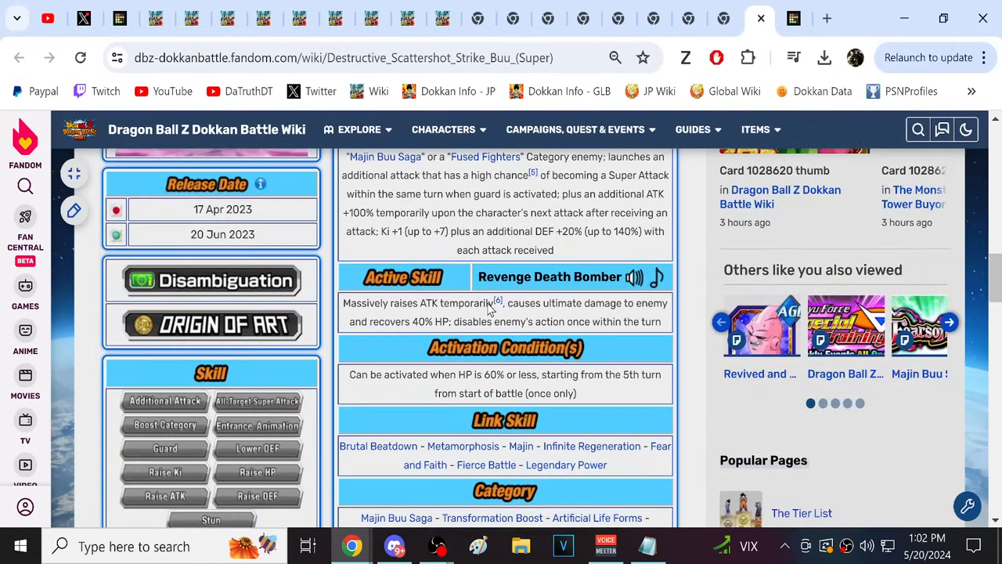
pyautogui.scroll(3)
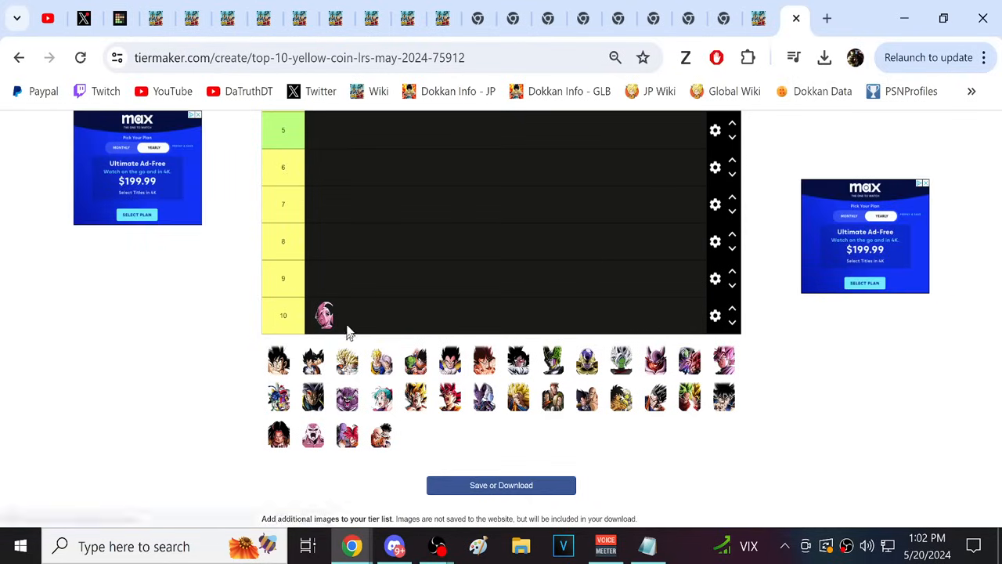
pyautogui.click(84, 18)
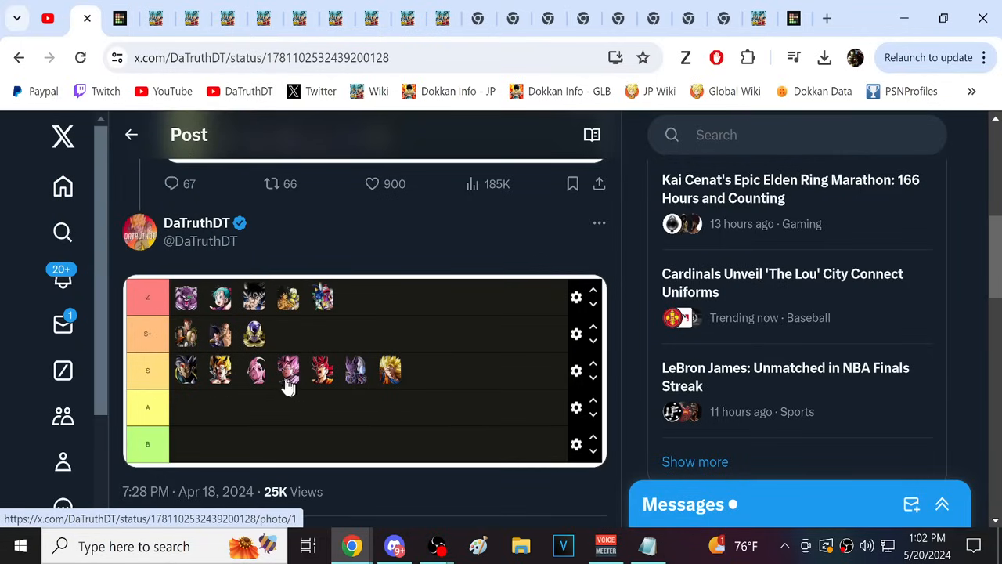
pyautogui.moveTo(219, 374)
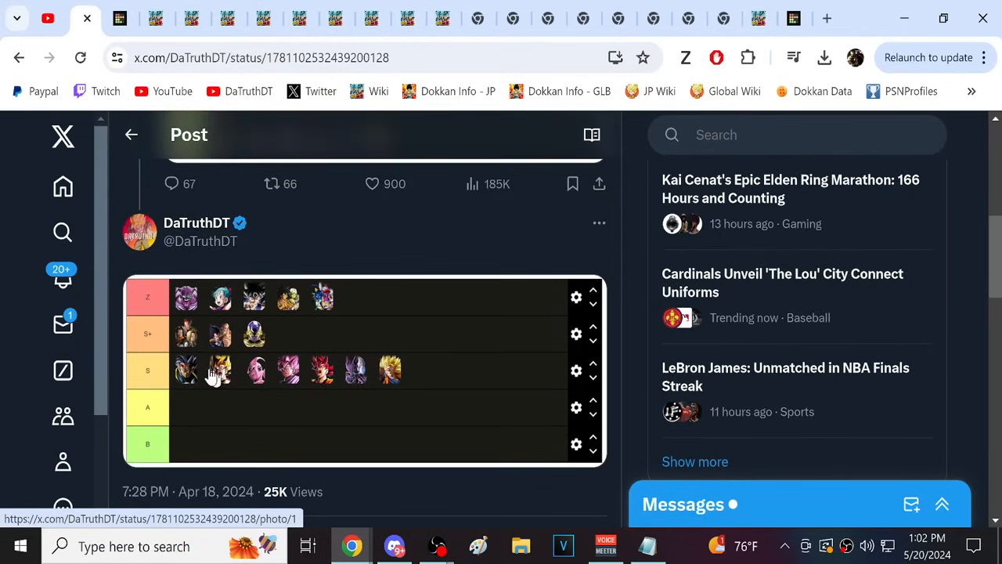
pyautogui.moveTo(433, 383)
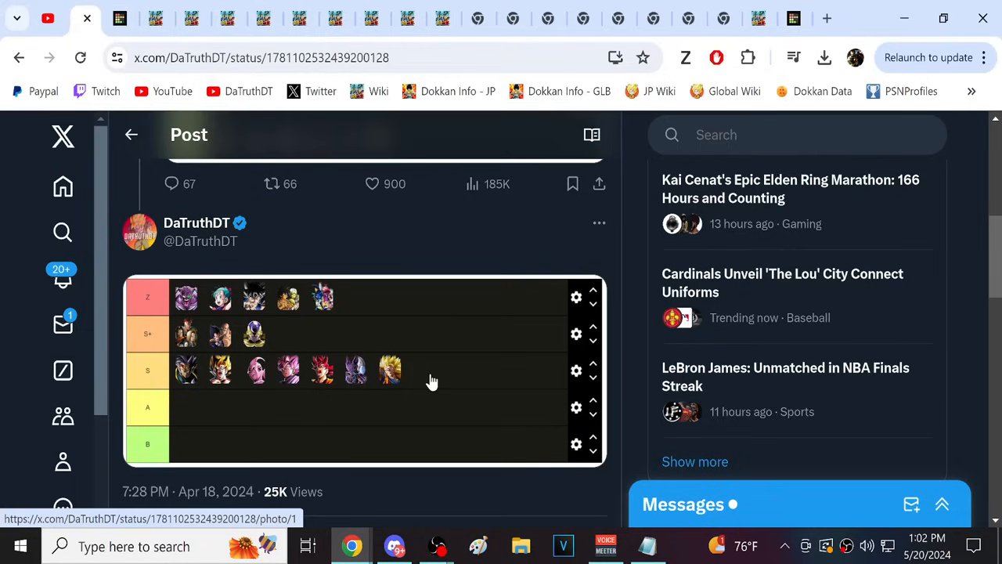
pyautogui.moveTo(242, 374)
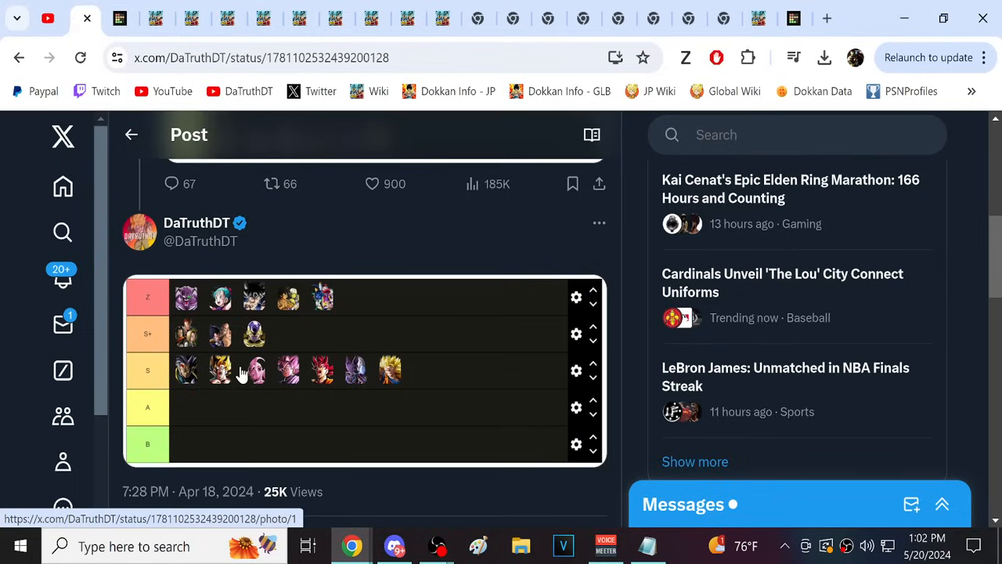
pyautogui.moveTo(242, 383)
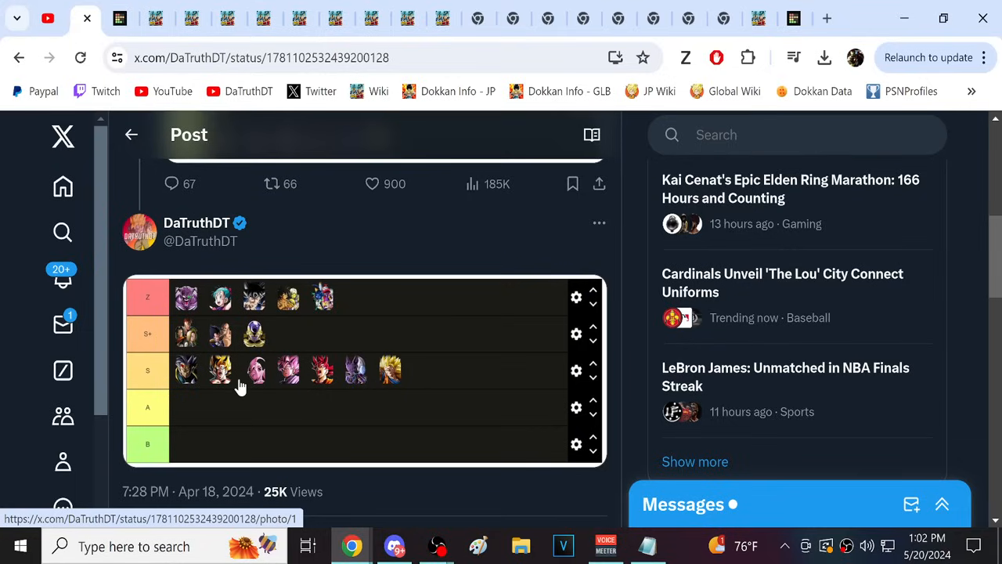
pyautogui.moveTo(249, 387)
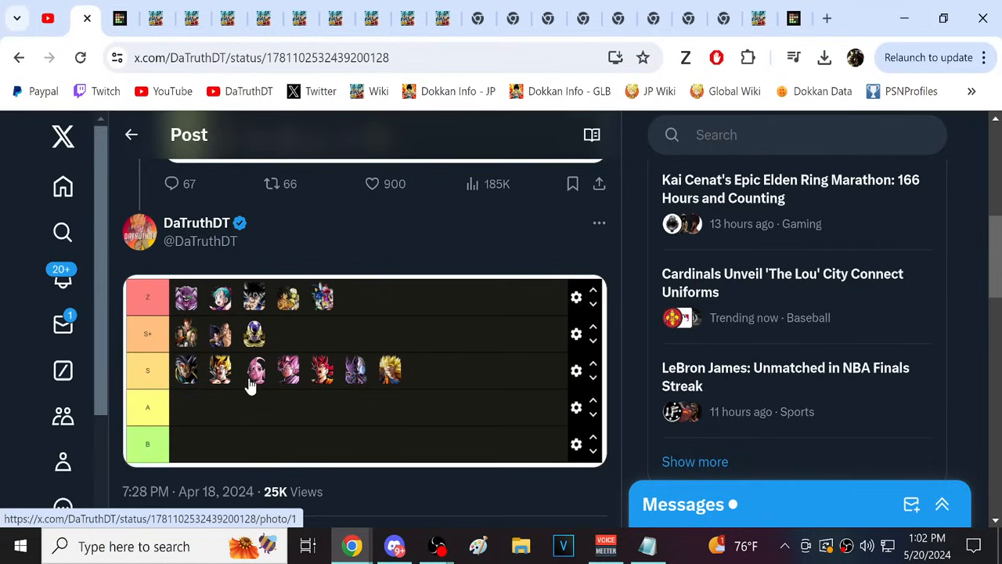
pyautogui.moveTo(220, 369)
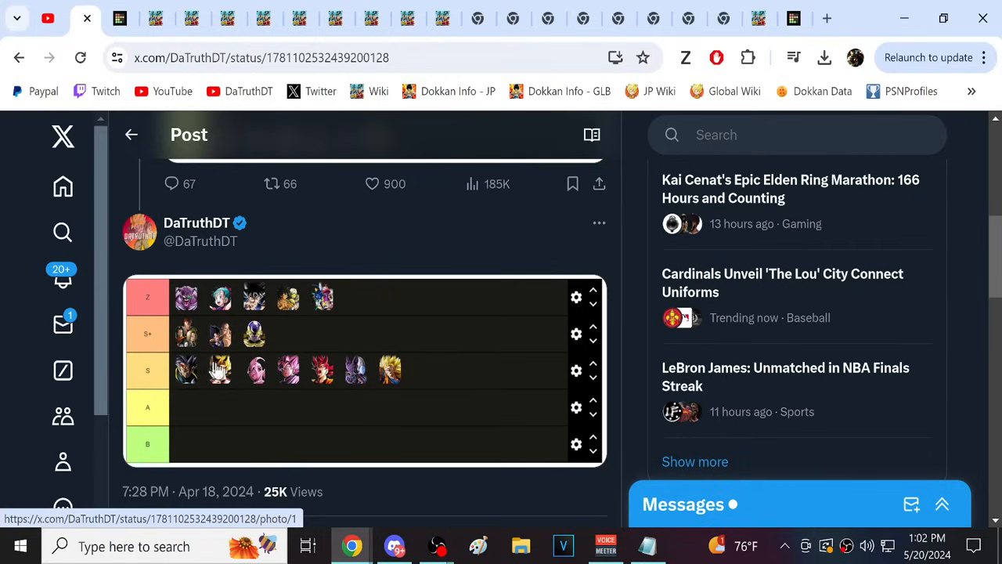
pyautogui.moveTo(391, 378)
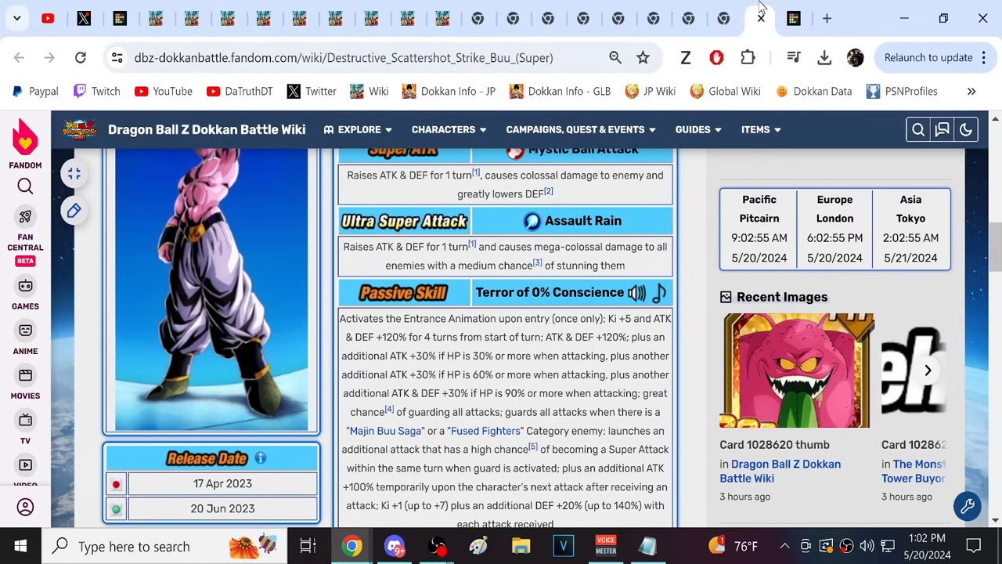
# - Scroll through the tier list image and Super Buu's passive, active and link skills
pyautogui.scroll(3)
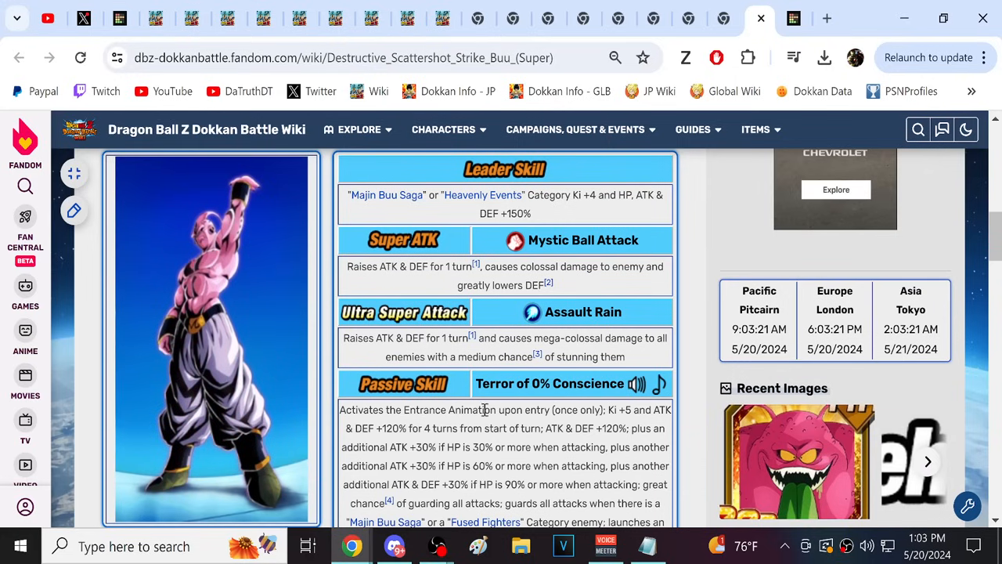
pyautogui.scroll(-3)
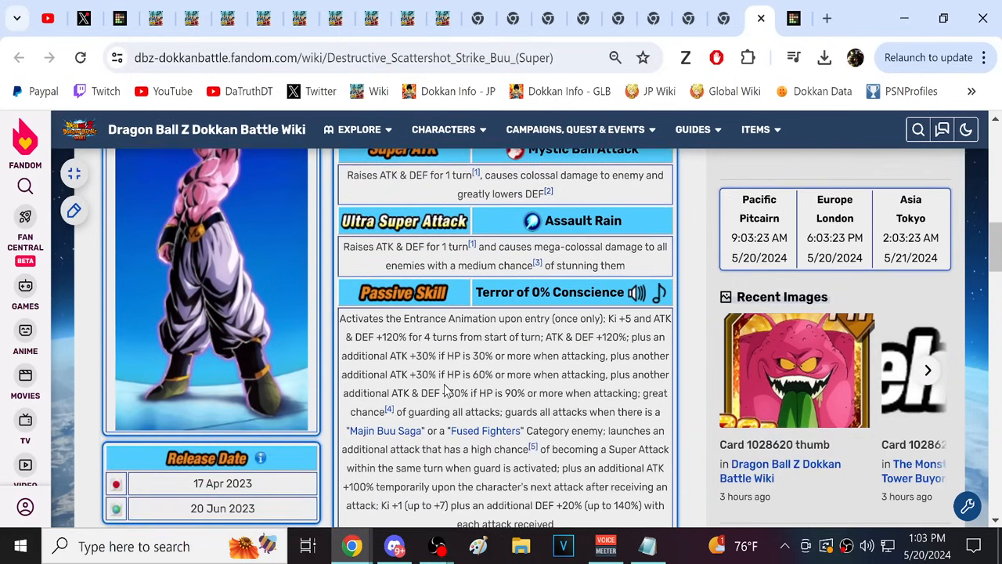
pyautogui.scroll(-3)
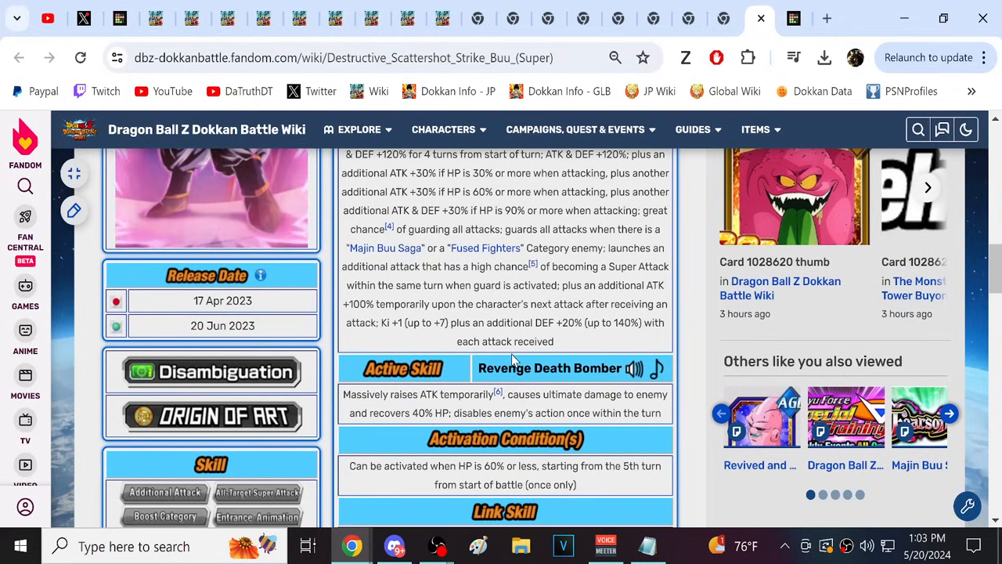
pyautogui.scroll(-3)
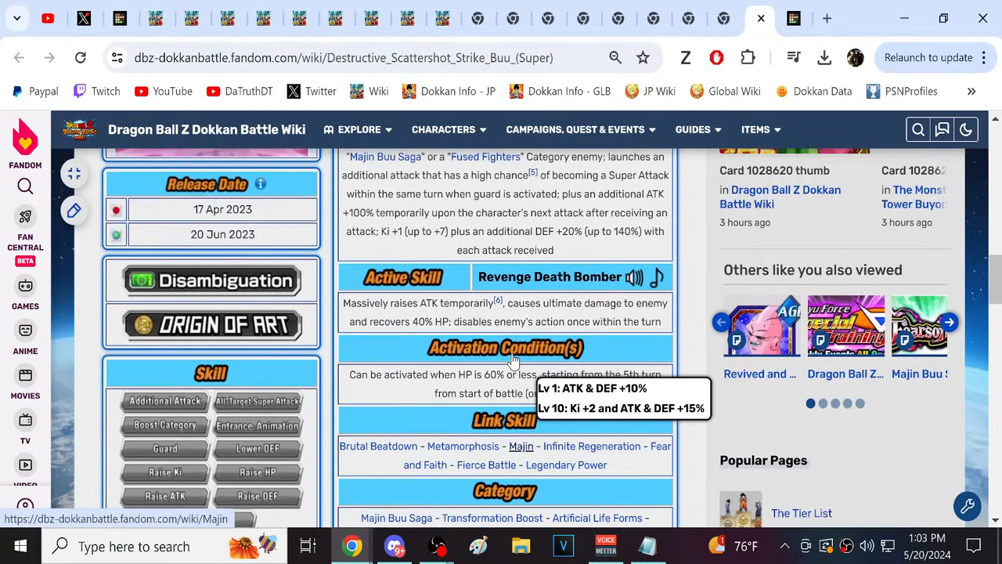
pyautogui.scroll(3)
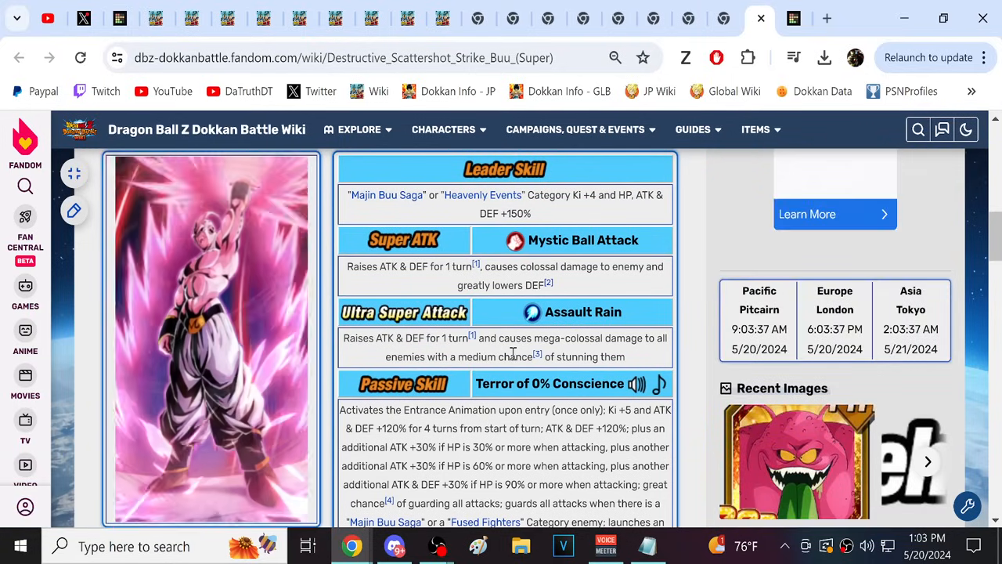
pyautogui.scroll(-3)
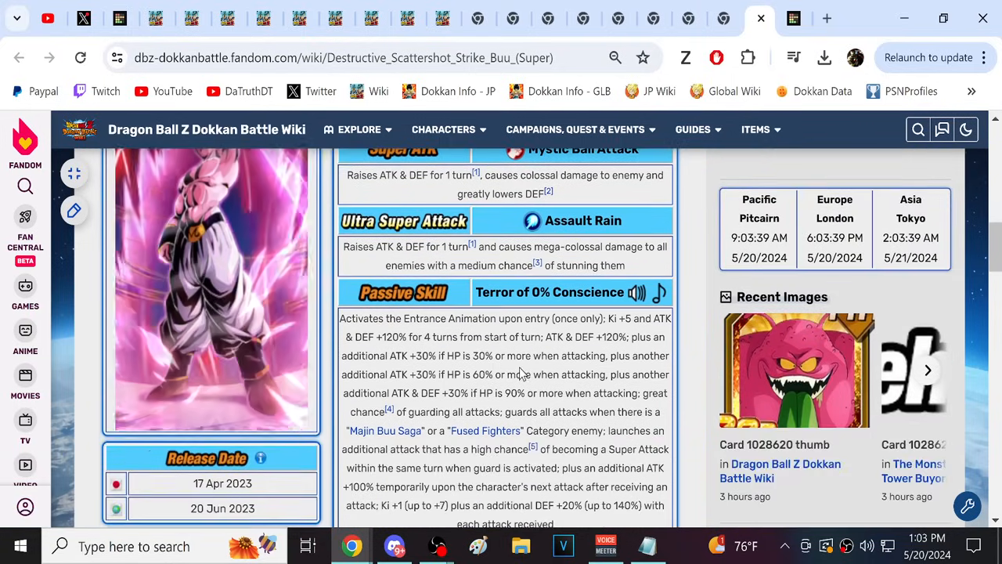
pyautogui.scroll(-3)
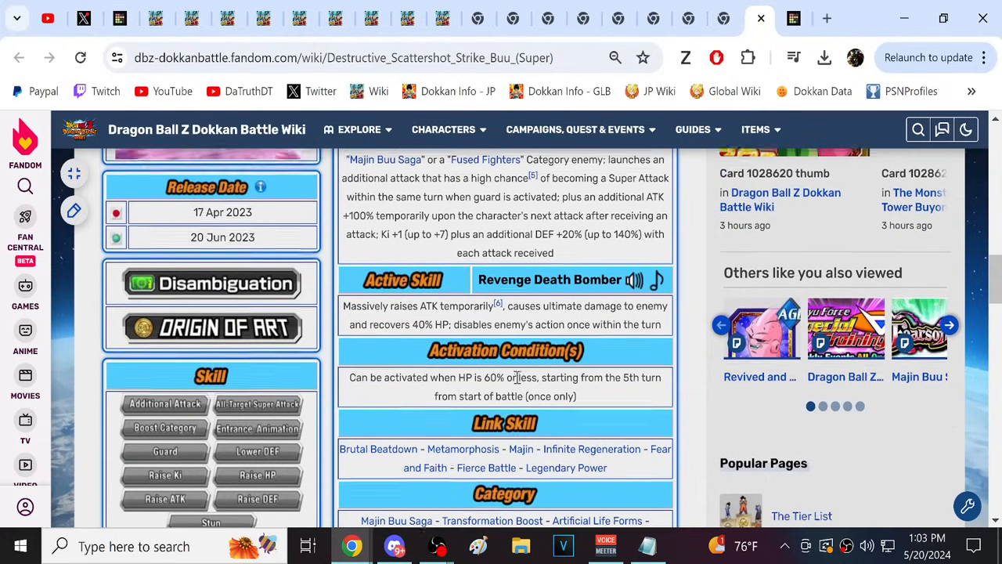
# - View the DaTruthDT tier list post on X, then return to Super Buu's passive skill
pyautogui.click(85, 18)
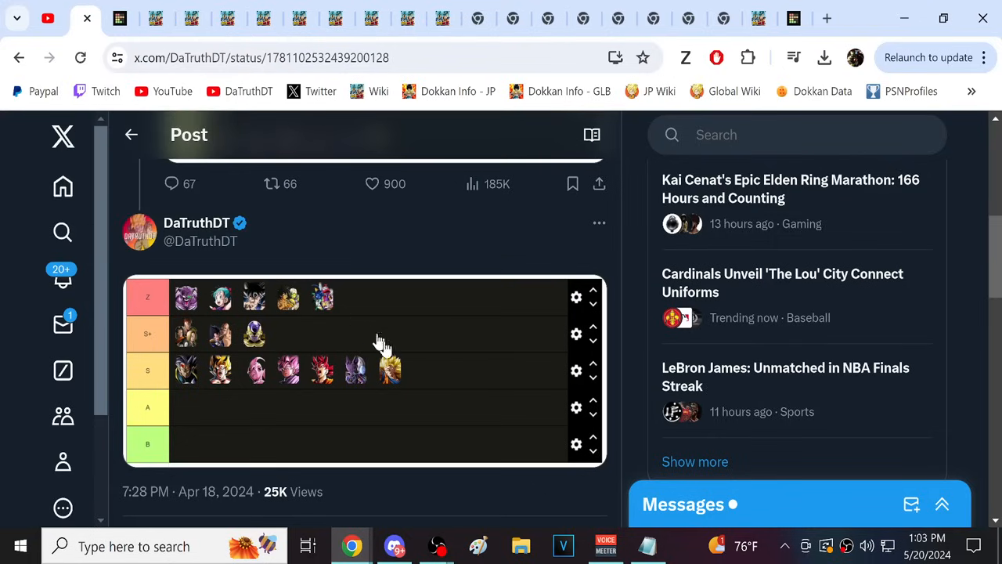
pyautogui.moveTo(194, 388)
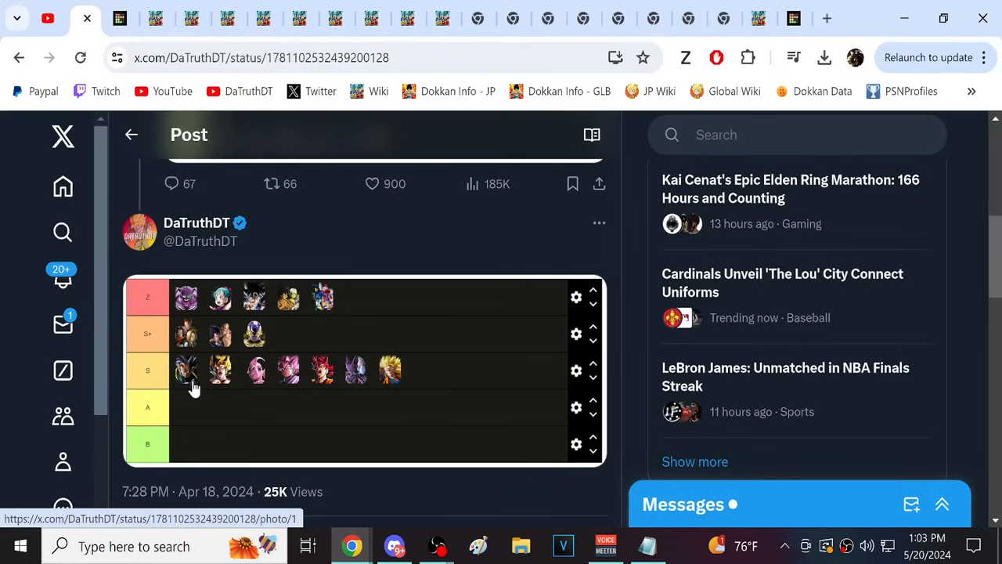
pyautogui.moveTo(307, 383)
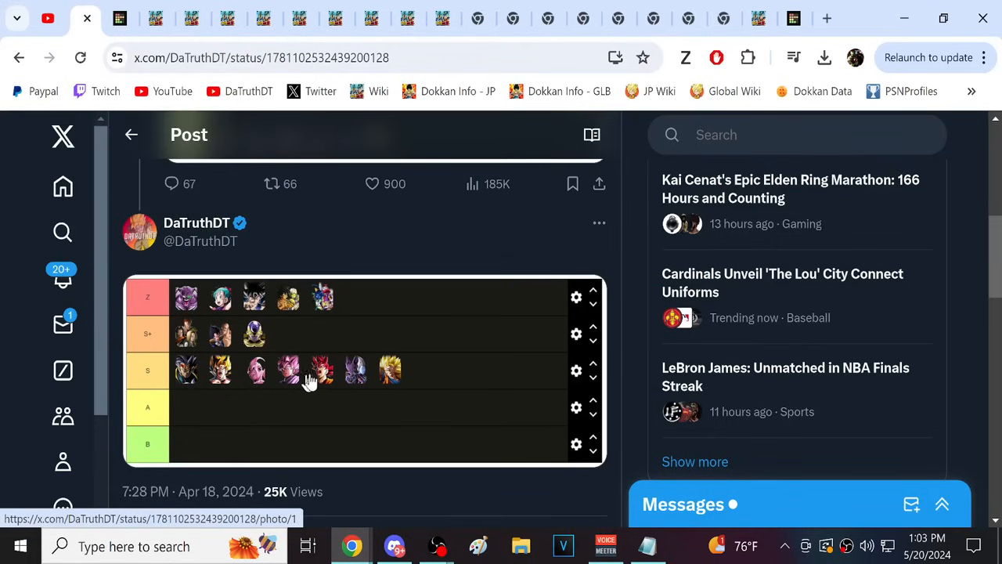
pyautogui.moveTo(258, 380)
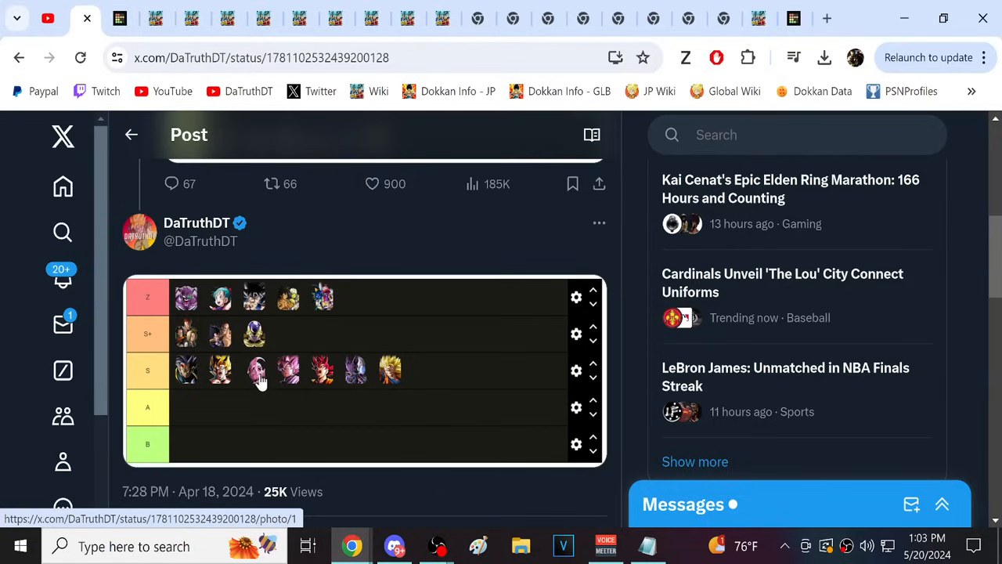
pyautogui.moveTo(260, 382)
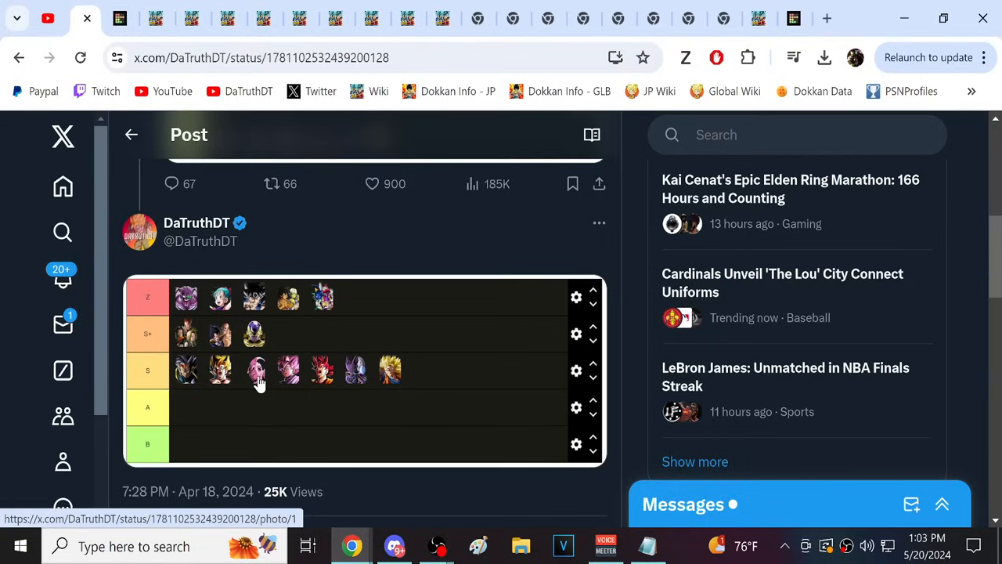
pyautogui.moveTo(322, 384)
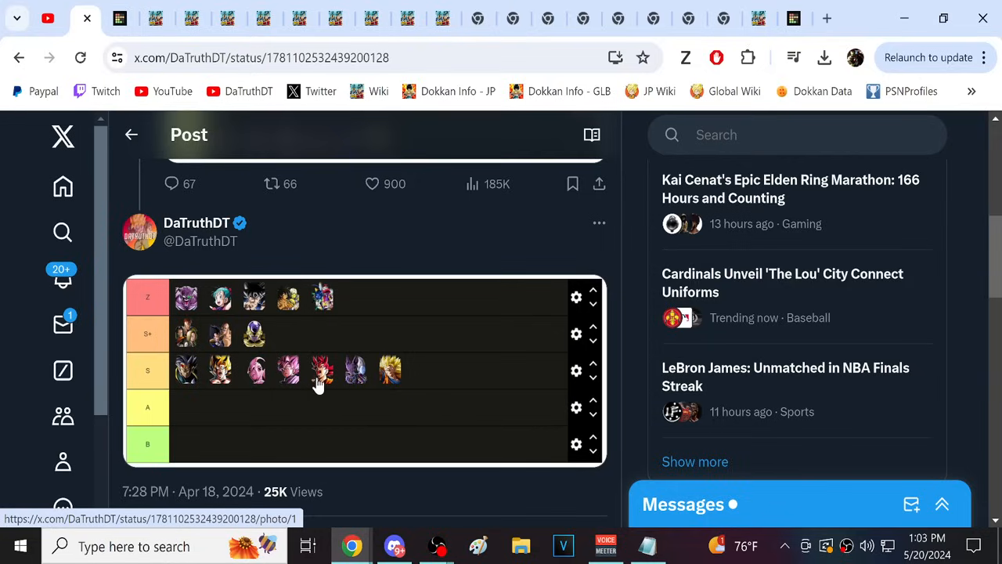
pyautogui.moveTo(196, 384)
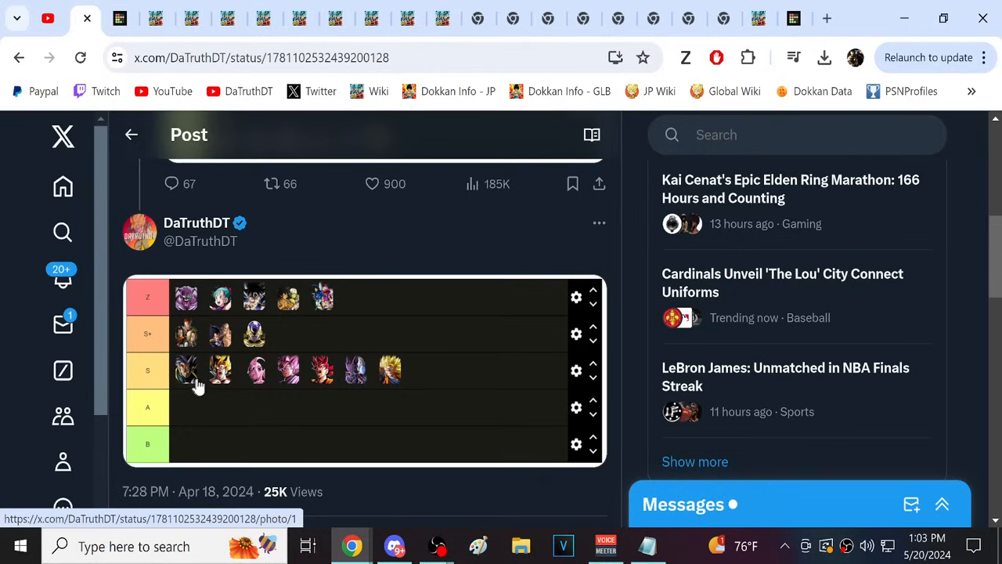
pyautogui.moveTo(384, 376)
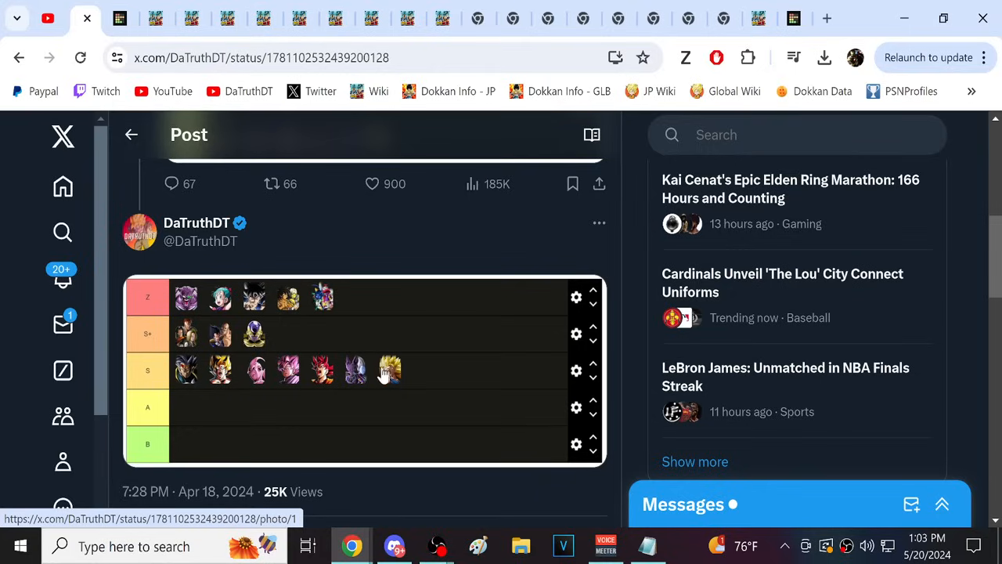
pyautogui.moveTo(279, 379)
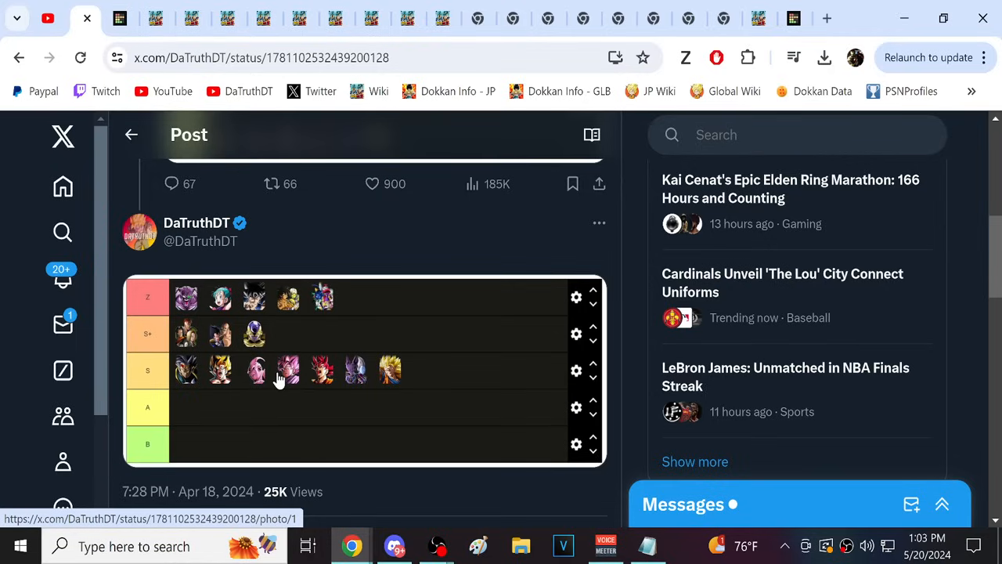
pyautogui.moveTo(281, 390)
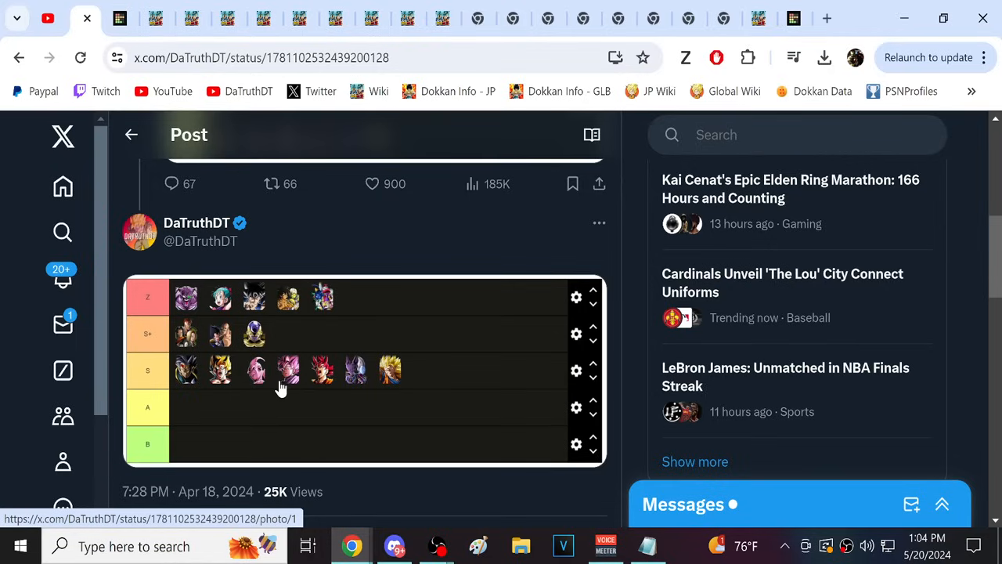
pyautogui.moveTo(688, 190)
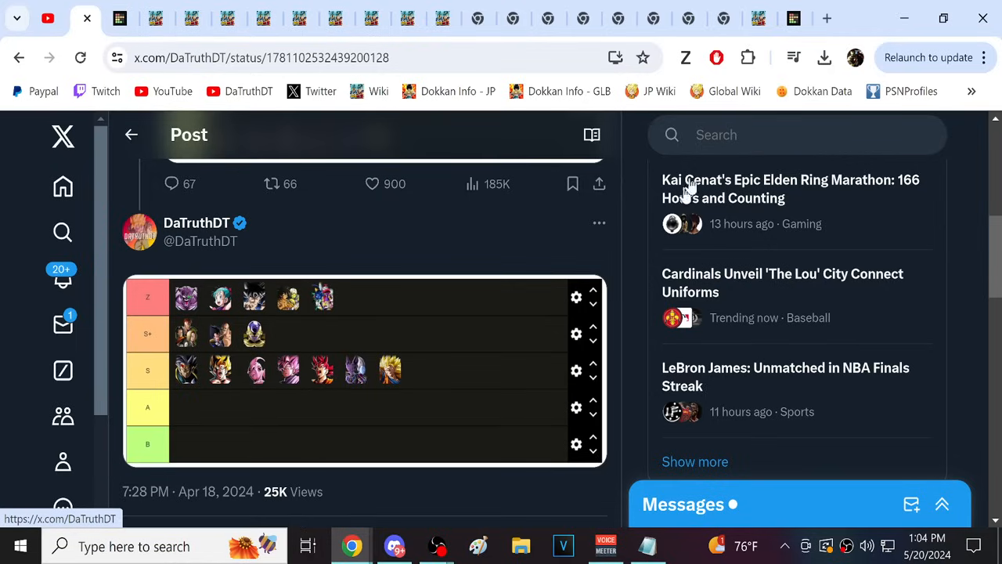
pyautogui.click(623, 18)
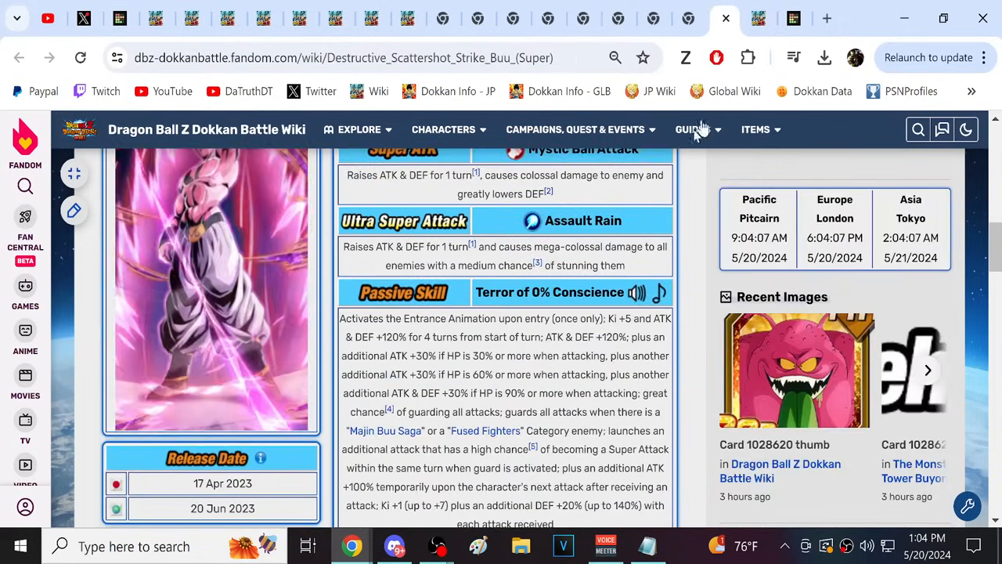
# - Place the Golden Frieza icon in row 9, above Super Buu in row 10
pyautogui.click(754, 18)
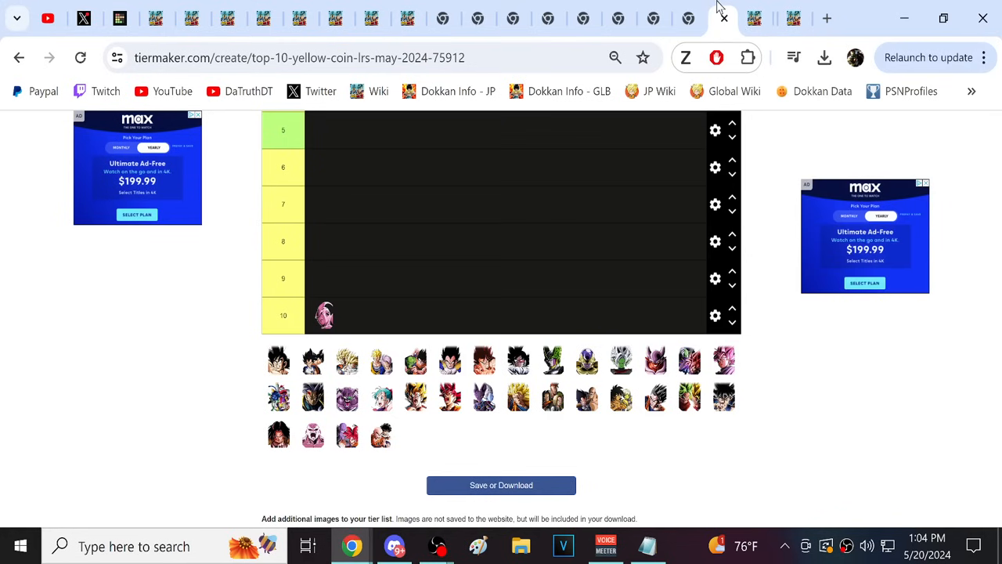
pyautogui.click(724, 17)
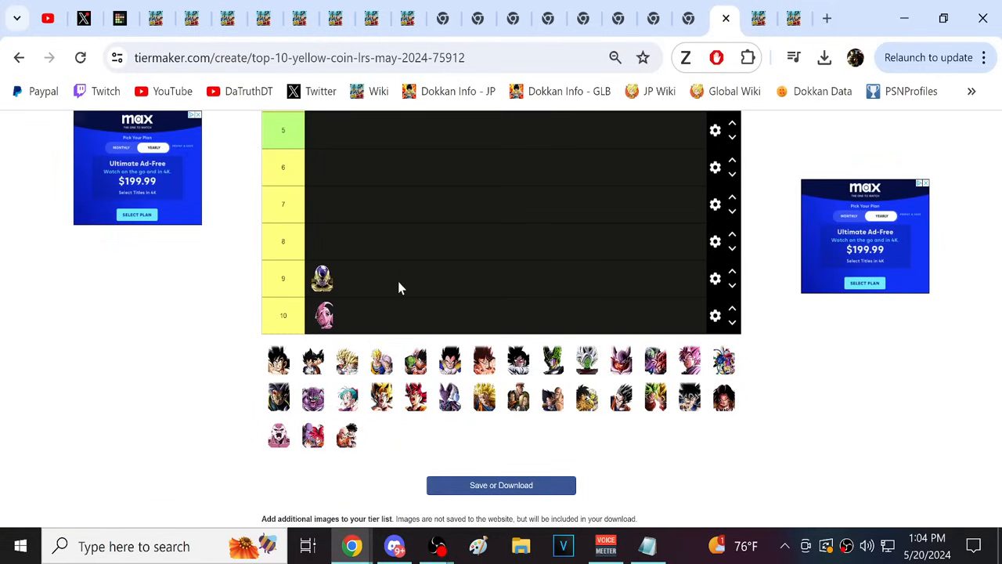
pyautogui.click(723, 18)
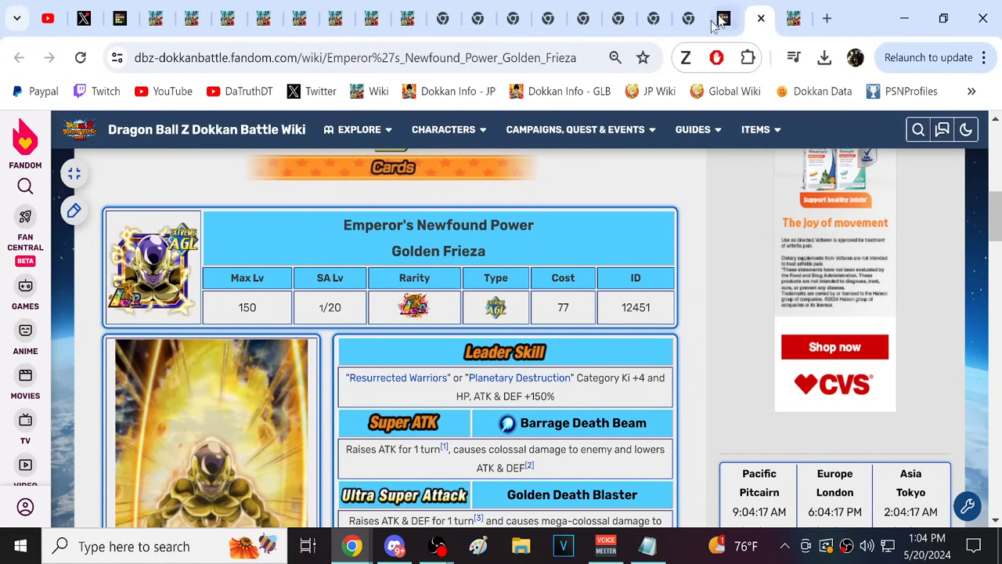
# - Read through the Golden Frieza card's wiki page
pyautogui.scroll(-3)
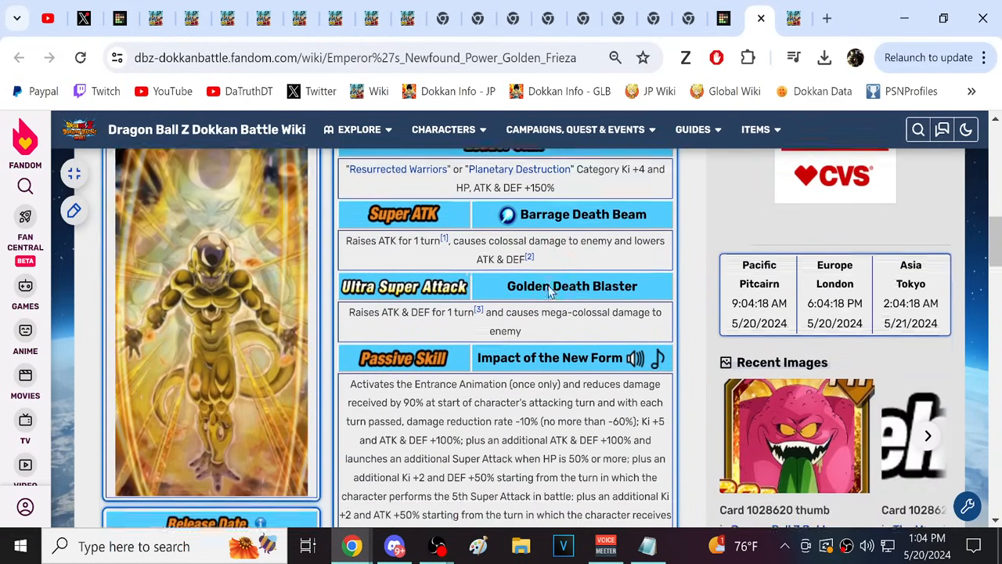
pyautogui.scroll(-3)
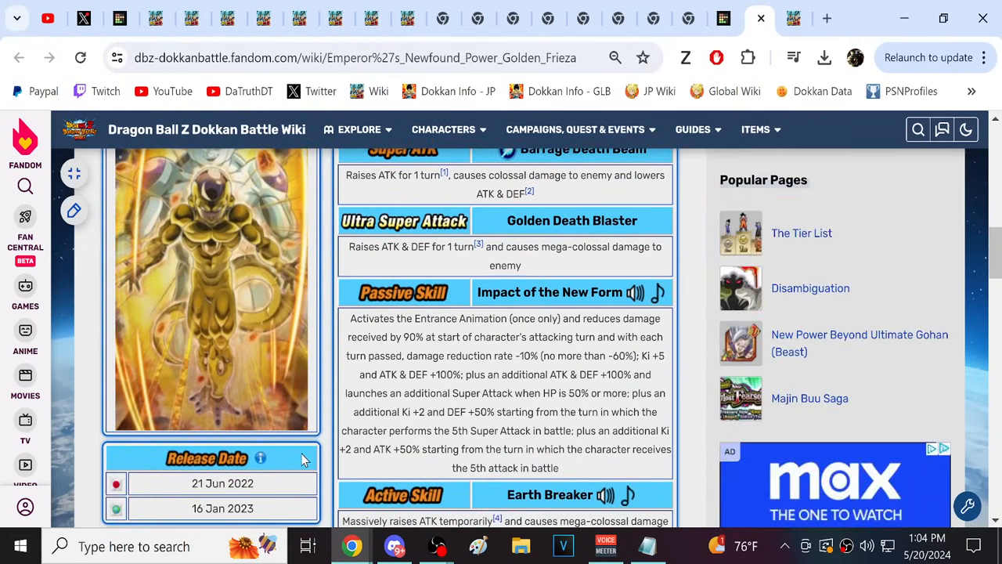
pyautogui.scroll(3)
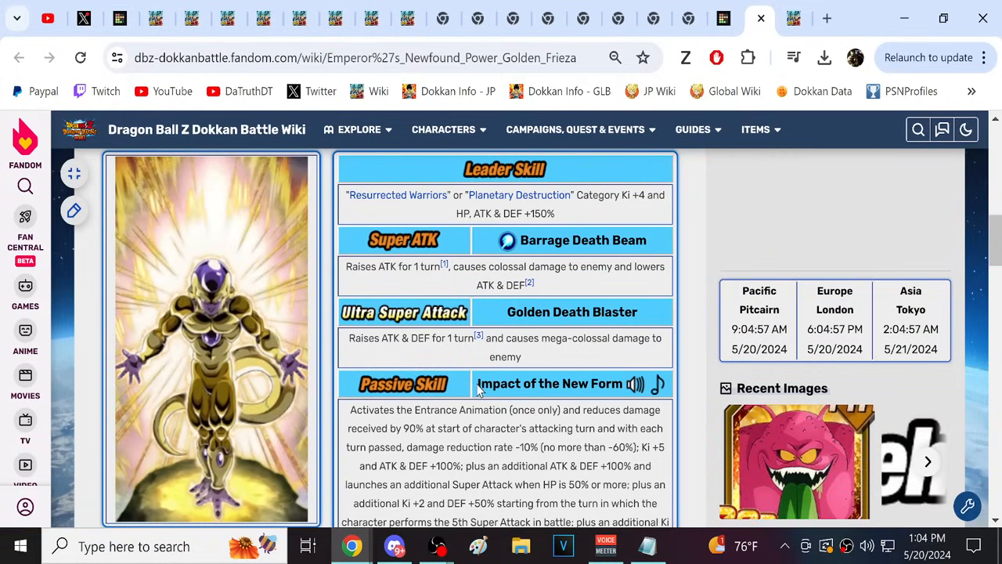
pyautogui.scroll(-3)
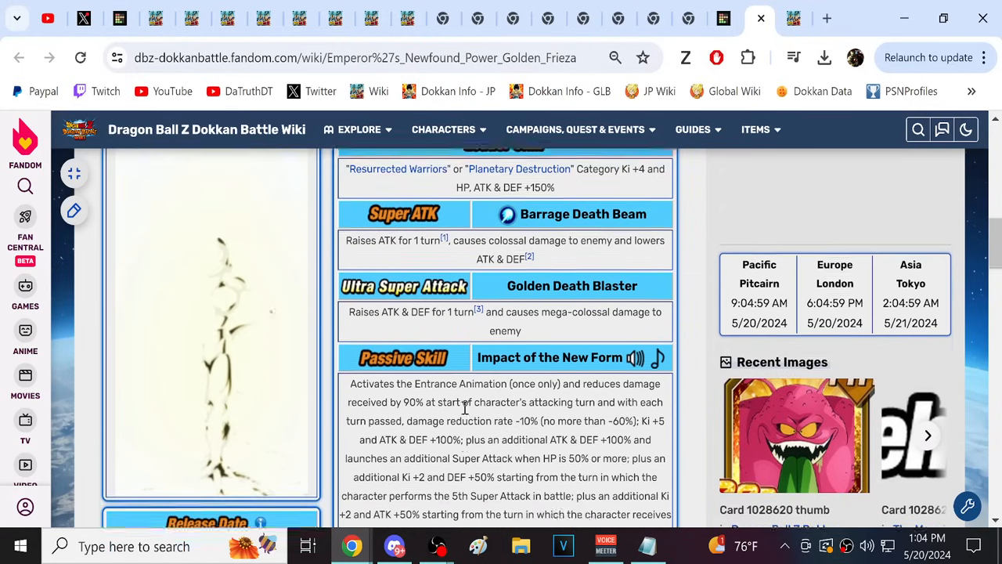
pyautogui.scroll(-3)
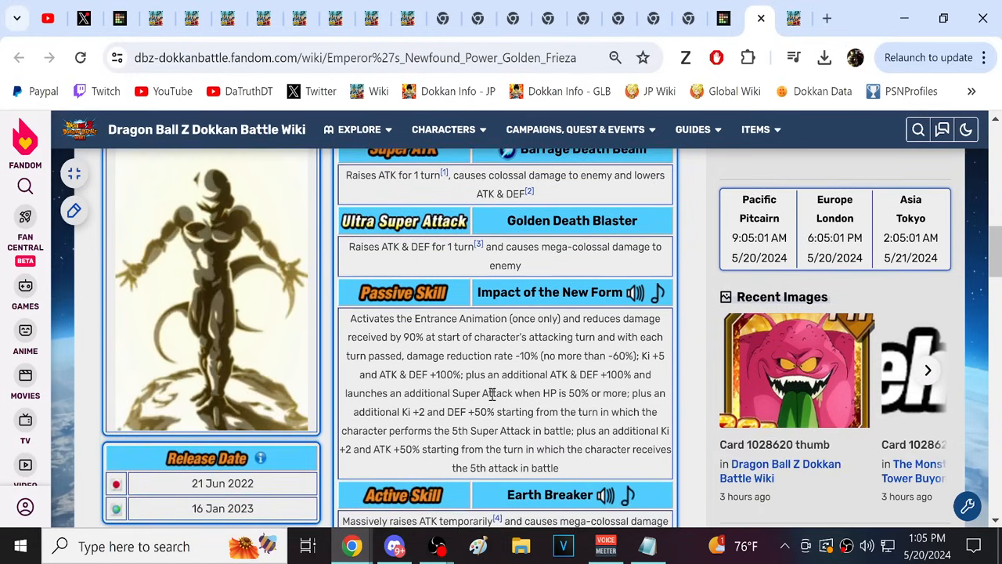
pyautogui.scroll(3)
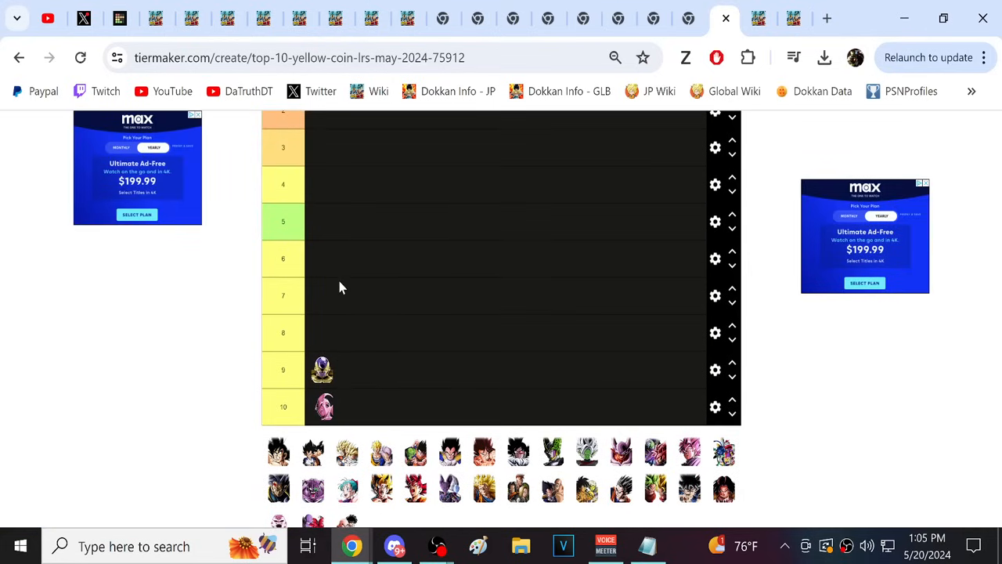
pyautogui.scroll(-3)
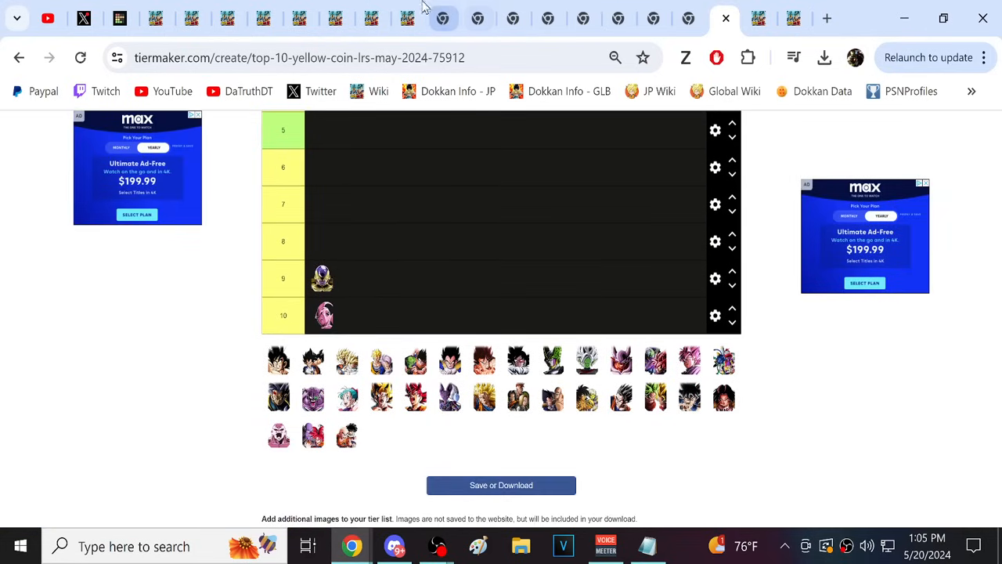
# - Read Nappa's skills on the Rampaging Vicious Saiyans Nappa/Vegeta page
pyautogui.click(687, 18)
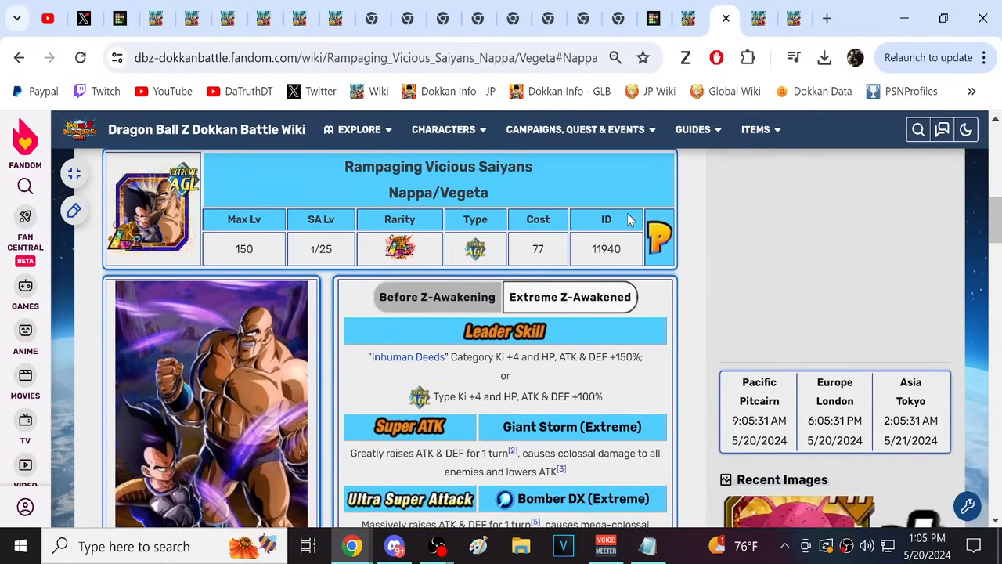
pyautogui.scroll(-3)
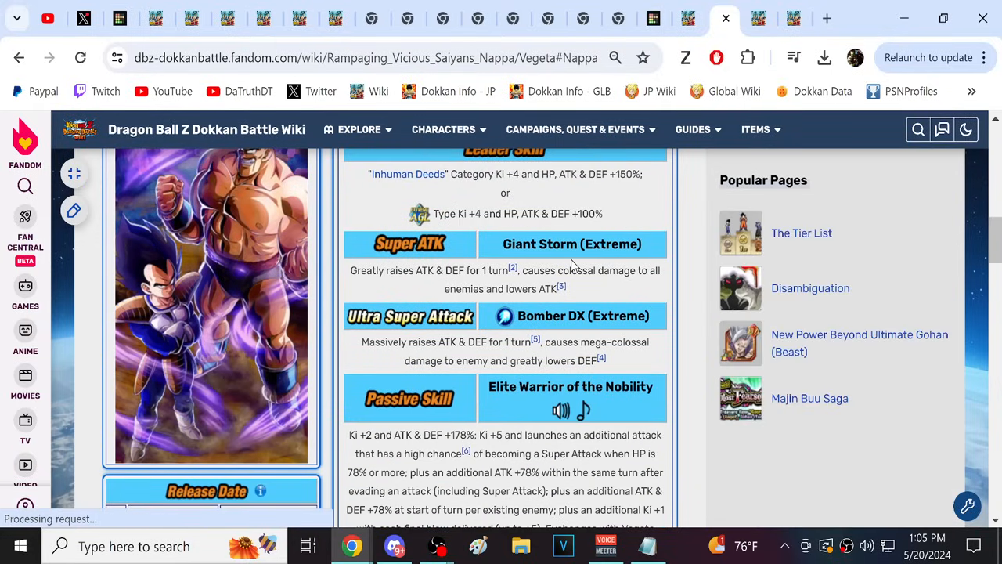
pyautogui.scroll(-3)
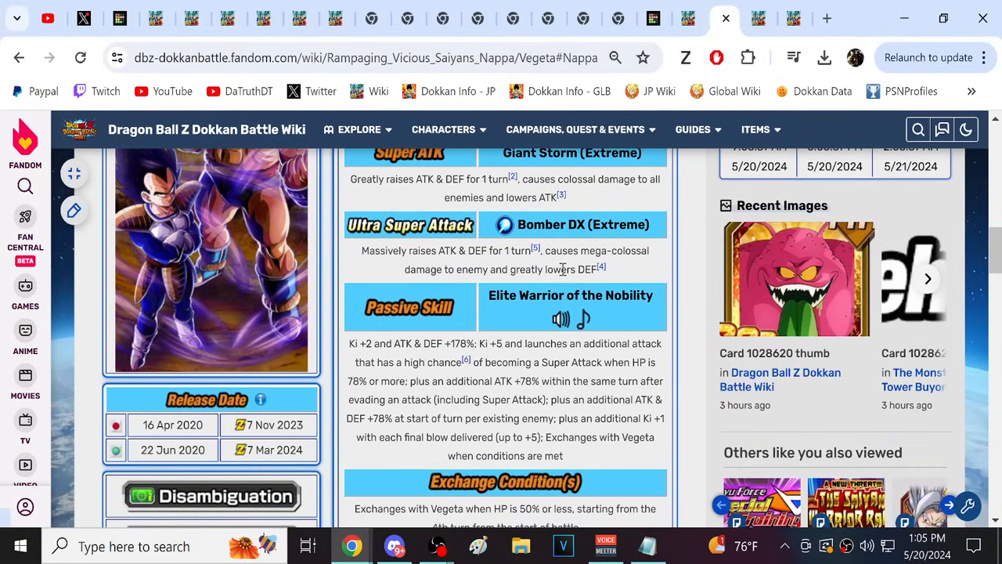
pyautogui.scroll(-3)
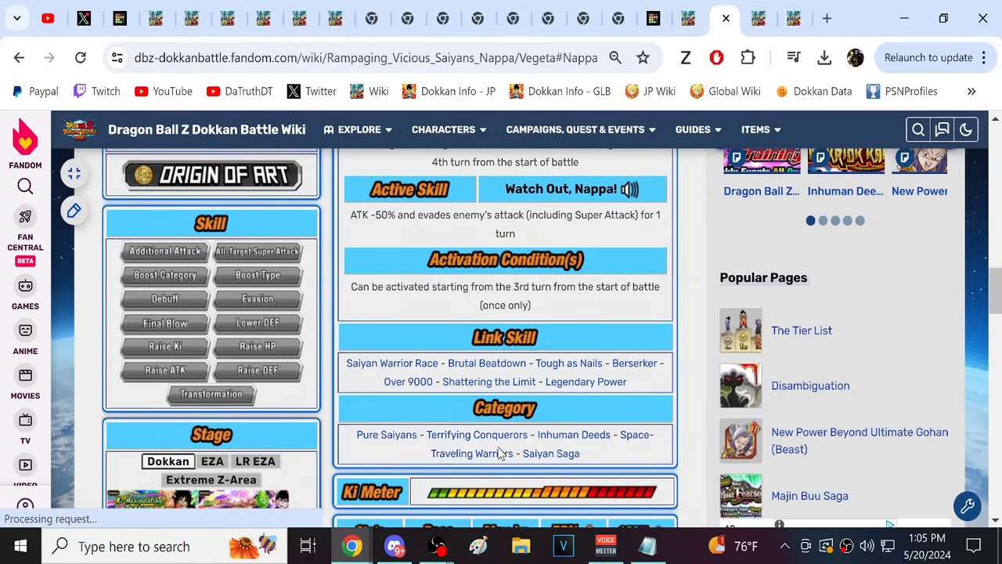
pyautogui.moveTo(635, 435)
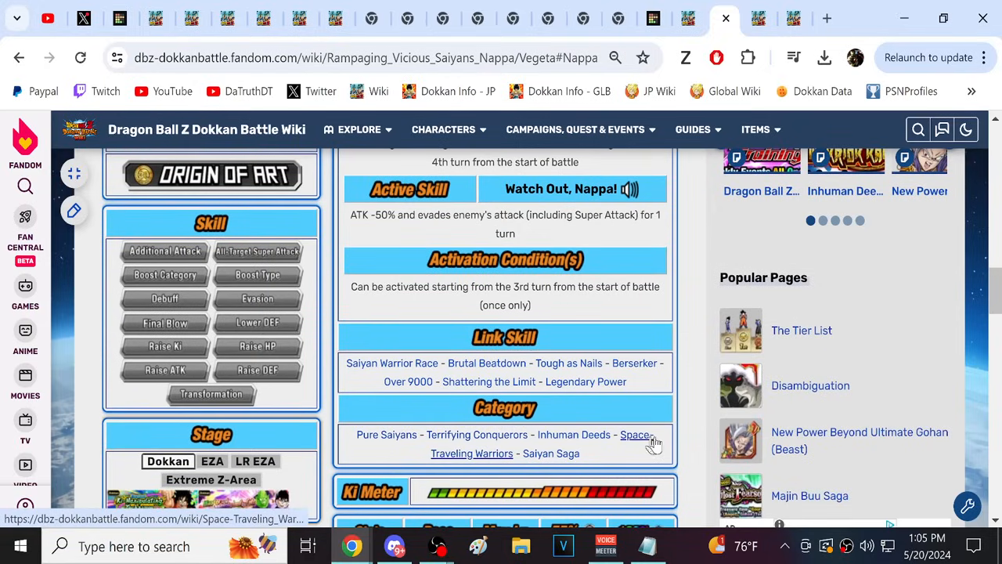
pyautogui.moveTo(477, 434)
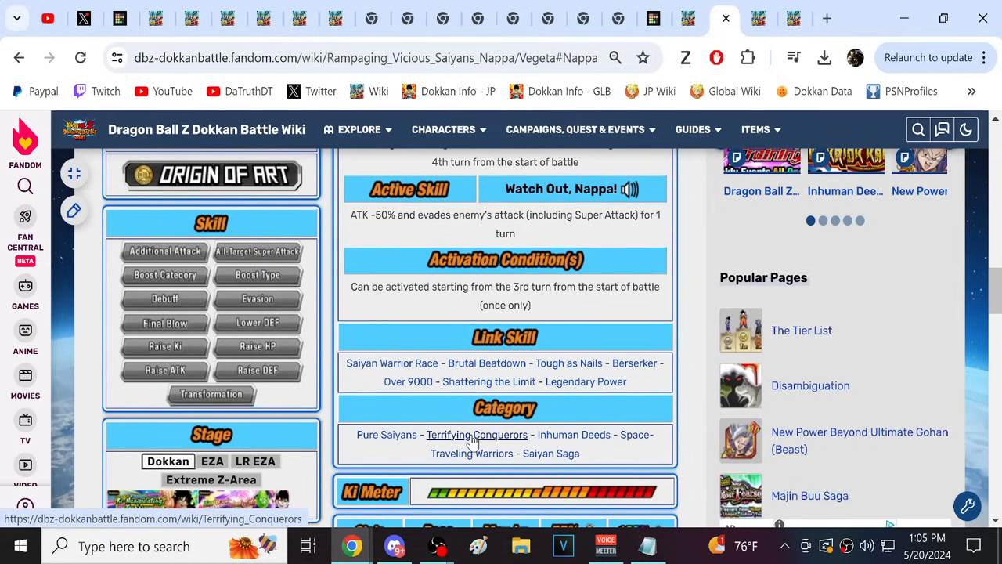
pyautogui.moveTo(636, 435)
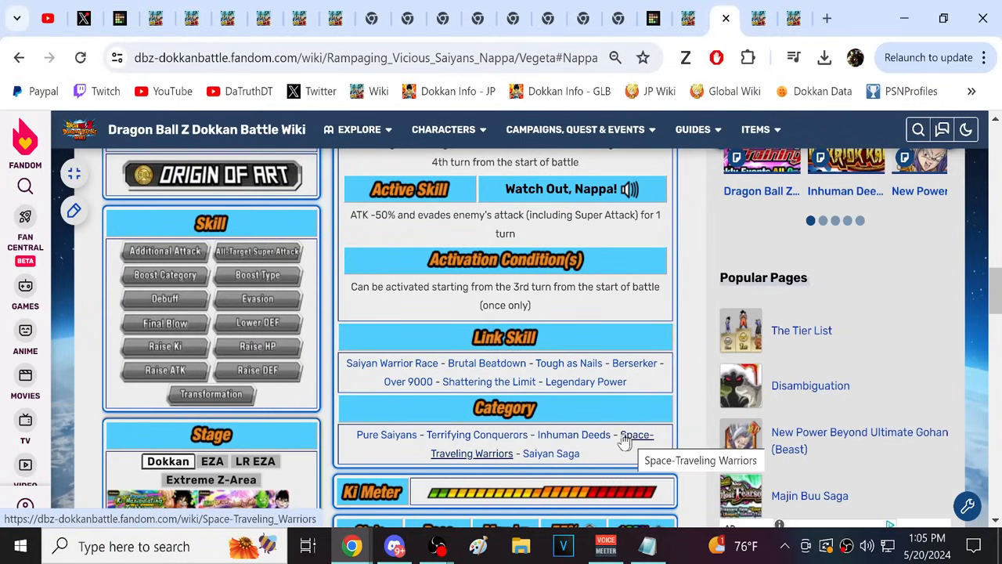
pyautogui.moveTo(616, 434)
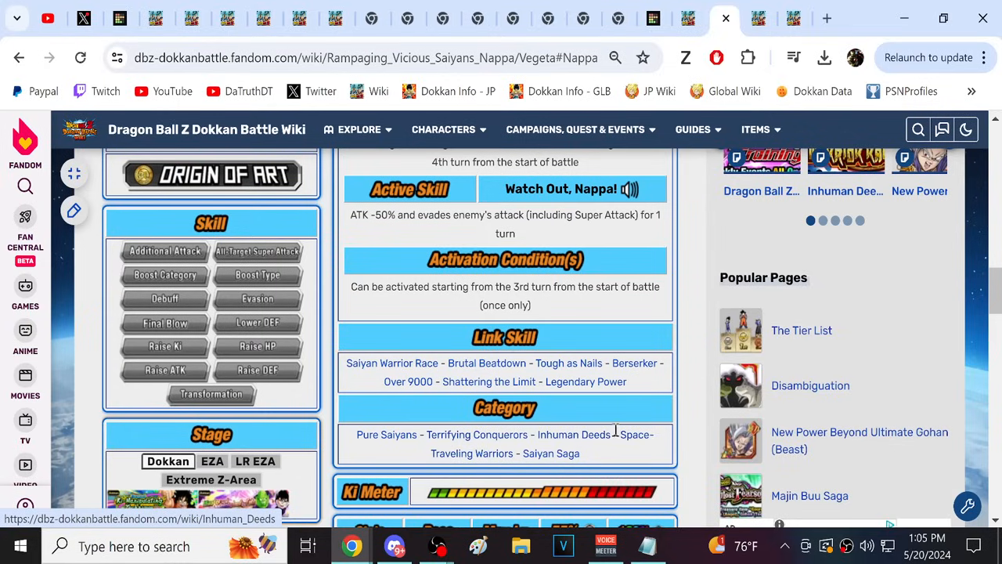
pyautogui.moveTo(554, 429)
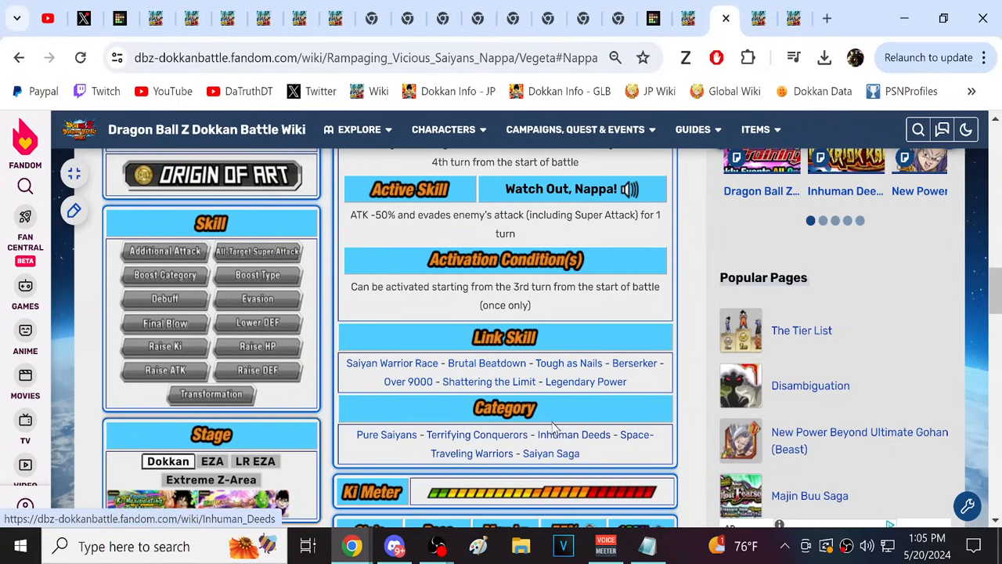
pyautogui.scroll(3)
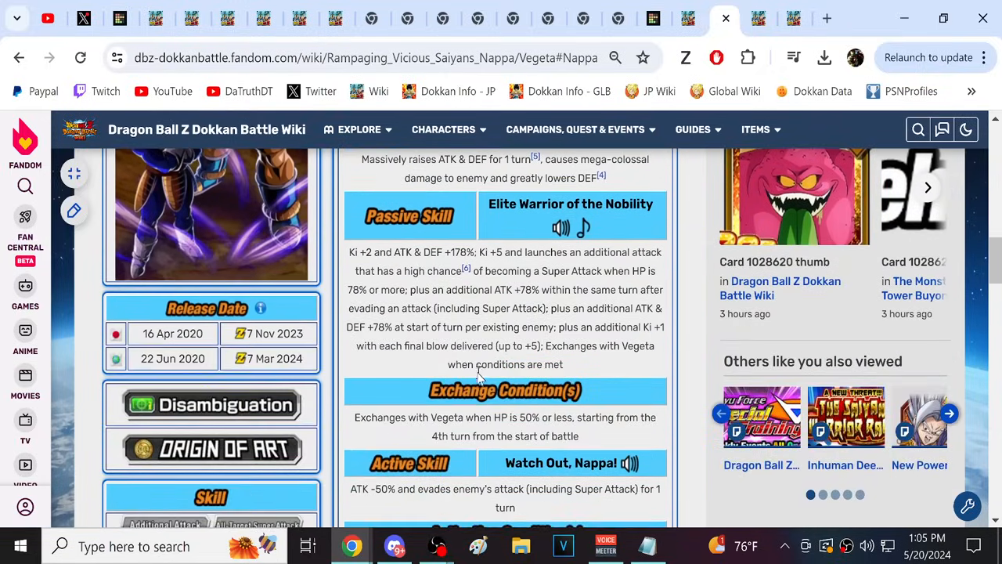
# - Review the card's Vegeta form skills, then return to the Nappa form
pyautogui.click(408, 222)
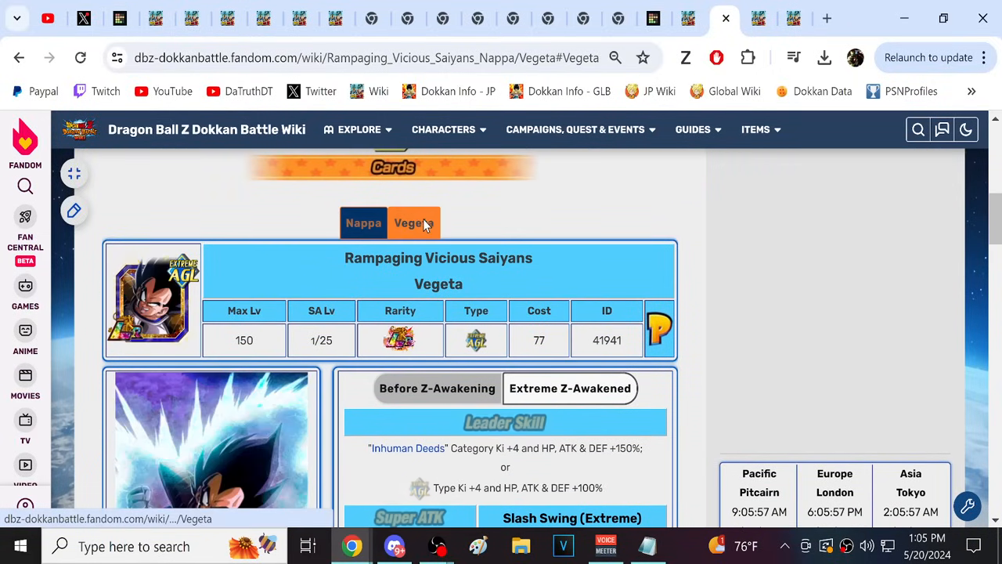
pyautogui.scroll(-3)
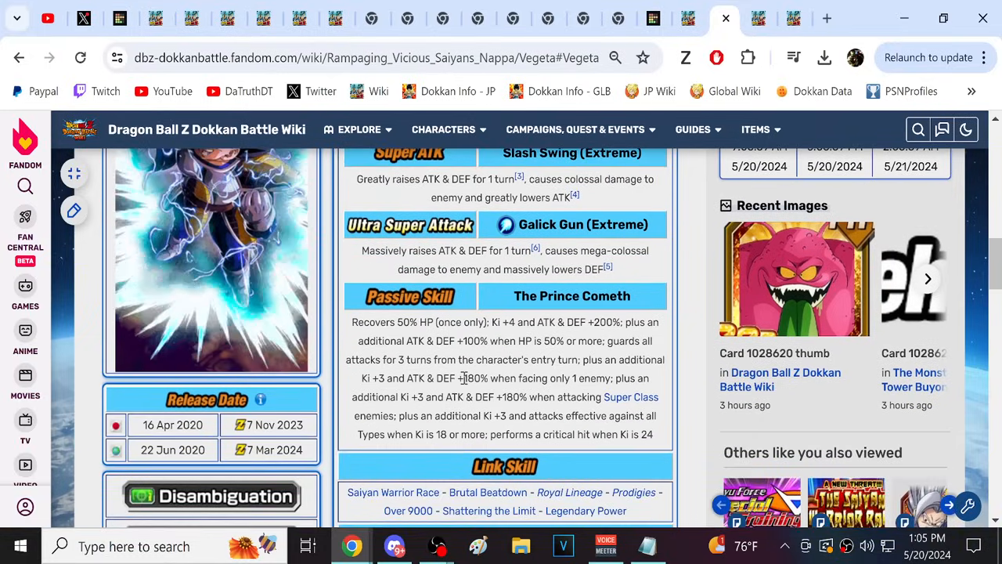
pyautogui.scroll(-3)
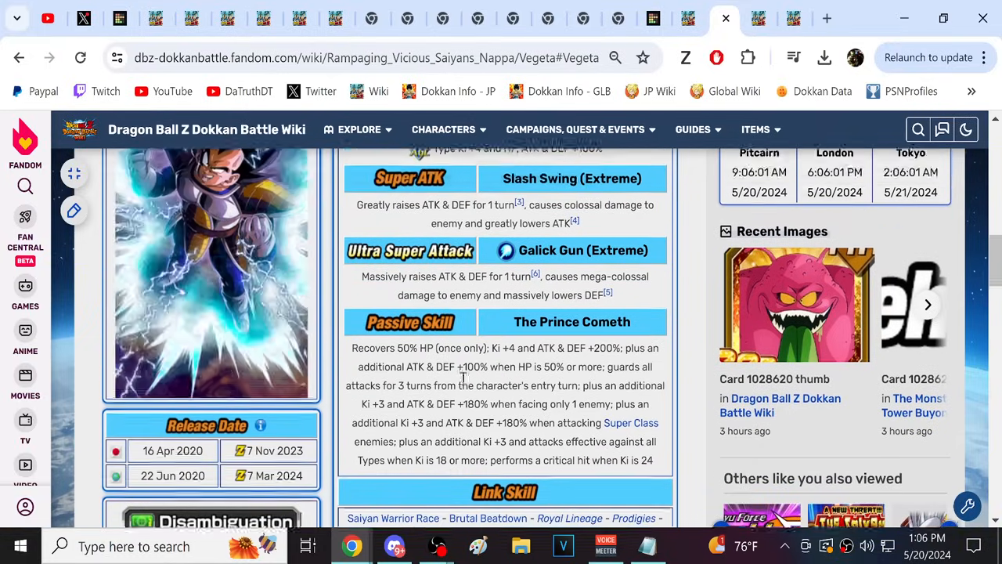
pyautogui.click(363, 222)
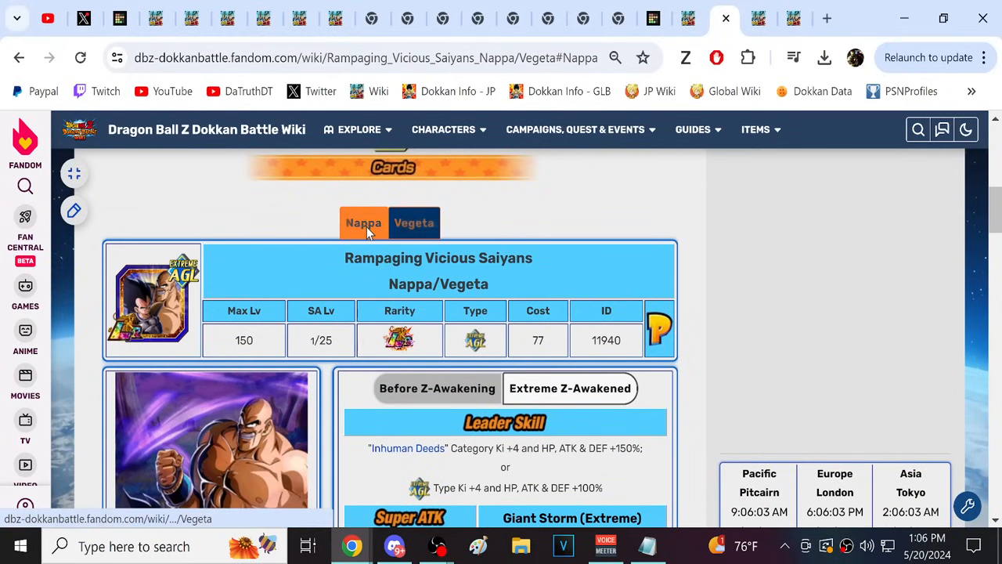
pyautogui.scroll(-3)
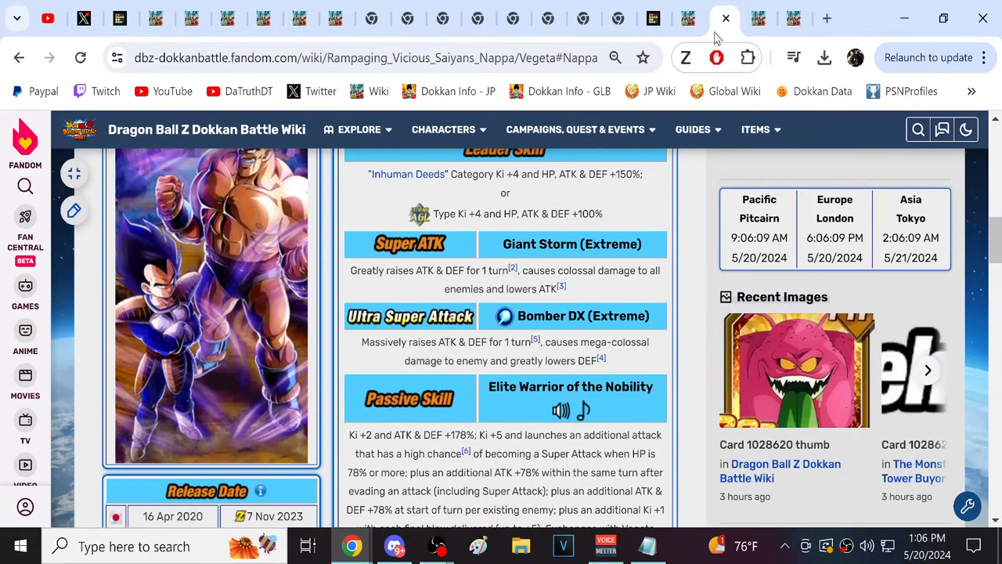
# - Read the Androids 17 & 18 Leader, Super ATK and Passive Skill sections
pyautogui.click(724, 17)
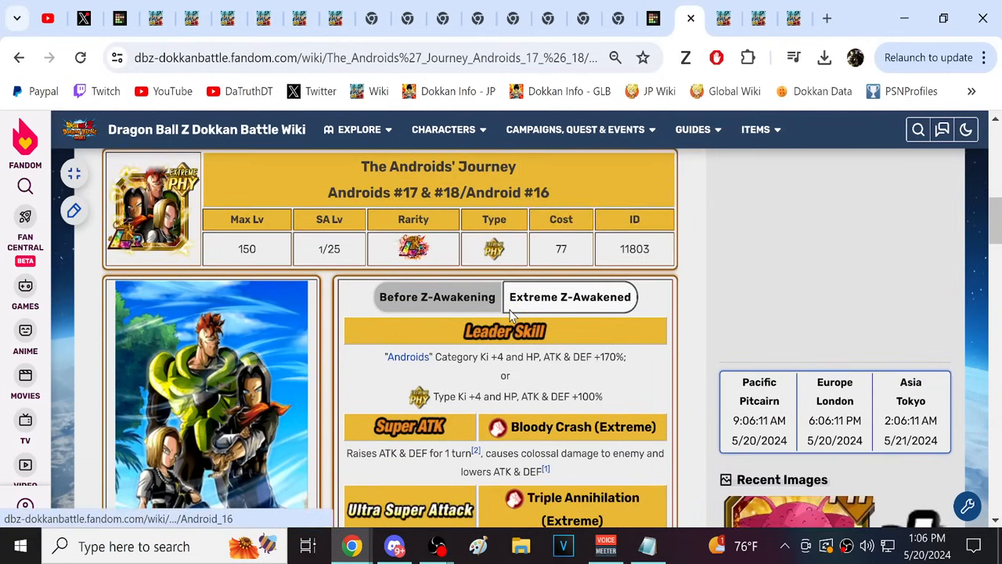
pyautogui.scroll(-3)
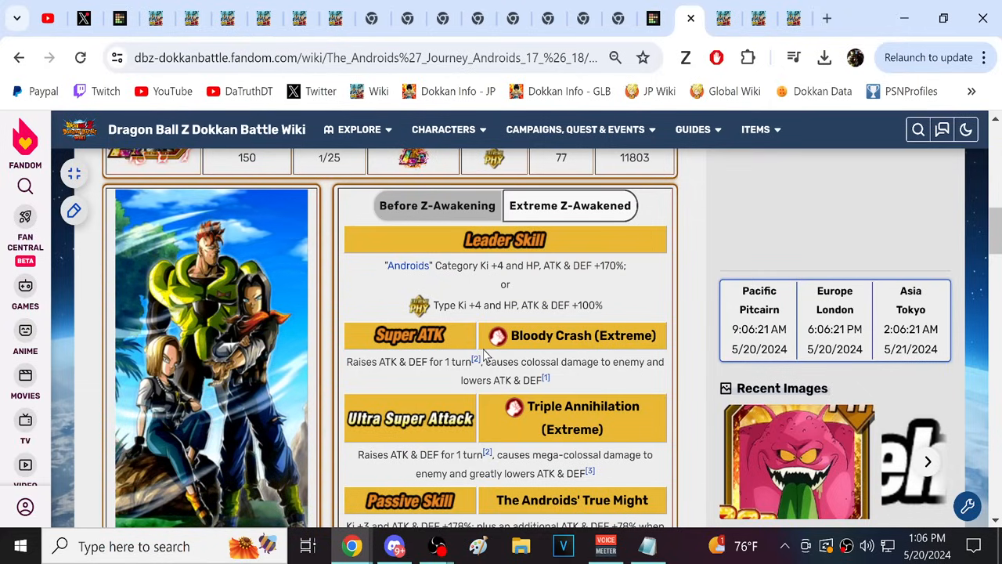
pyautogui.scroll(-3)
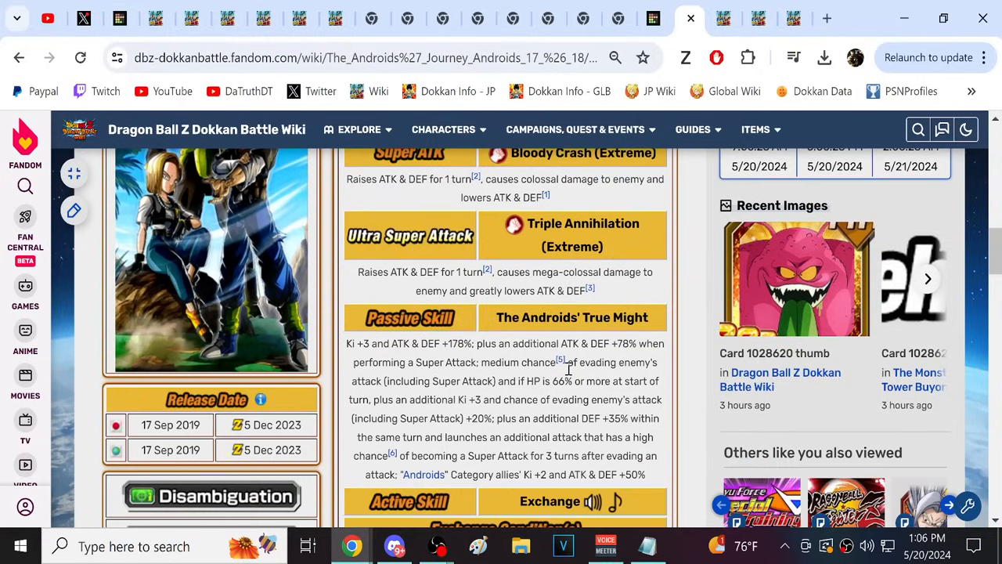
pyautogui.moveTo(526, 440)
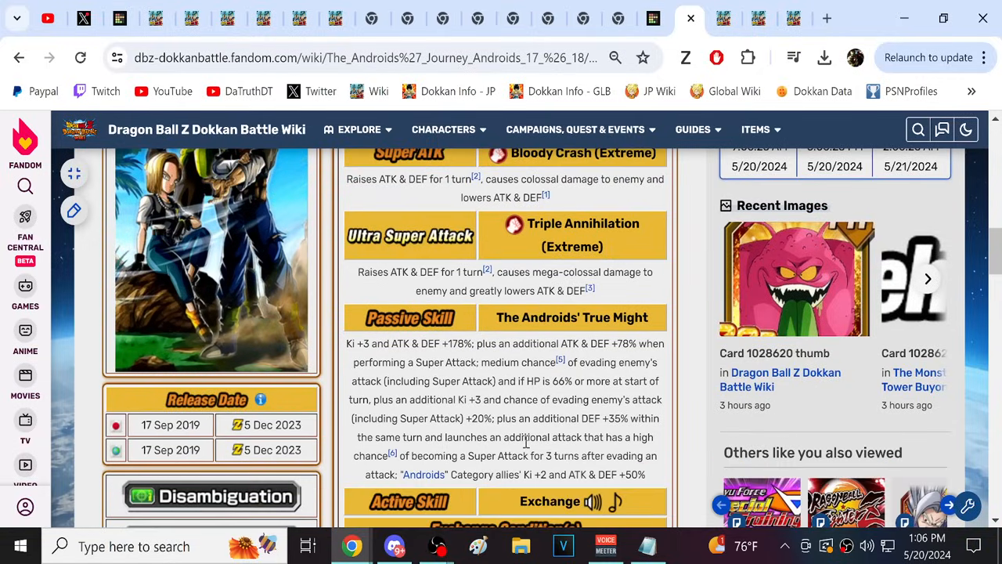
pyautogui.scroll(3)
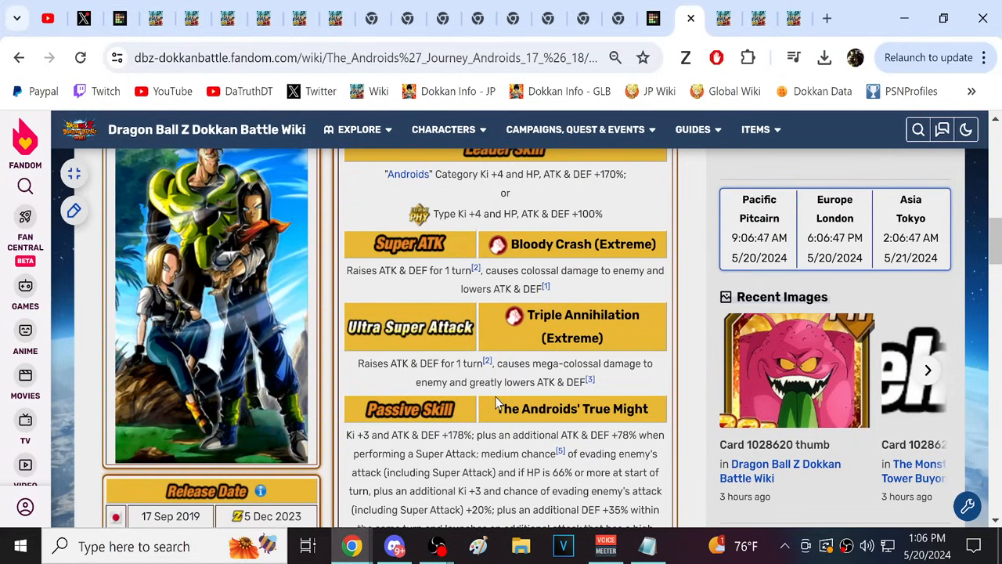
pyautogui.moveTo(399, 350)
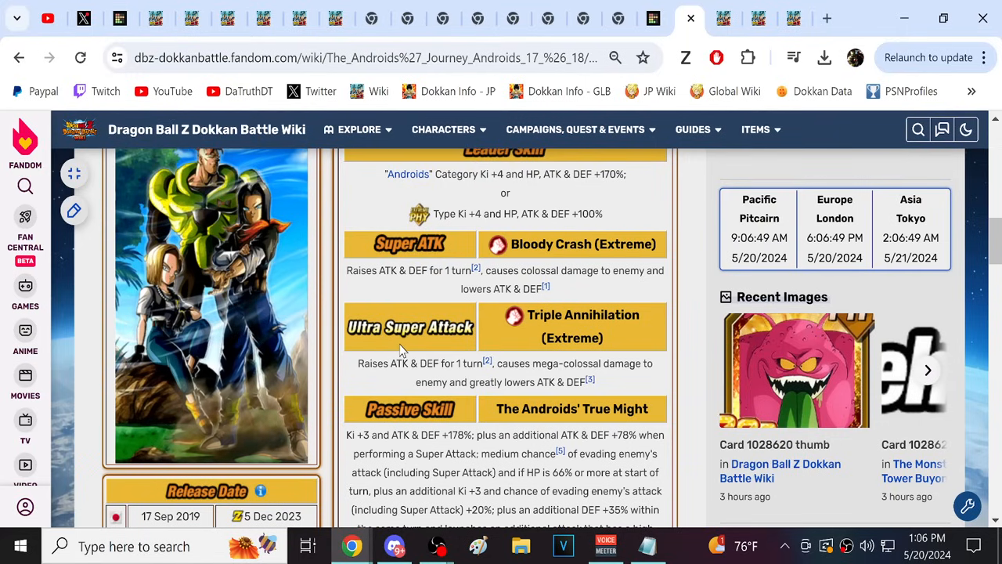
pyautogui.scroll(-3)
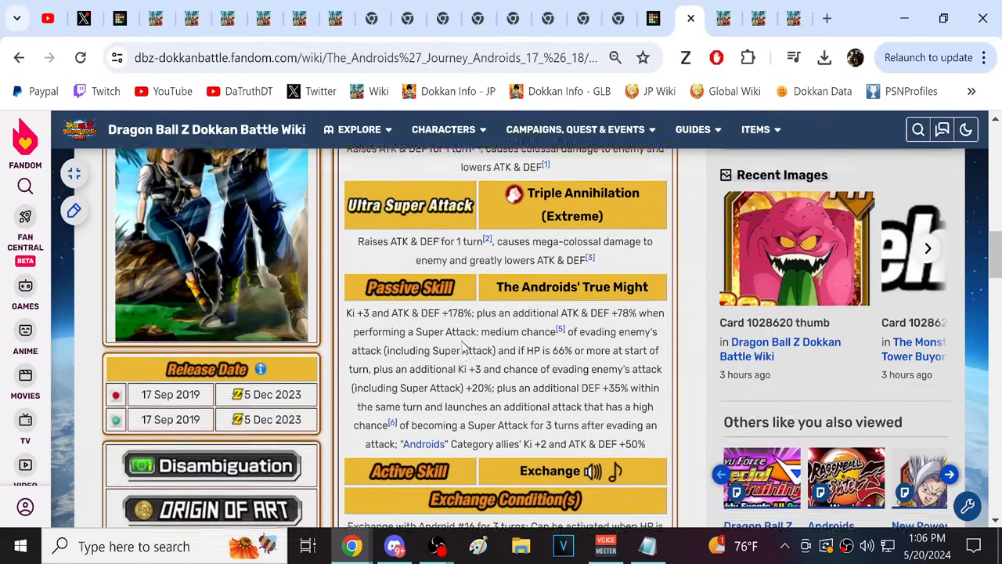
pyautogui.scroll(3)
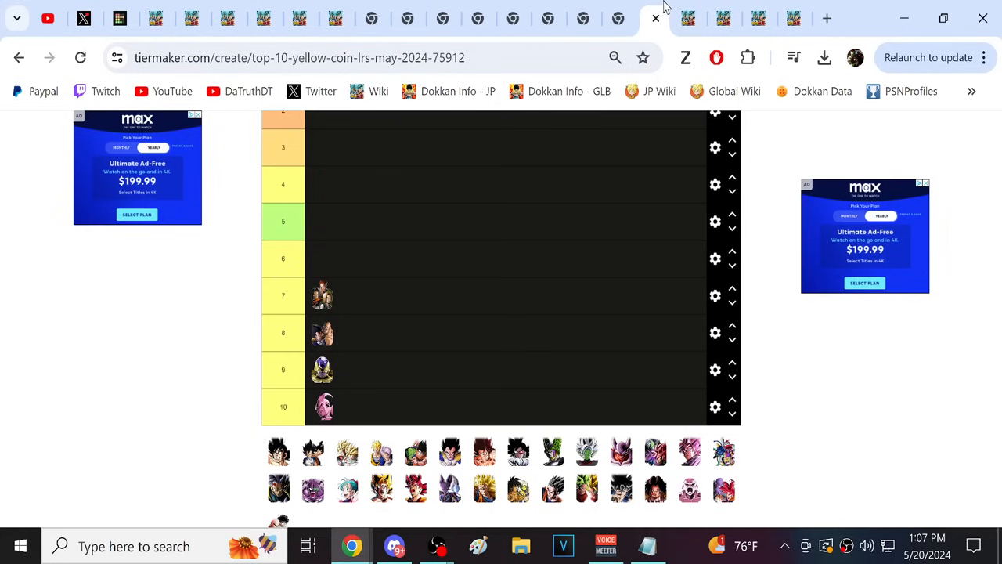
# - Check TierMaker ranks 1–6 between views of the Ribrianne & Kakunsa & Rozie page
pyautogui.click(595, 17)
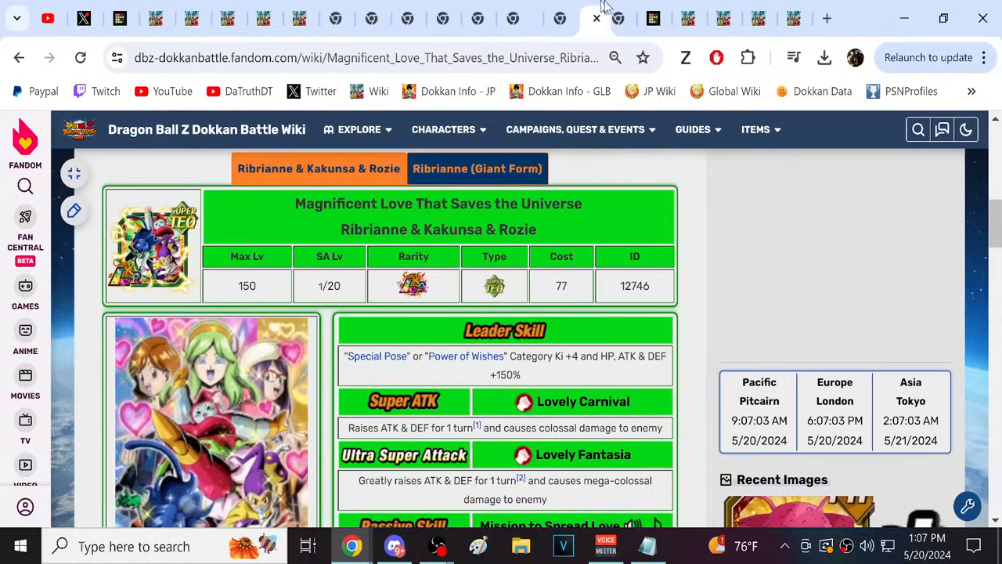
pyautogui.click(617, 17)
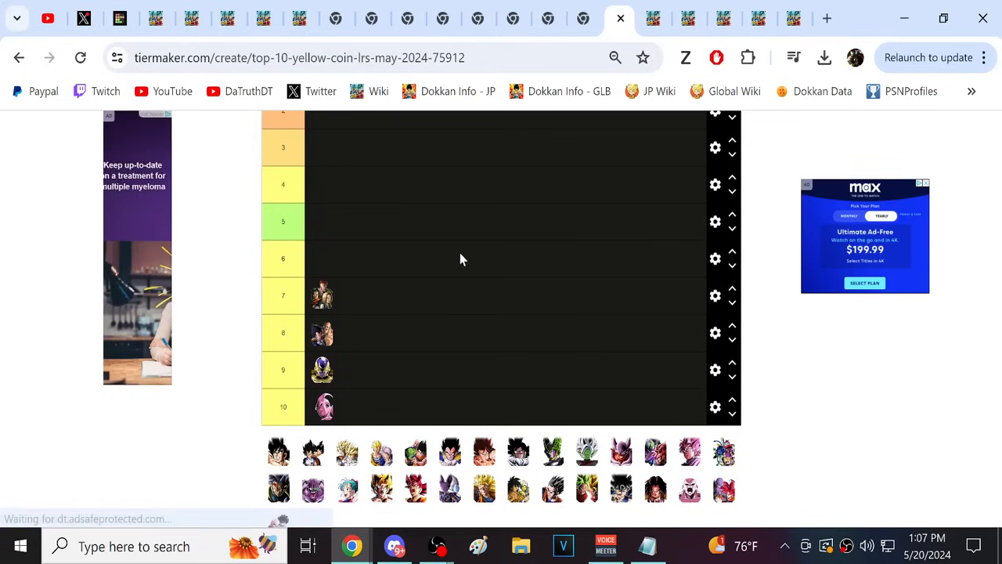
pyautogui.moveTo(638, 354)
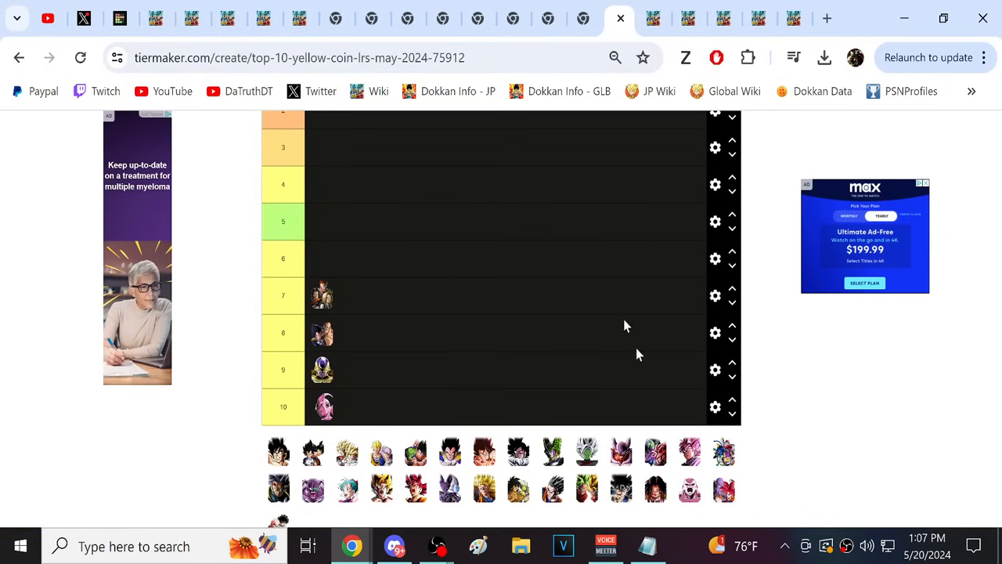
pyautogui.scroll(3)
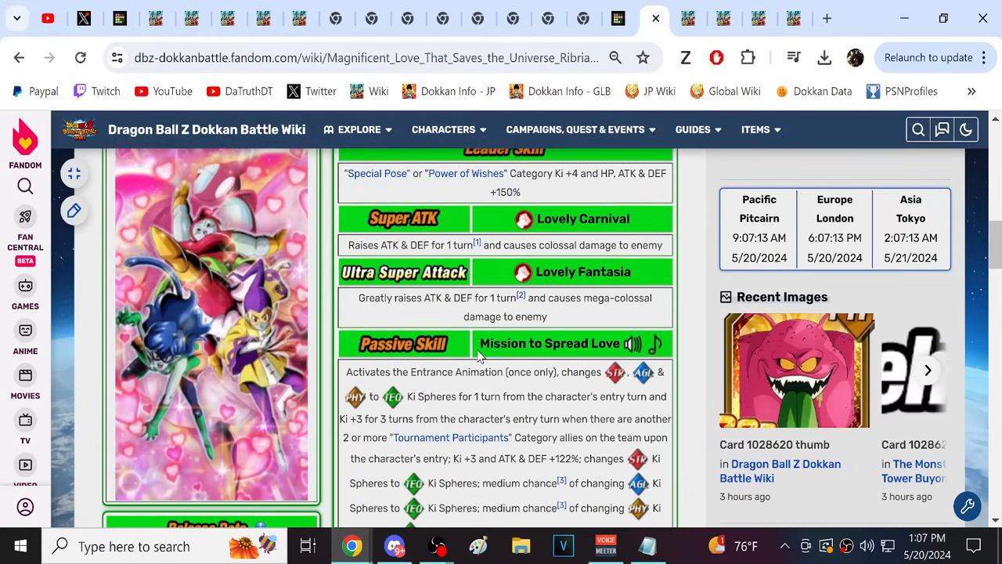
# - Scroll through Ribrianne & Kakunsa & Rozie's skills, categories and stats
pyautogui.scroll(-3)
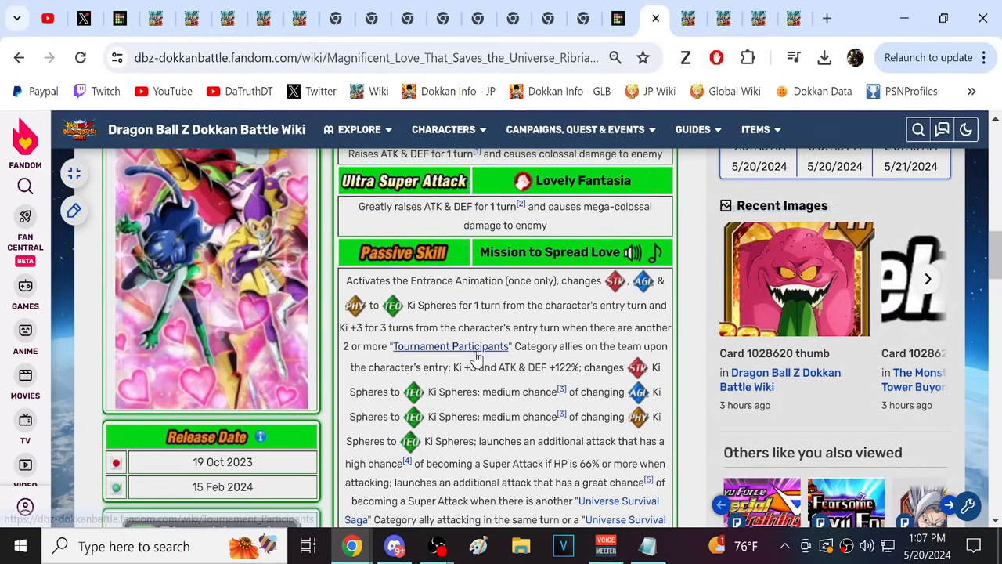
pyautogui.scroll(3)
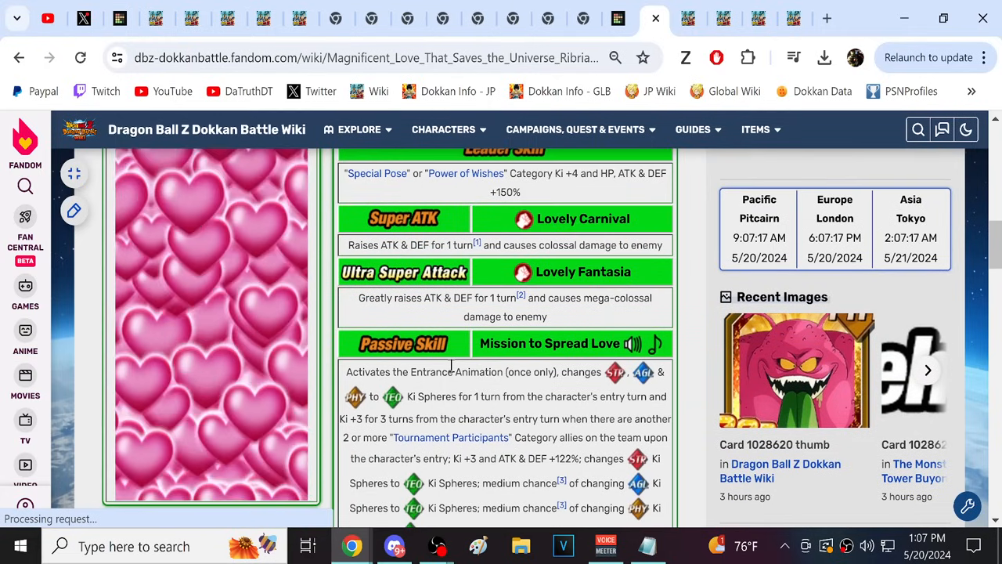
pyautogui.scroll(-3)
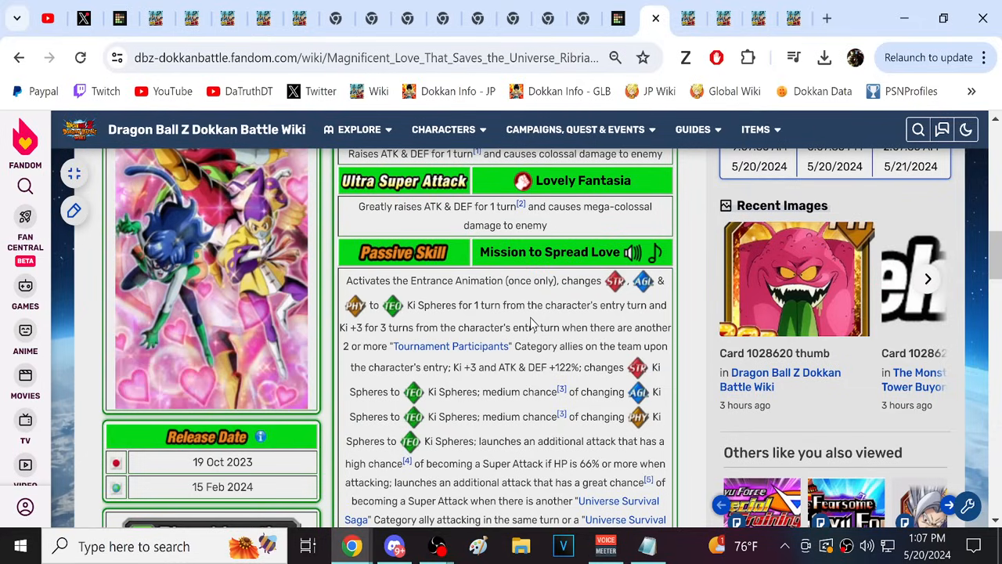
pyautogui.scroll(-3)
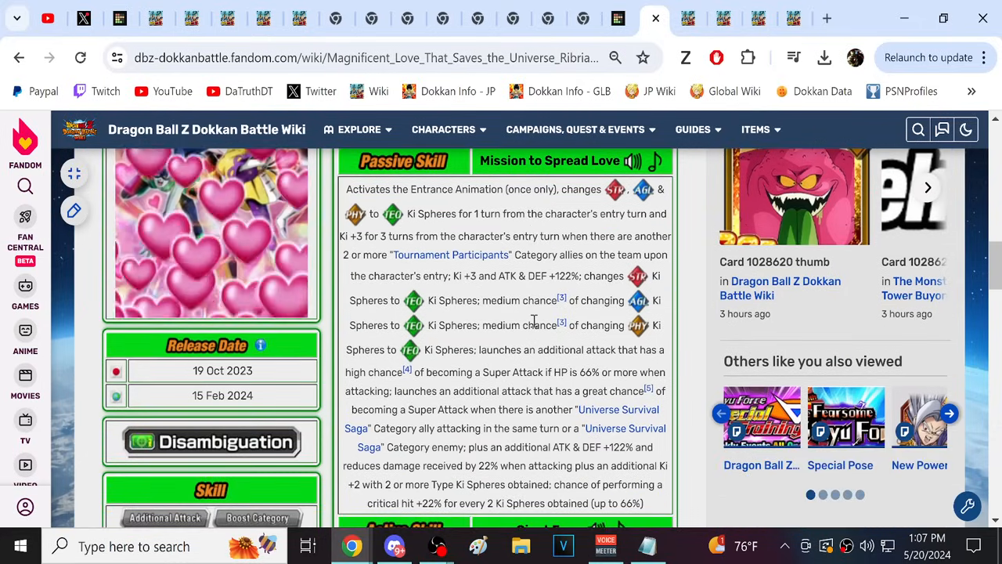
pyautogui.scroll(-3)
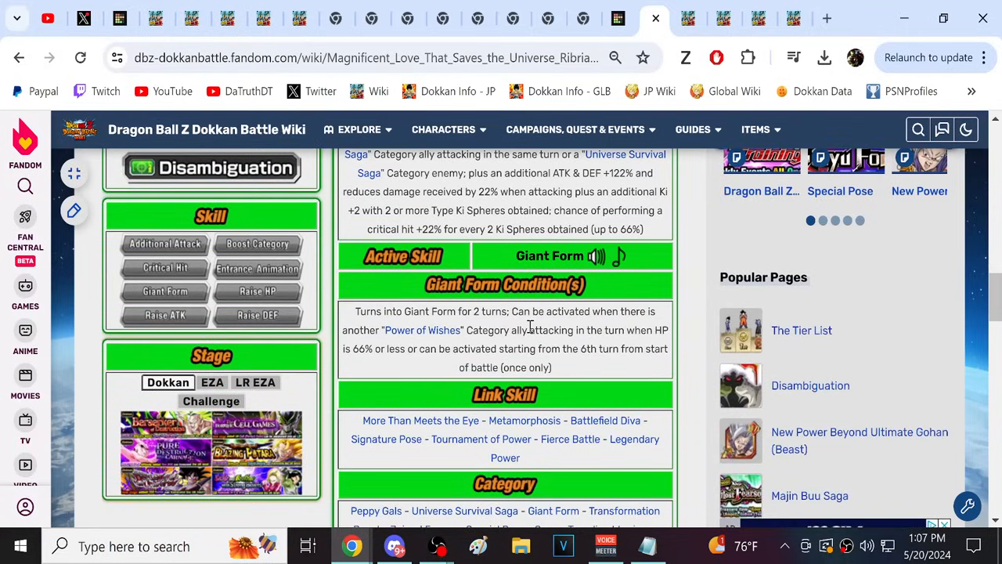
pyautogui.scroll(-3)
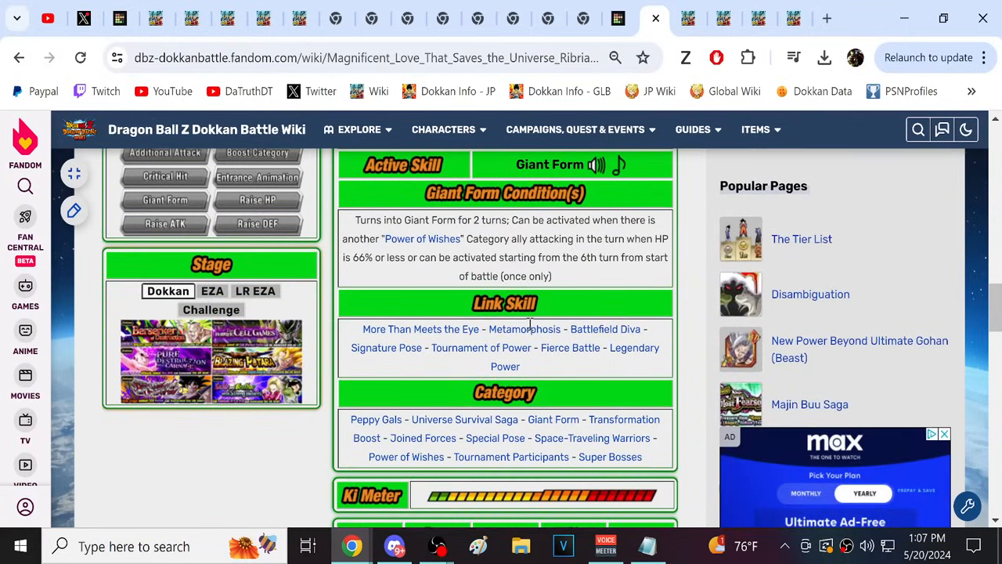
pyautogui.scroll(-3)
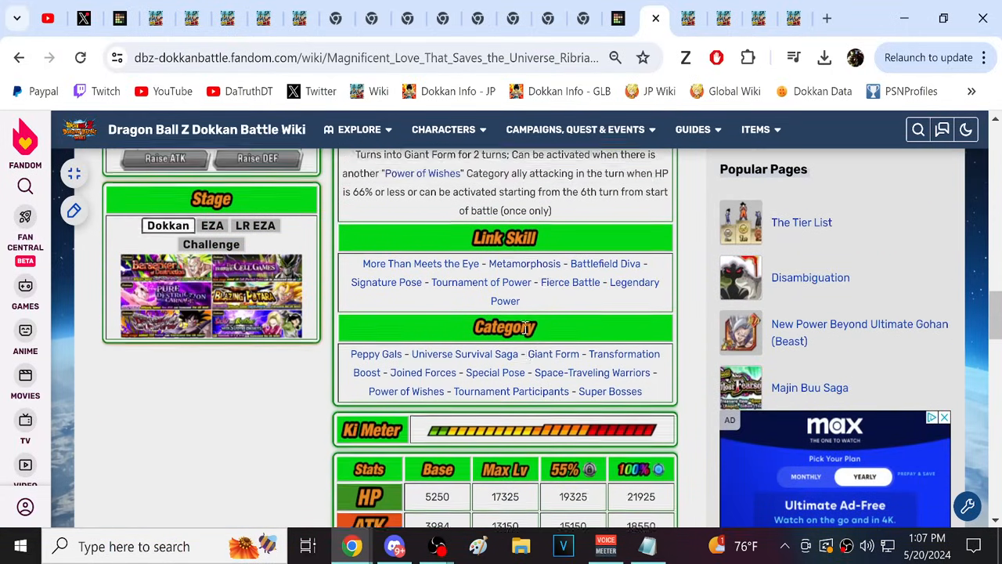
pyautogui.scroll(3)
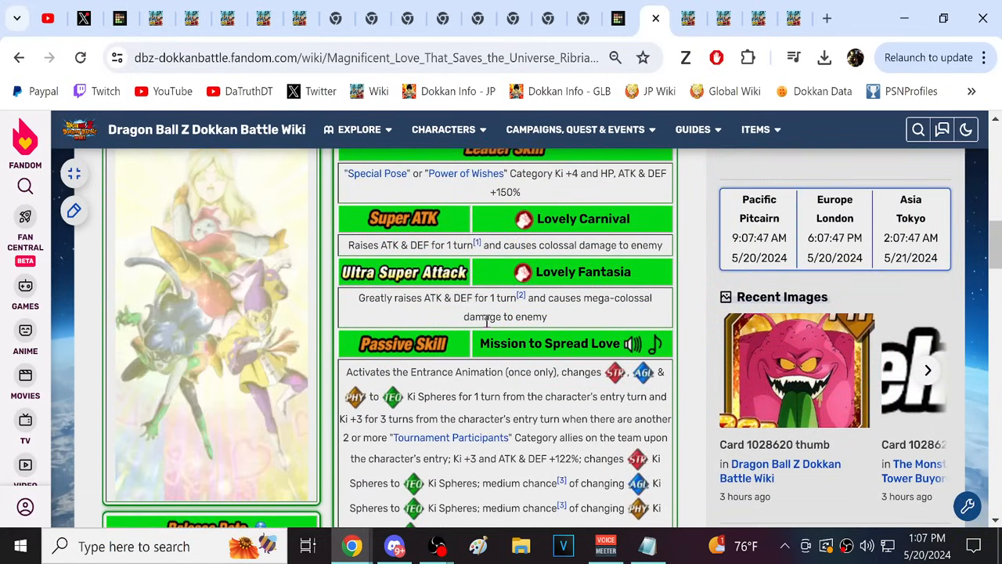
pyautogui.scroll(-3)
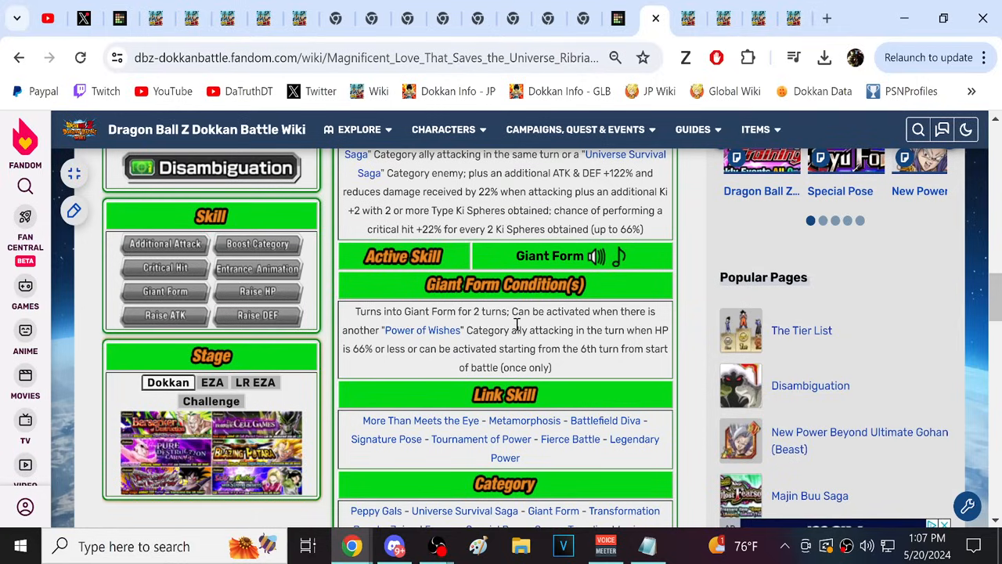
# - Review Broly & Cheelai & Lemo, then return to TierMaker with rows 5–6 filled
pyautogui.scroll(3)
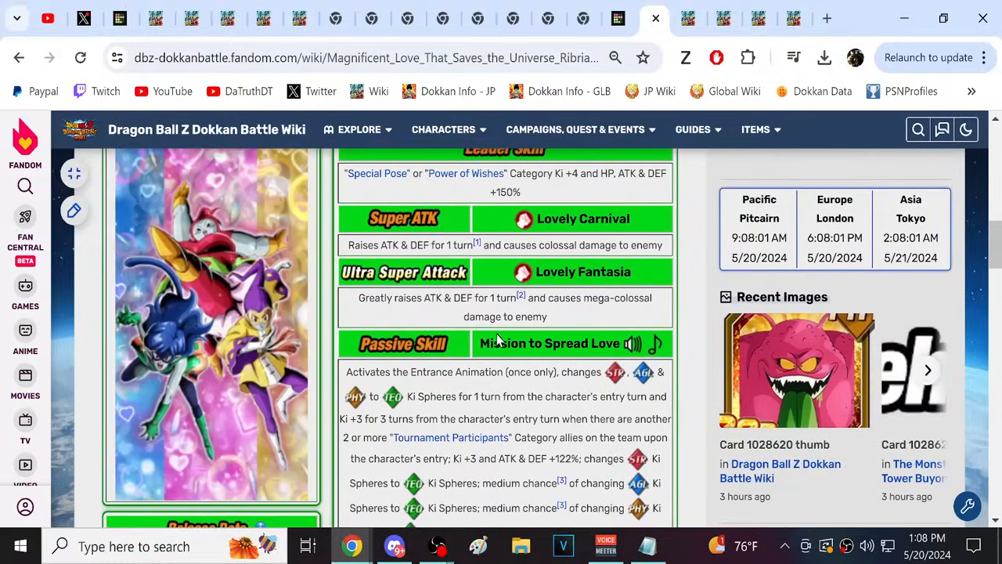
pyautogui.scroll(3)
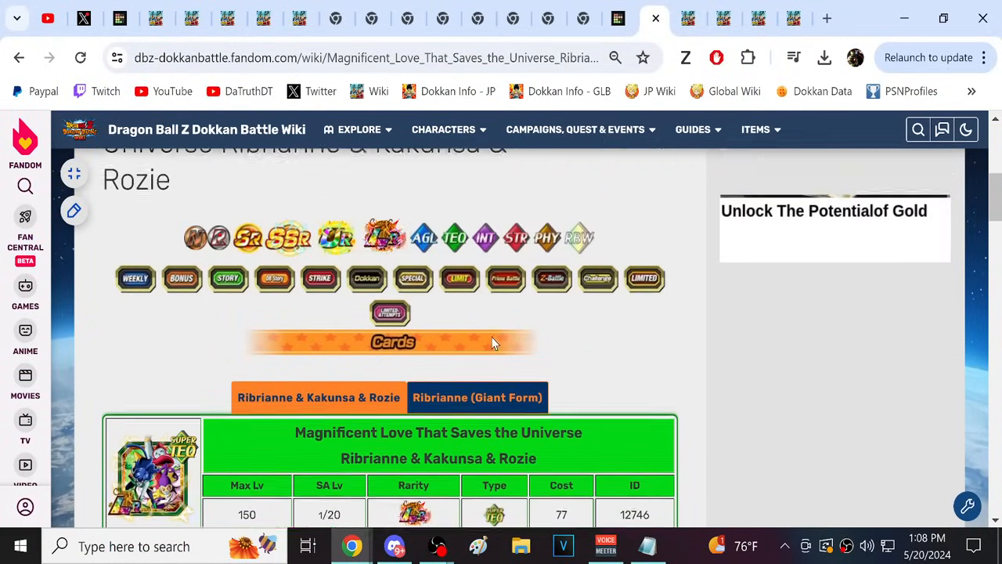
pyautogui.scroll(-3)
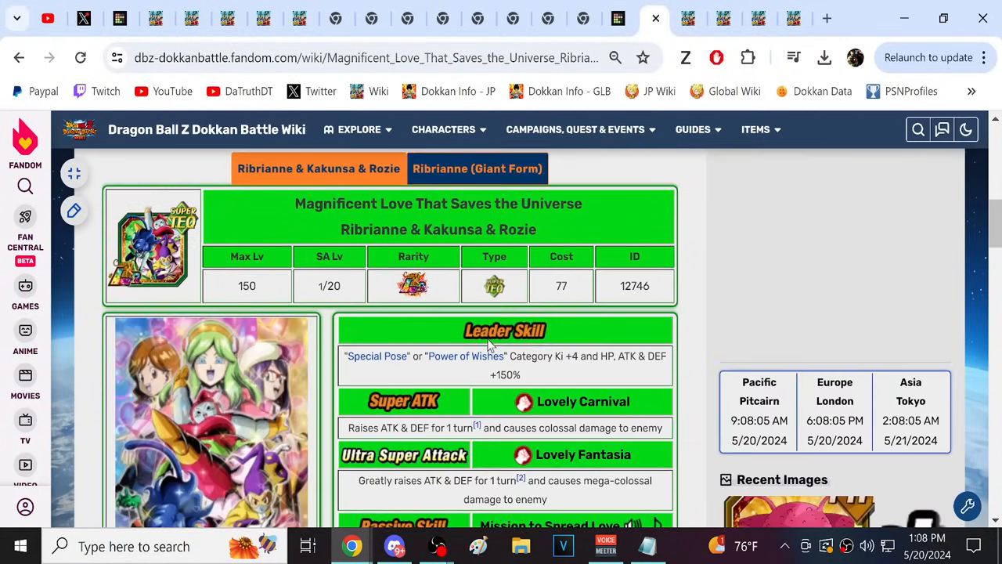
pyautogui.scroll(-3)
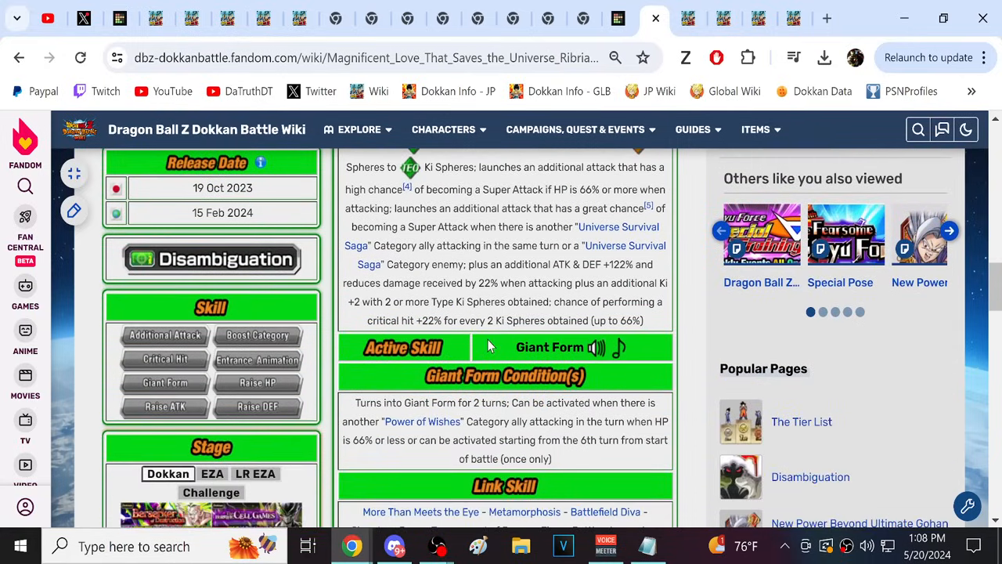
pyautogui.scroll(3)
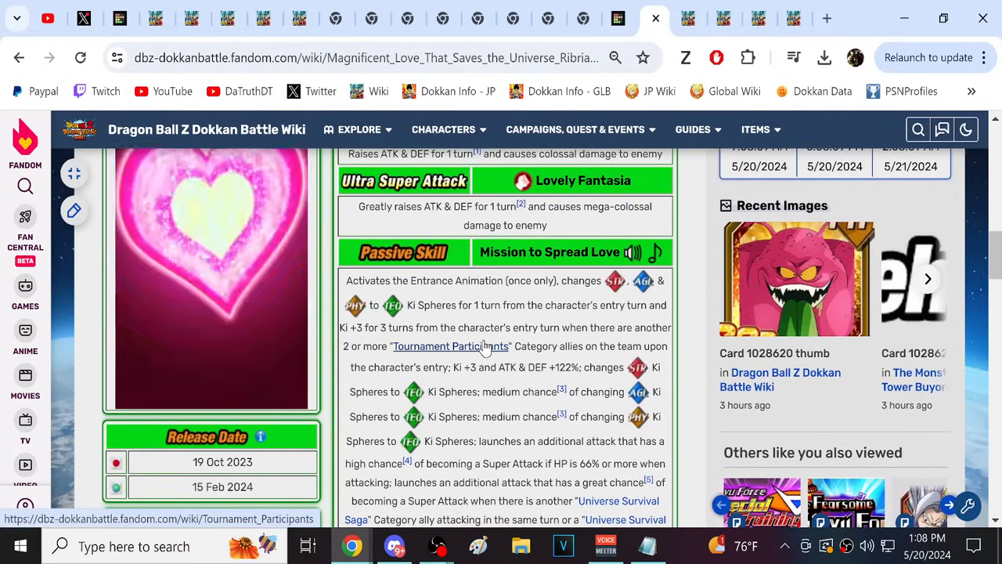
pyautogui.scroll(-3)
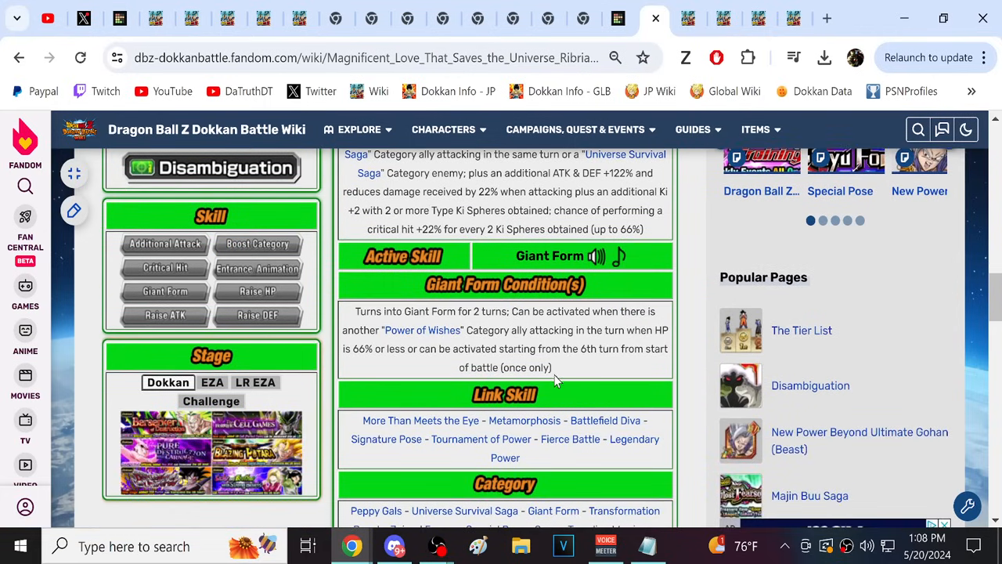
pyautogui.scroll(3)
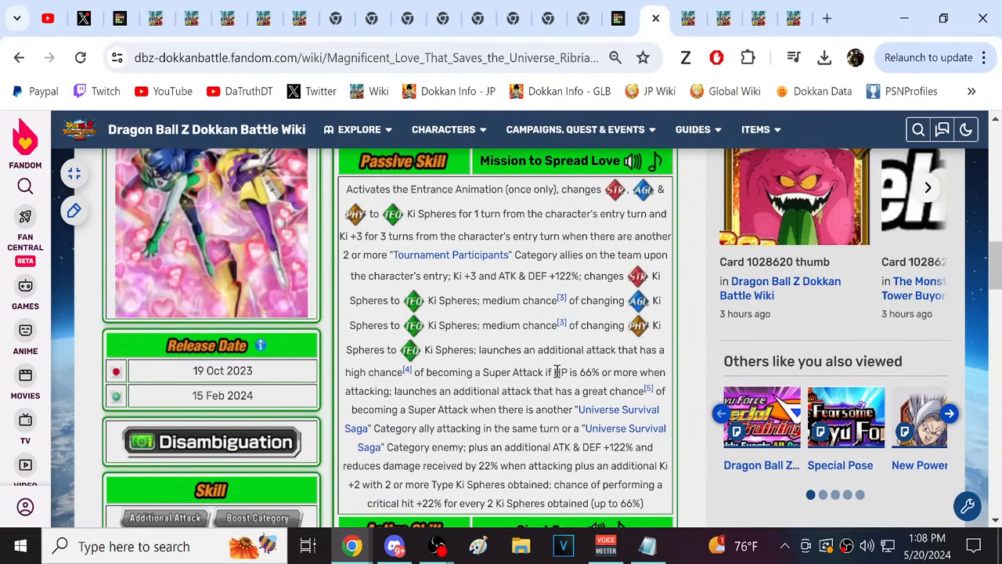
pyautogui.scroll(3)
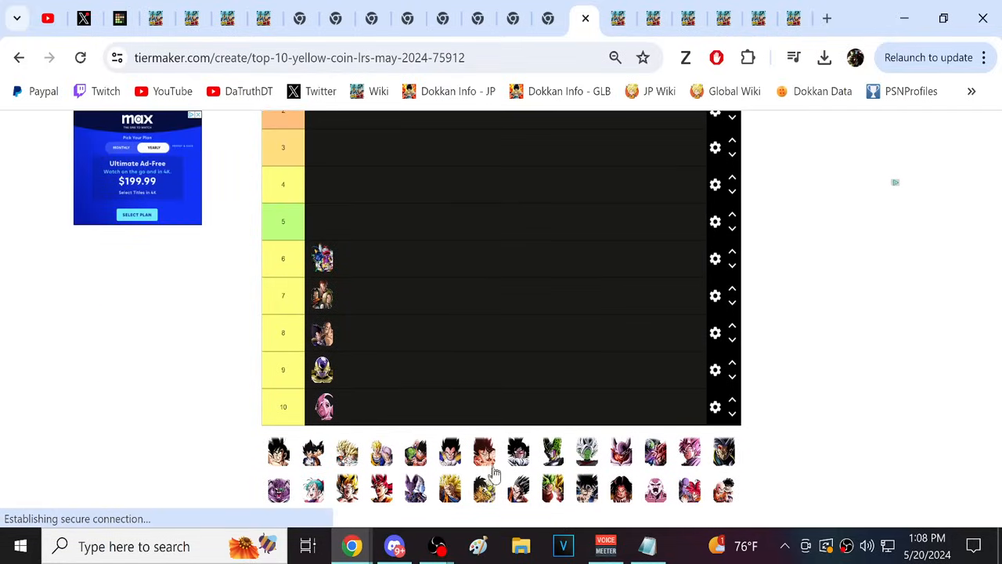
pyautogui.scroll(3)
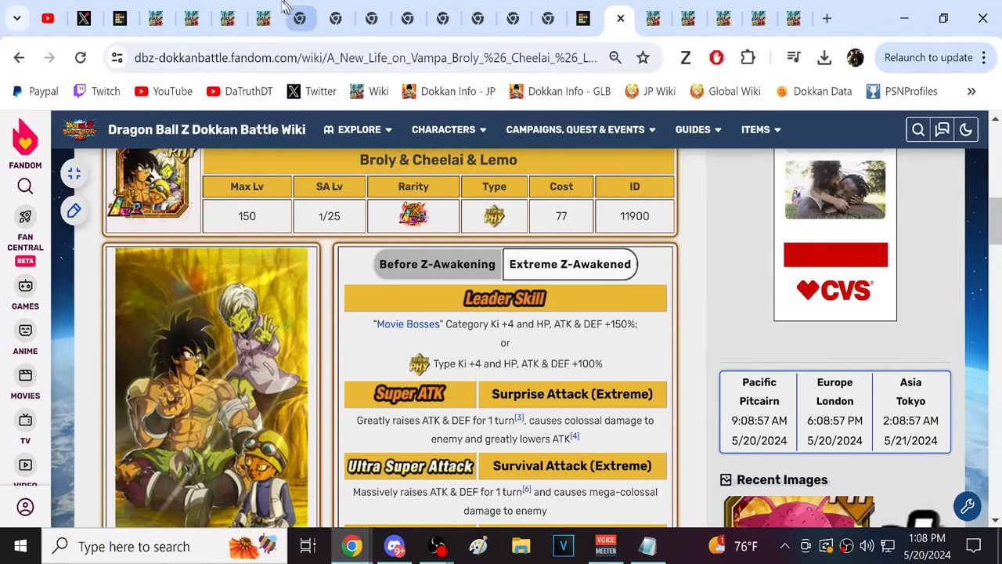
pyautogui.click(548, 17)
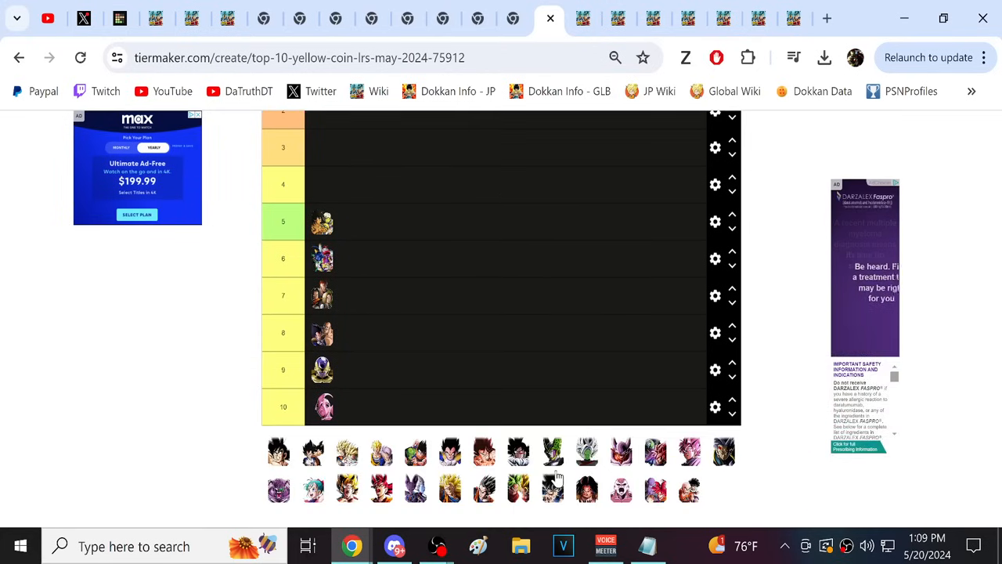
pyautogui.scroll(3)
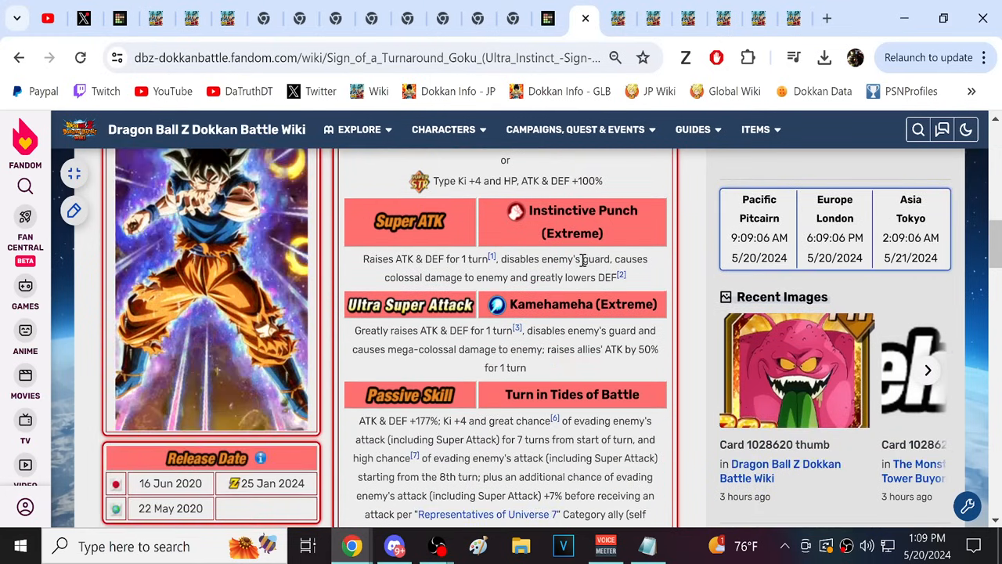
pyautogui.scroll(-3)
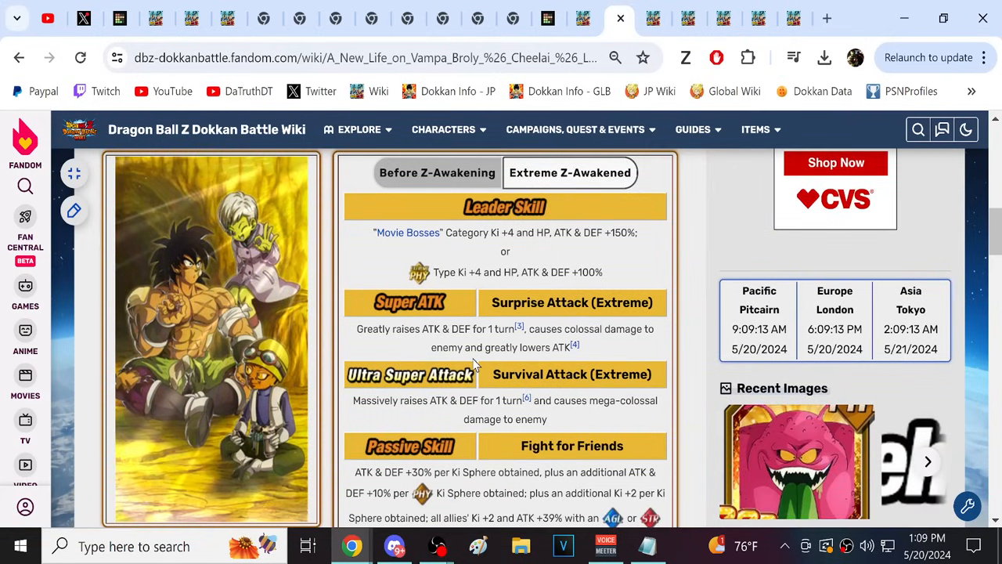
pyautogui.scroll(-3)
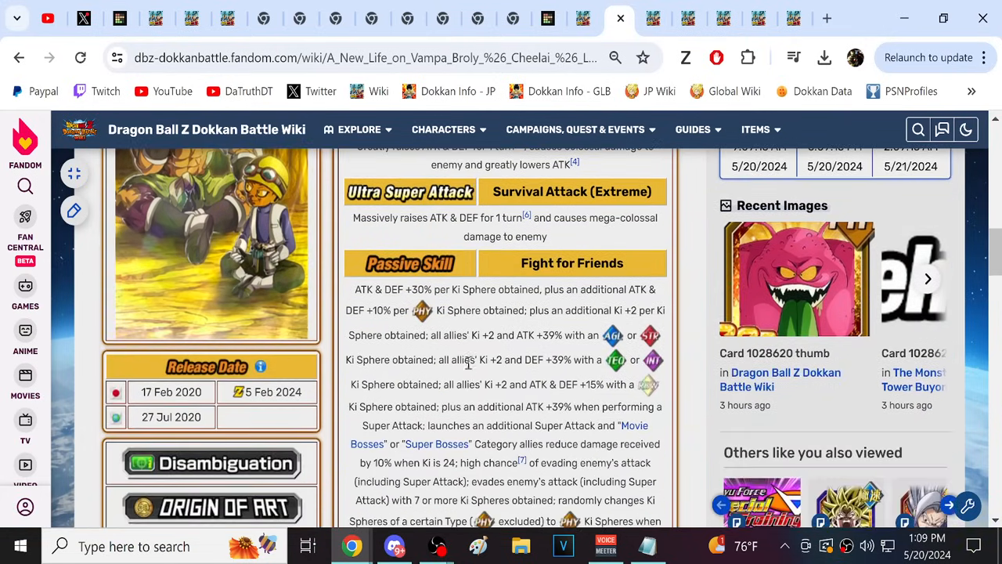
pyautogui.scroll(-3)
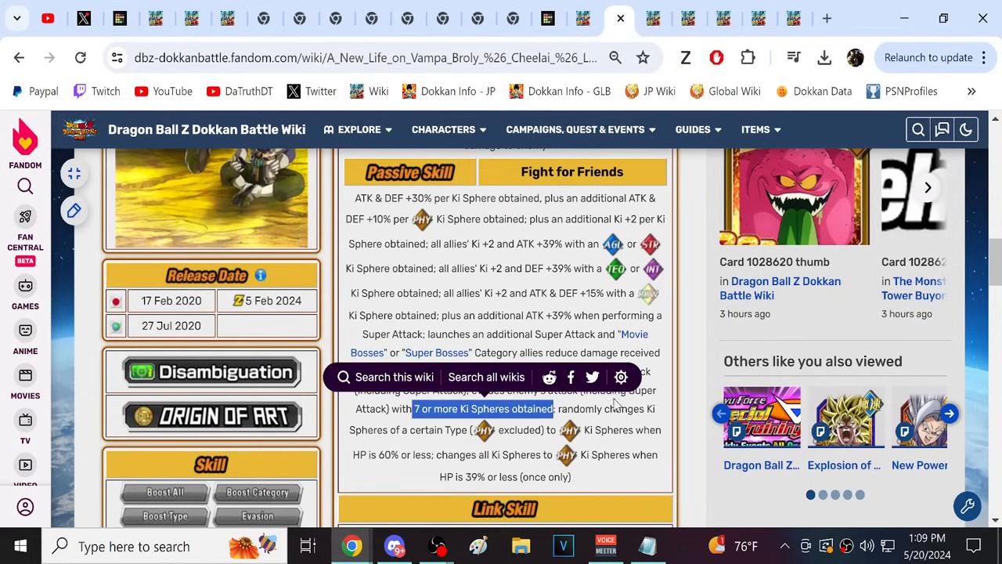
pyautogui.scroll(3)
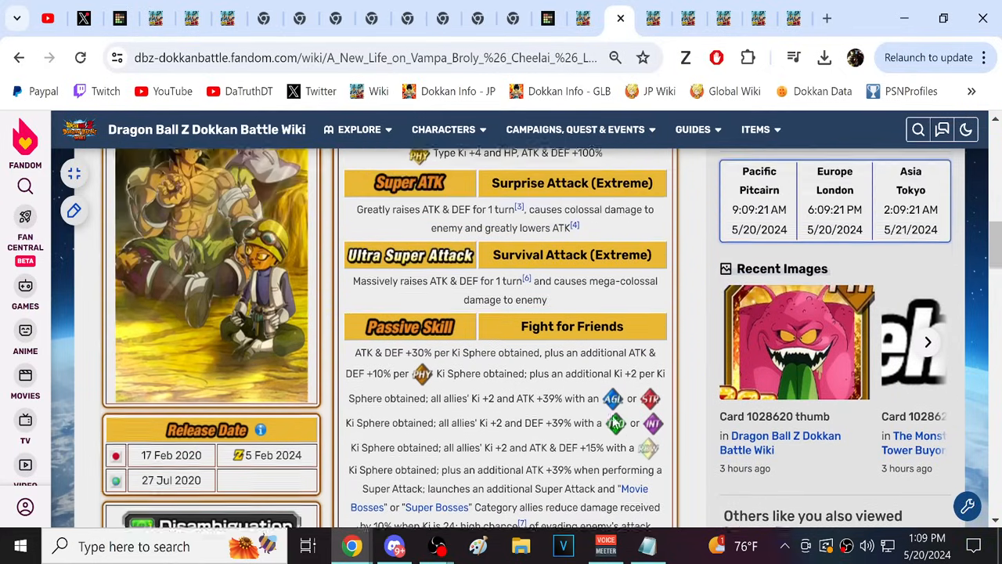
pyautogui.scroll(-3)
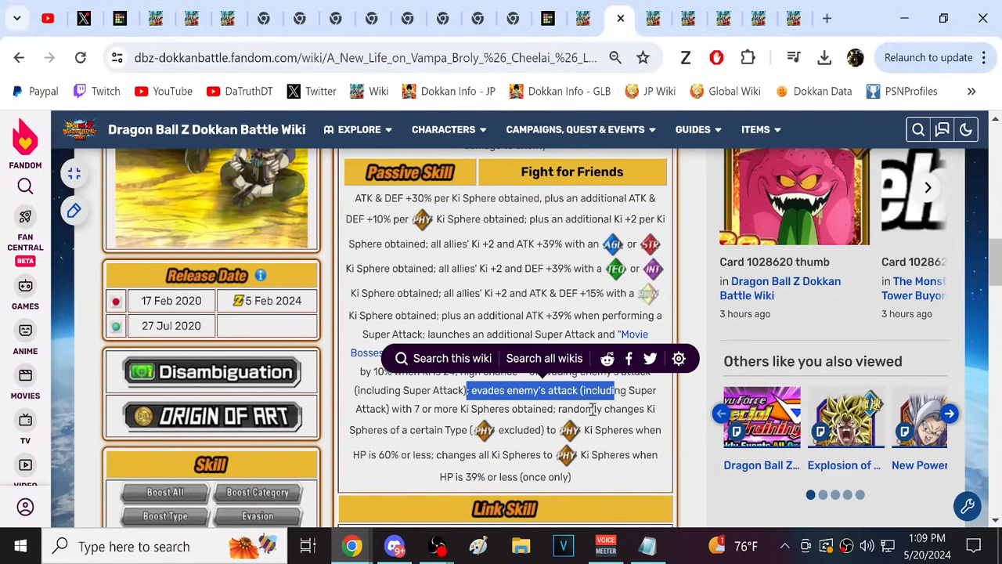
pyautogui.scroll(3)
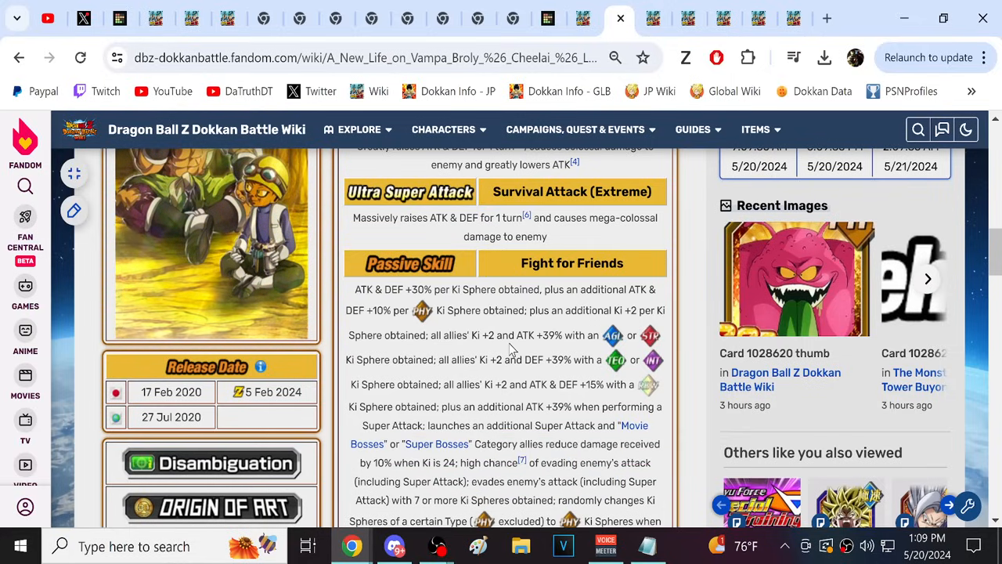
pyautogui.scroll(-3)
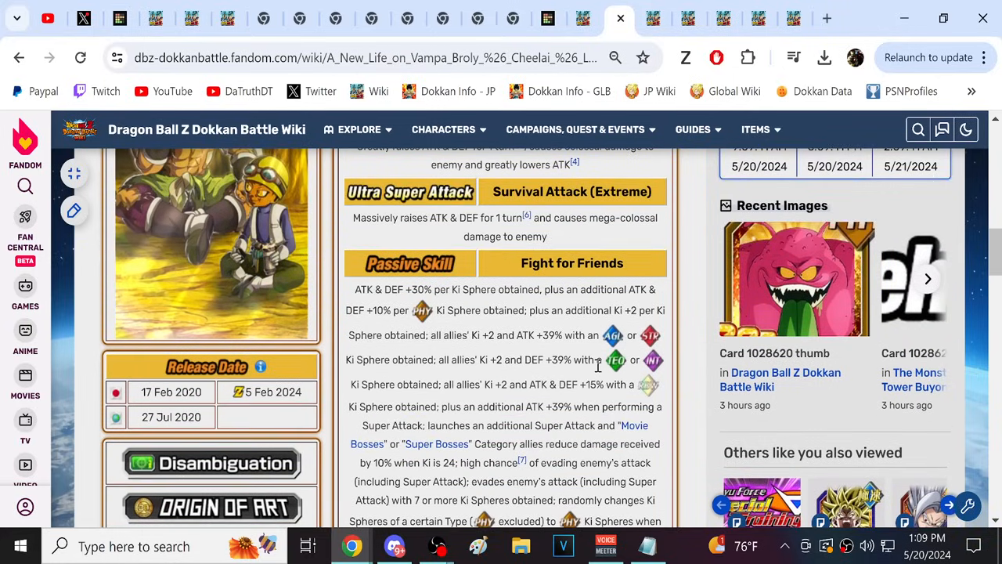
pyautogui.scroll(3)
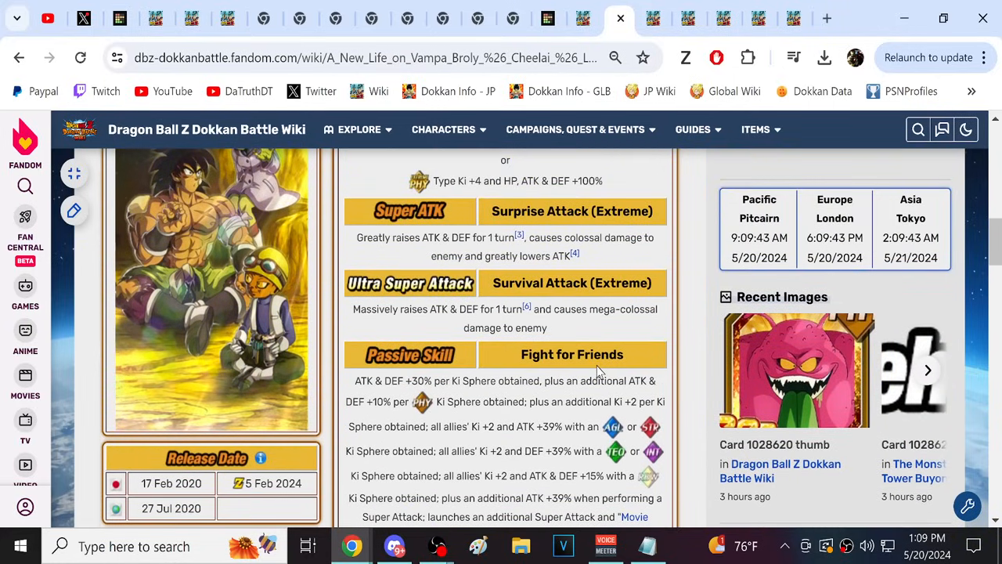
pyautogui.scroll(-3)
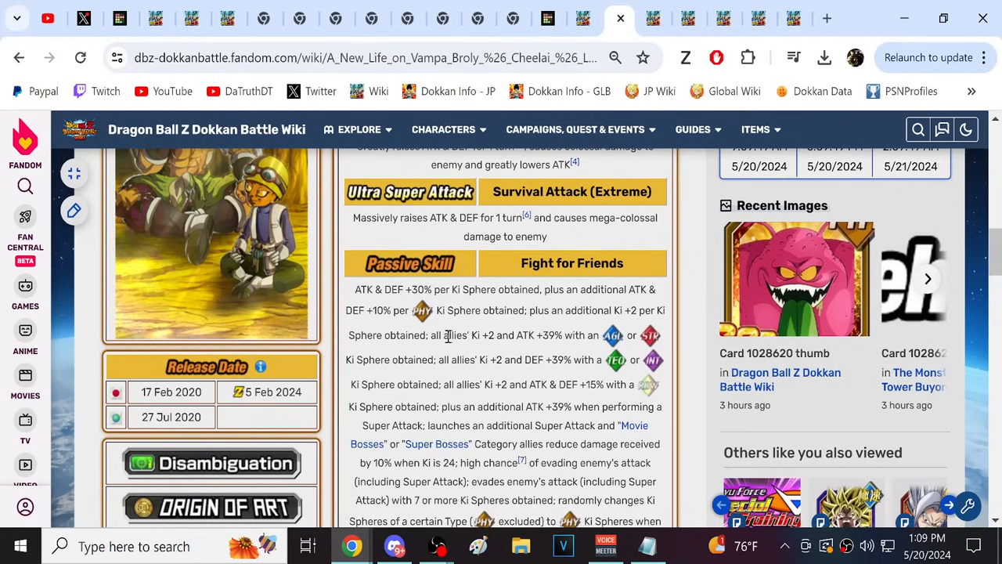
pyautogui.moveTo(446, 336); pyautogui.dragTo(508, 384)
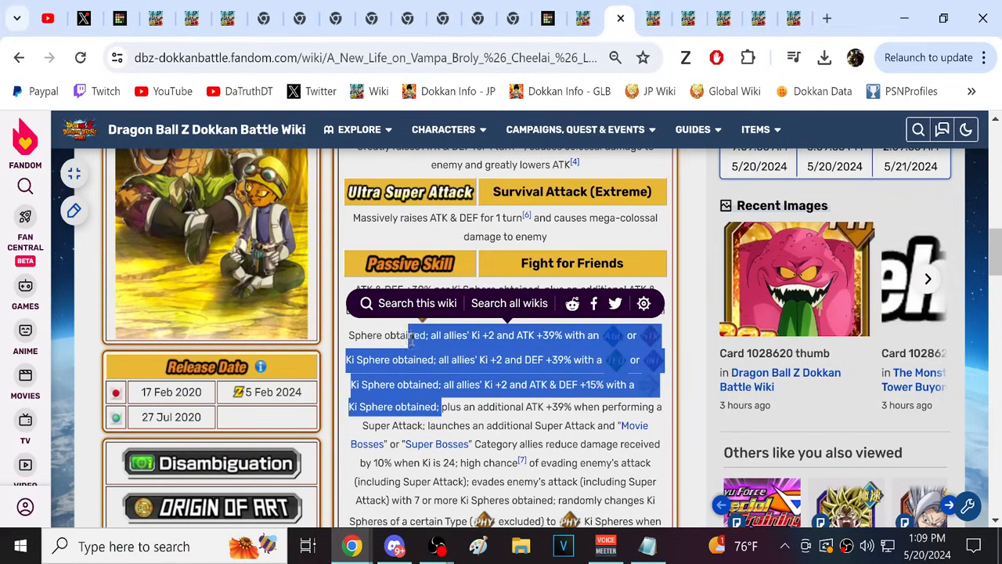
pyautogui.moveTo(676, 397)
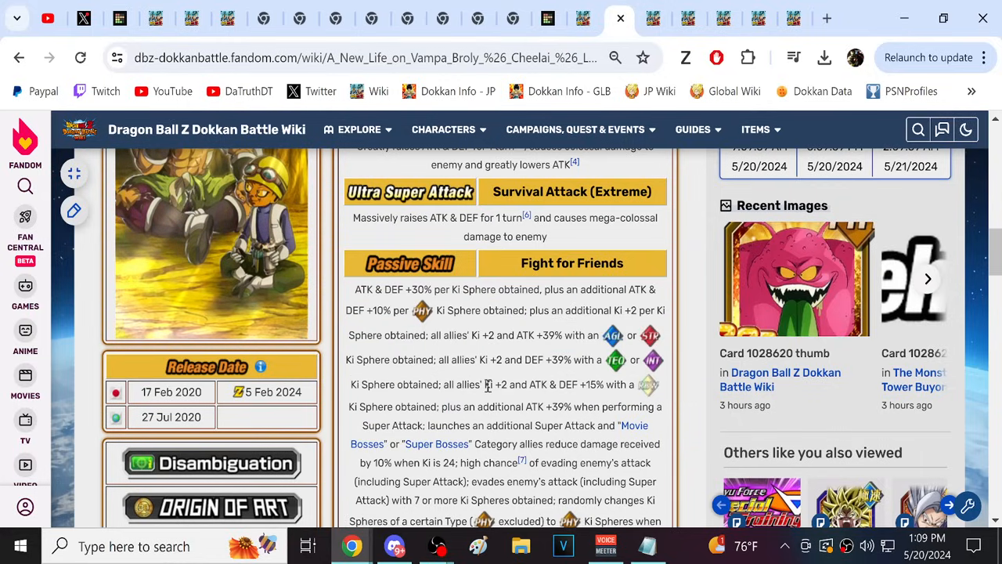
# - Scroll the Broly card page and the Ultra Instinct -Sign- Goku super attacks
pyautogui.scroll(-3)
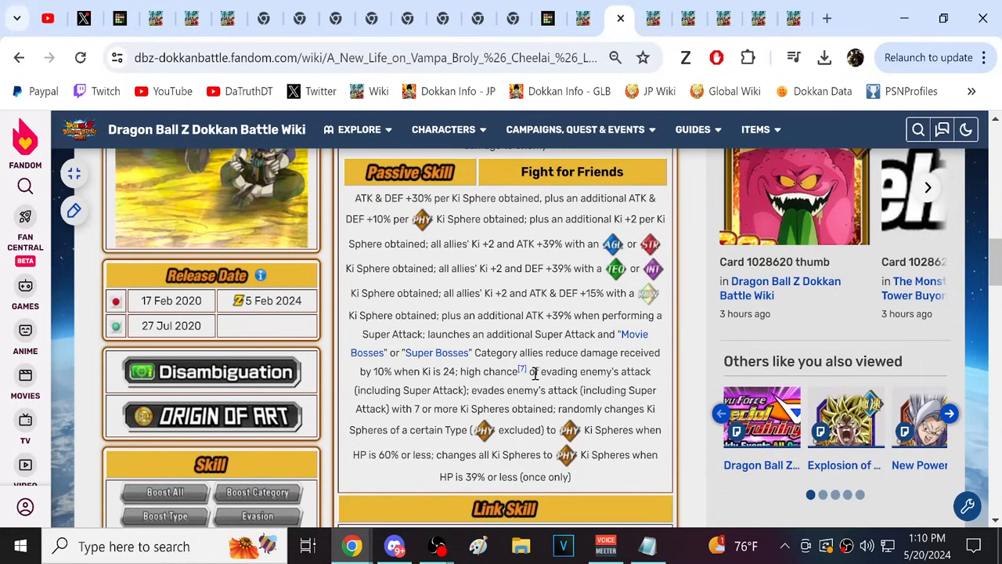
pyautogui.moveTo(578, 337)
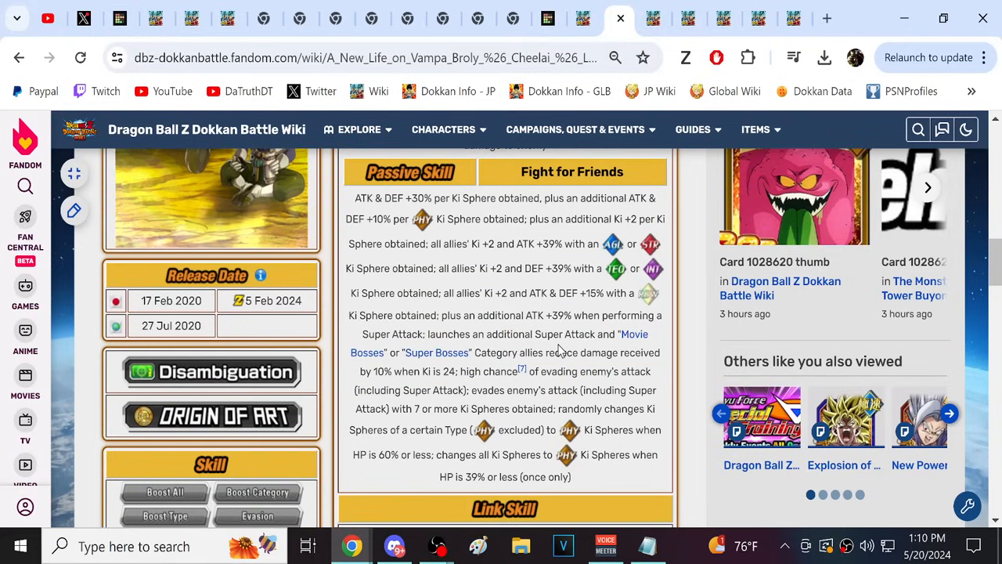
pyautogui.scroll(-3)
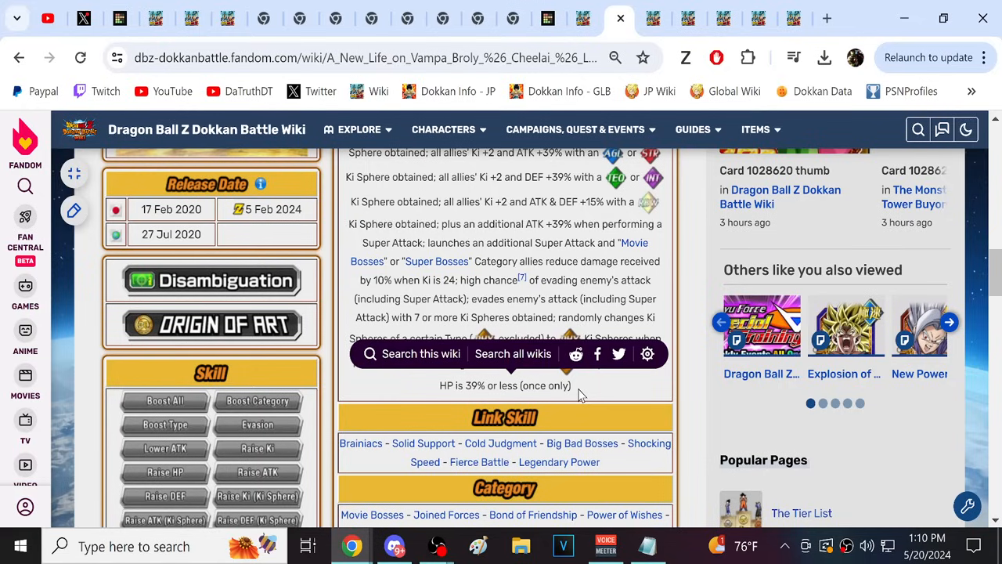
pyautogui.moveTo(548, 293)
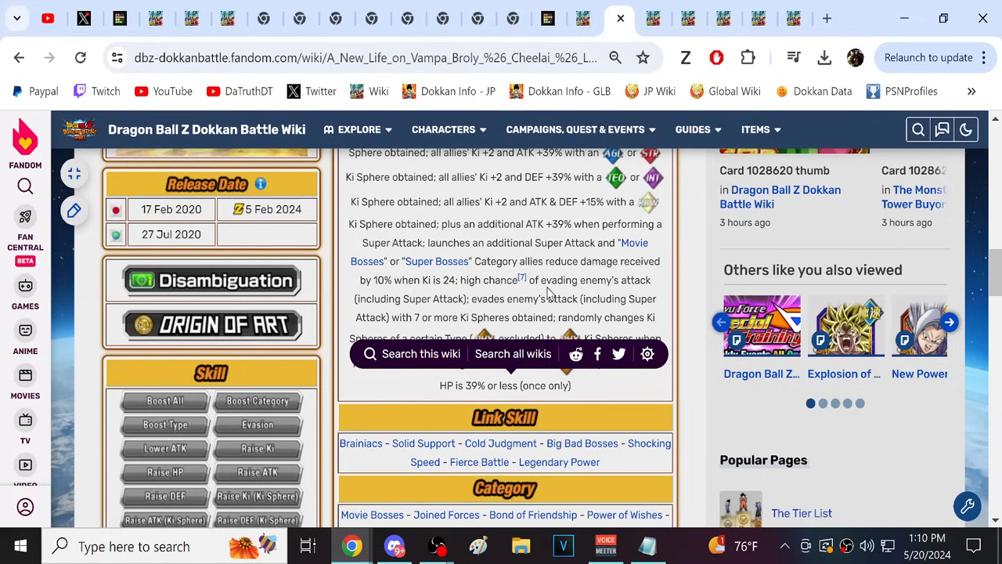
pyautogui.scroll(3)
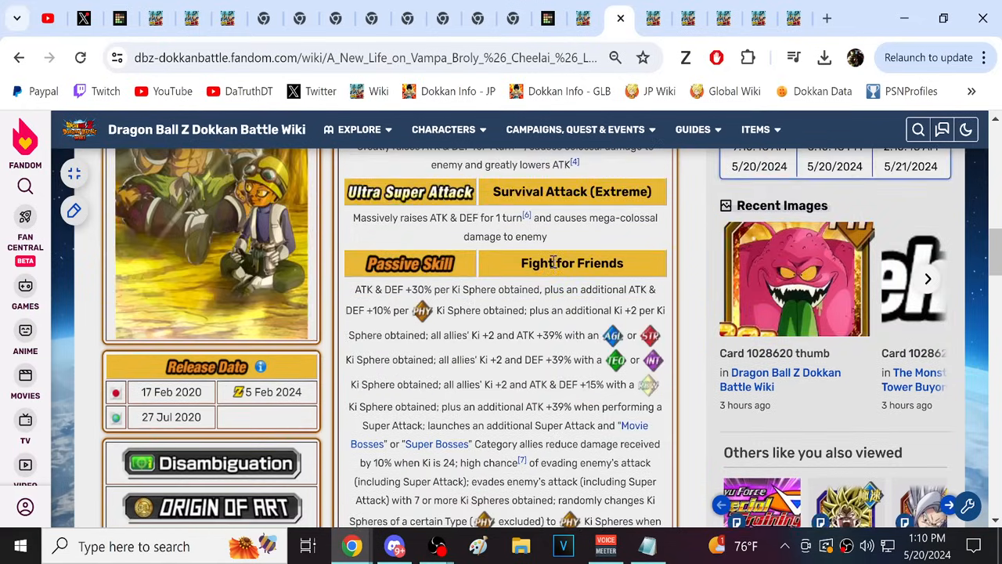
pyautogui.scroll(3)
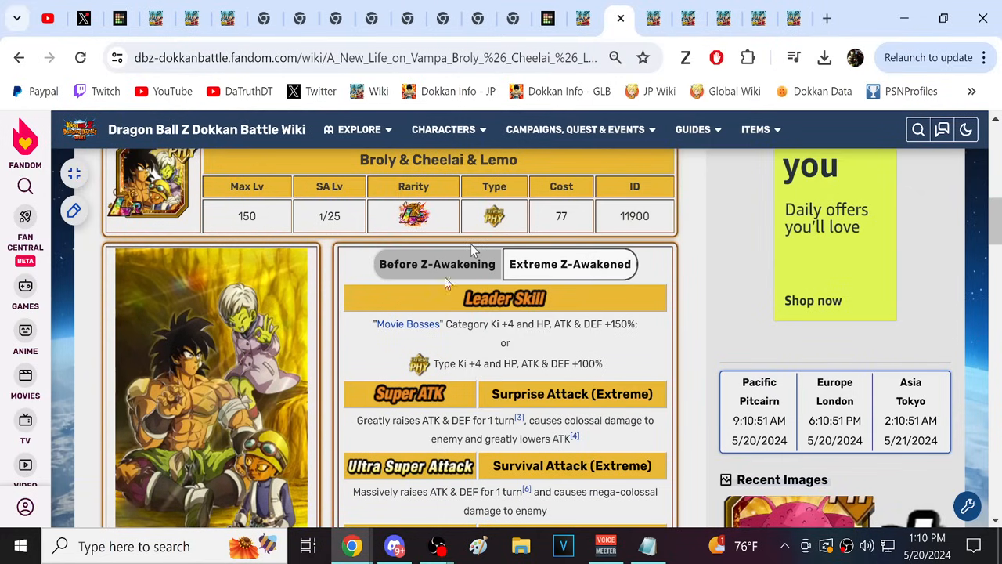
pyautogui.scroll(-3)
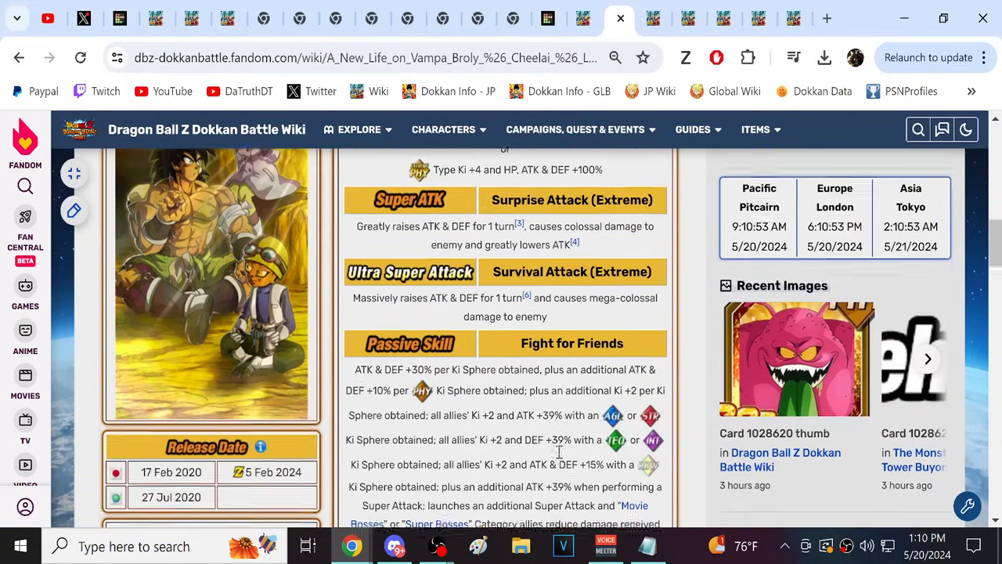
pyautogui.scroll(3)
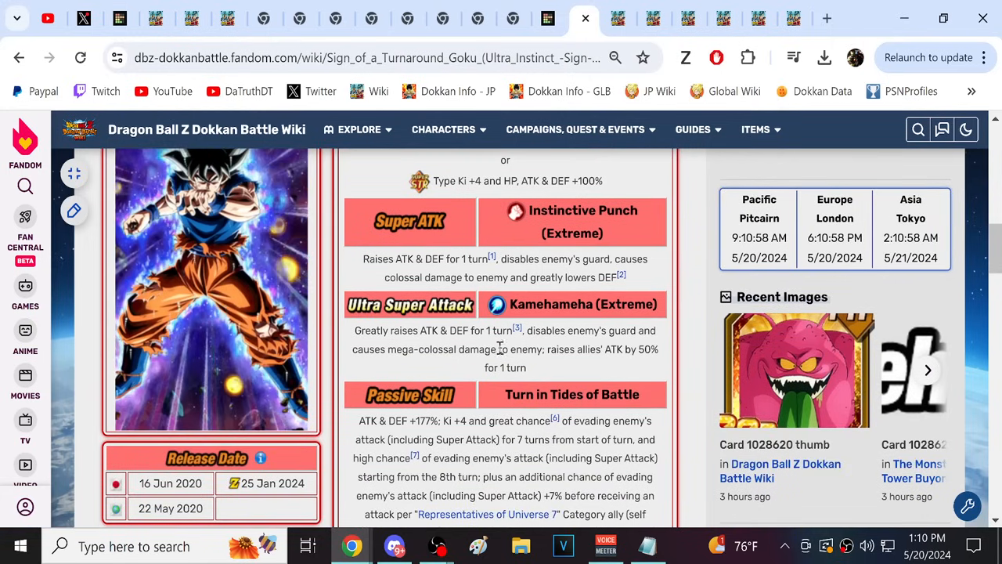
# - Read Ultra Instinct -Sign- Goku's passive skill, with Goku now at rank 4
pyautogui.scroll(-3)
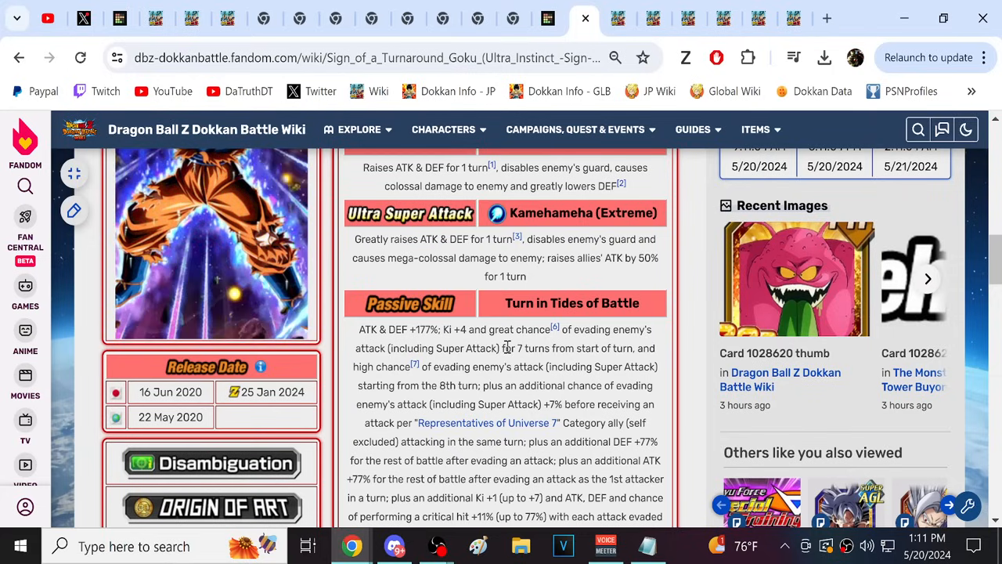
pyautogui.scroll(-3)
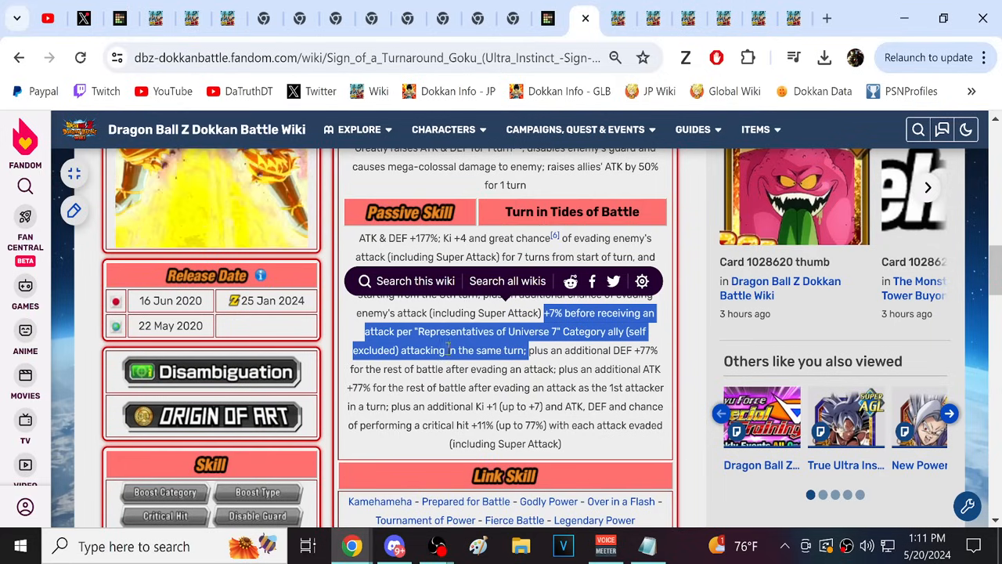
pyautogui.scroll(3)
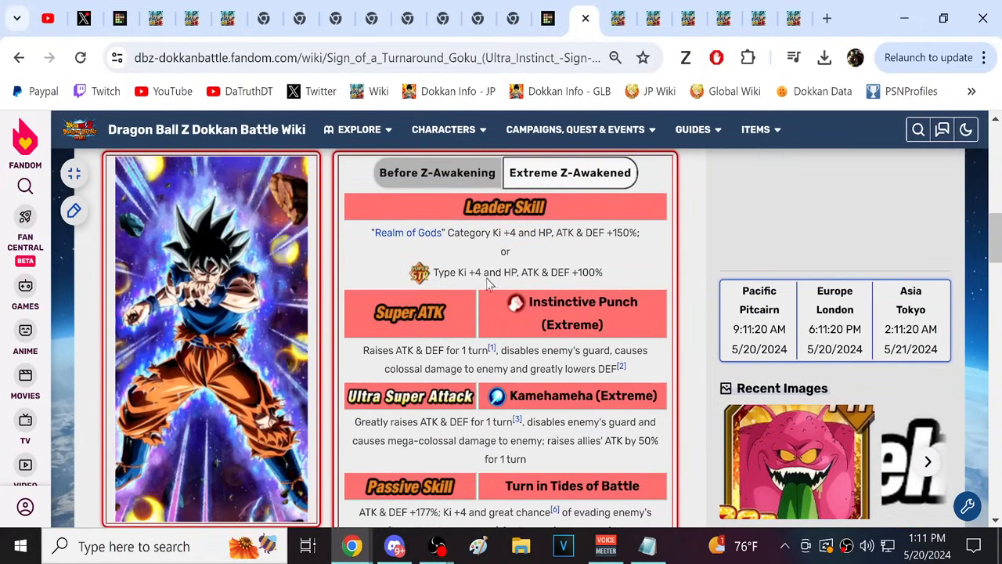
pyautogui.scroll(-3)
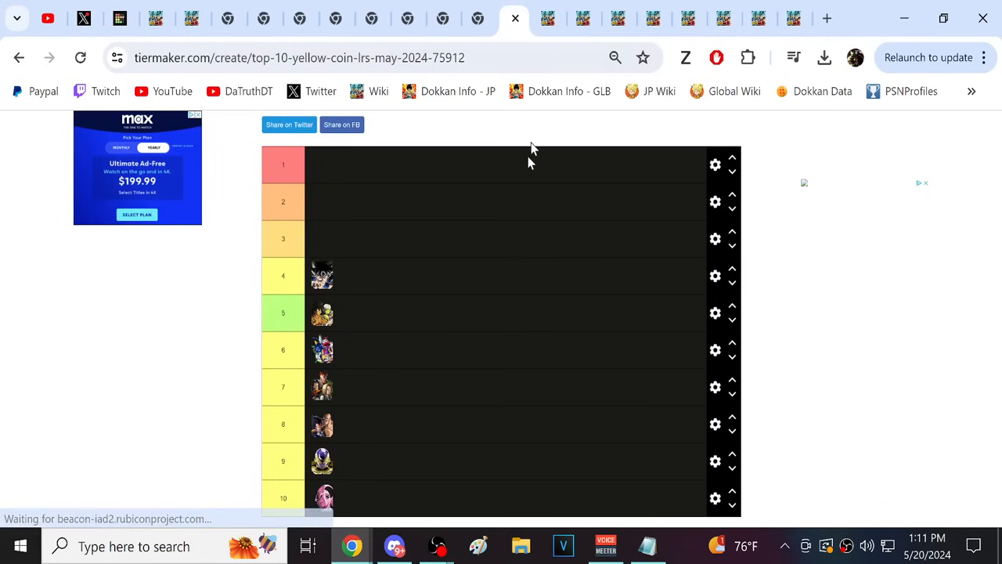
# - Close the two empty new-tab pages beside the TierMaker top-10 list
pyautogui.scroll(-3)
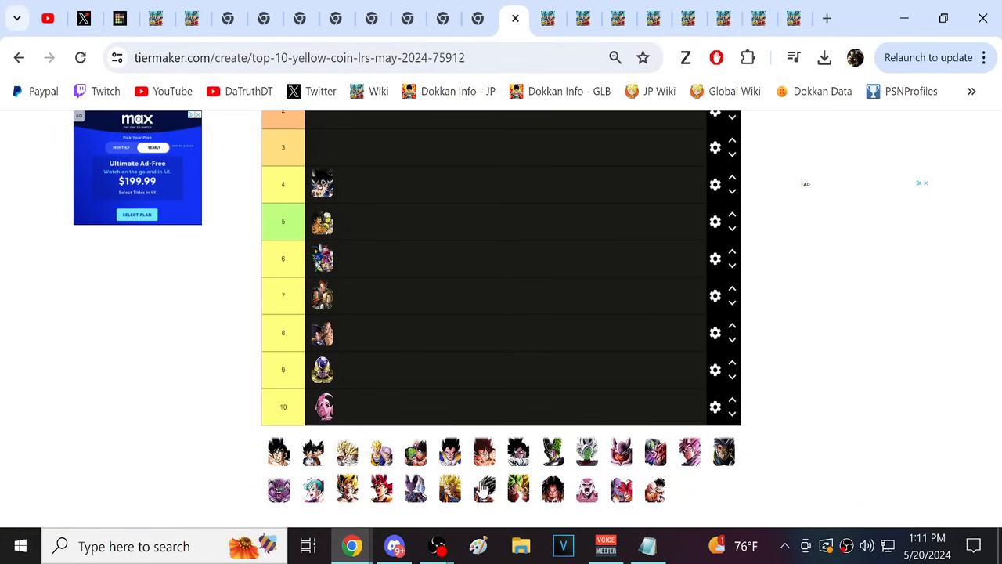
pyautogui.scroll(3)
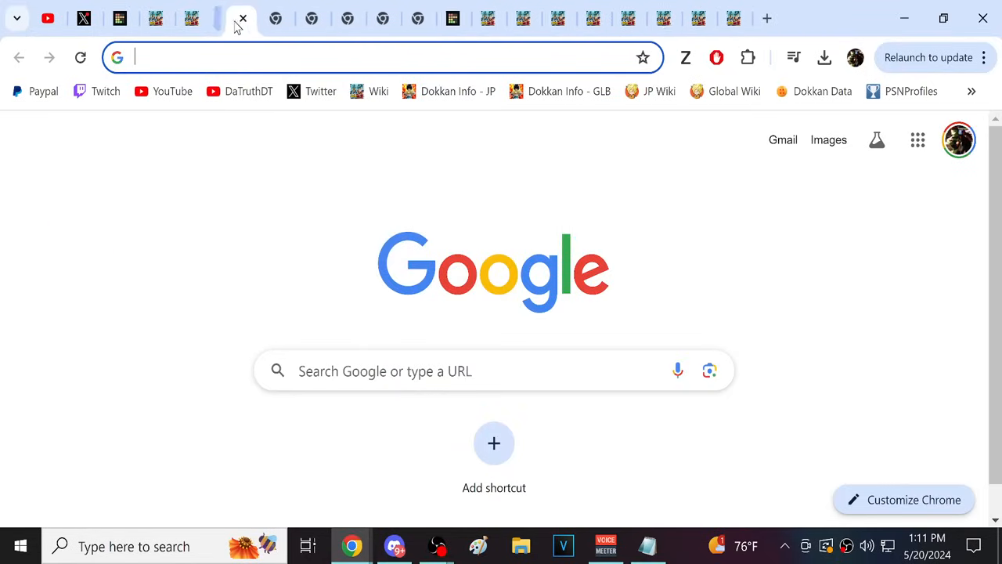
pyautogui.click(242, 18)
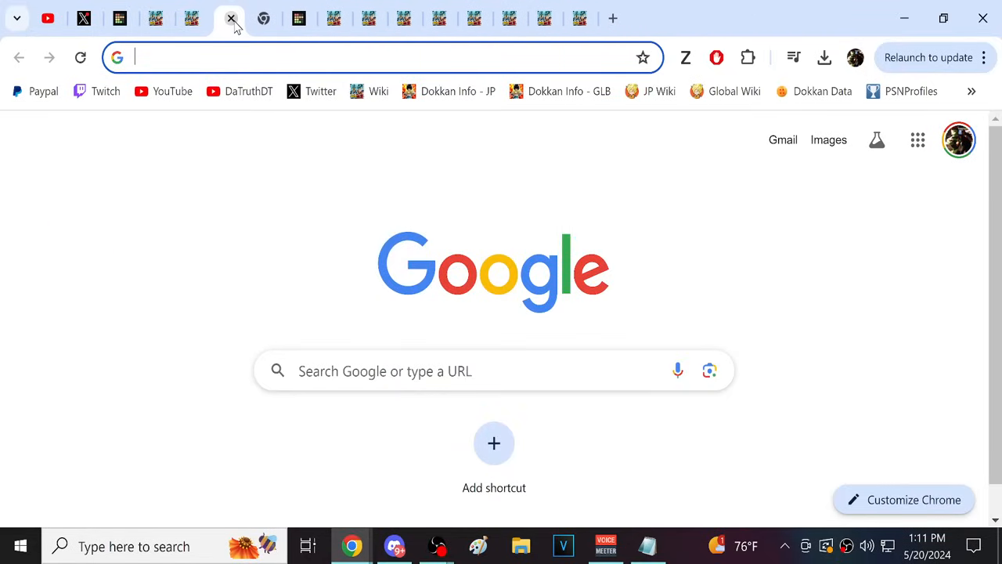
pyautogui.click(231, 17)
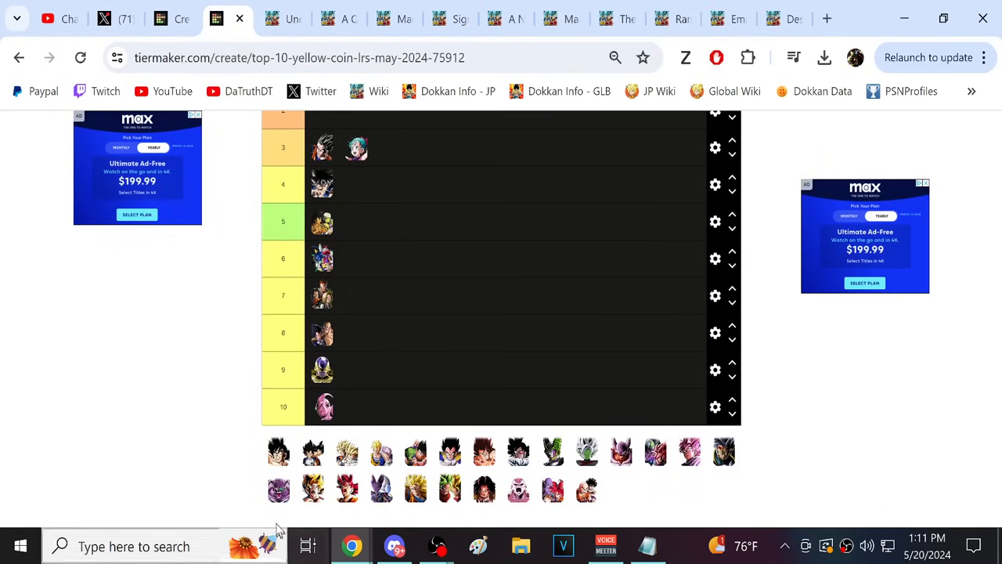
pyautogui.scroll(3)
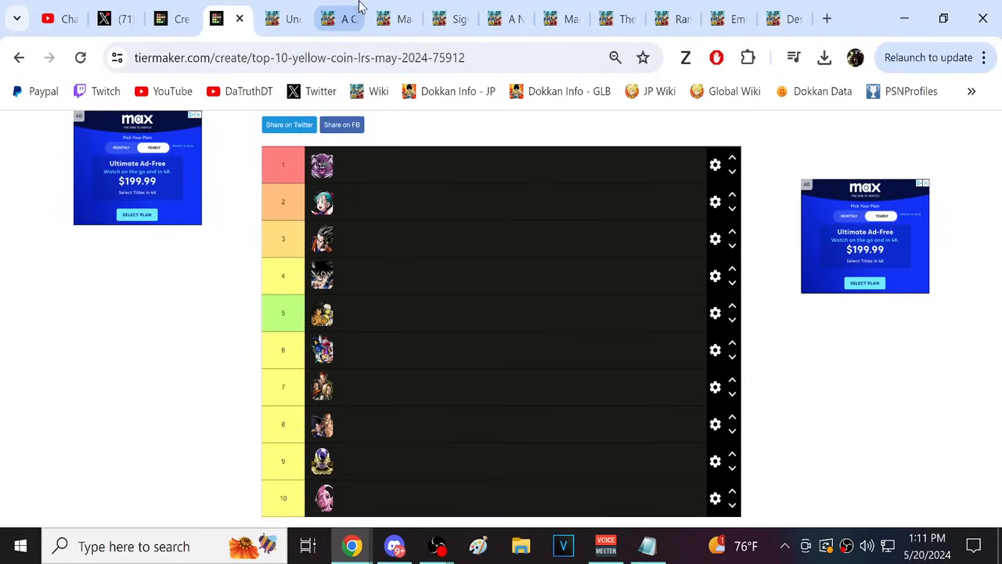
# - Switch to the Ultimate Gohan wiki page and scroll toward its link skills
pyautogui.click(383, 18)
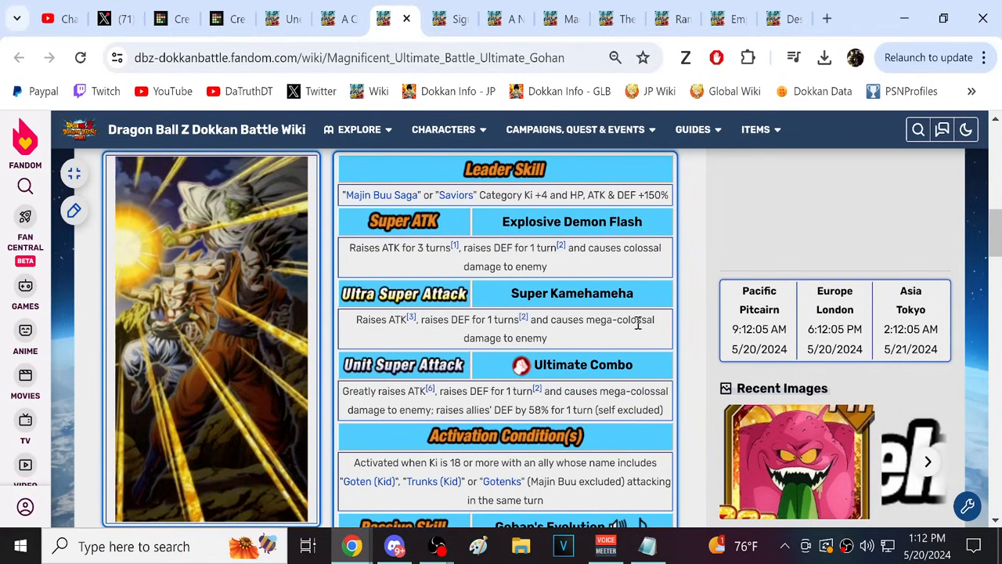
pyautogui.scroll(-3)
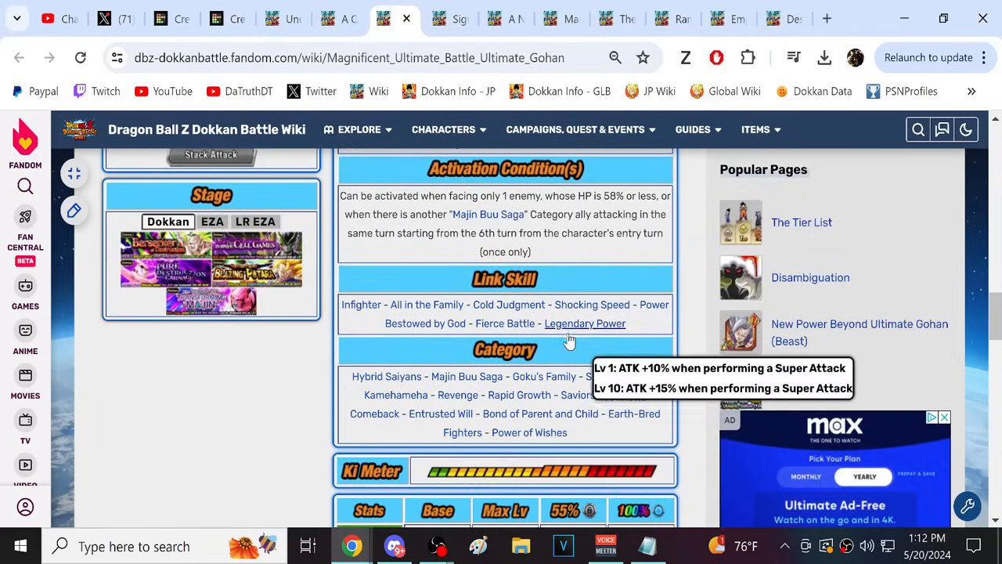
pyautogui.moveTo(361, 305)
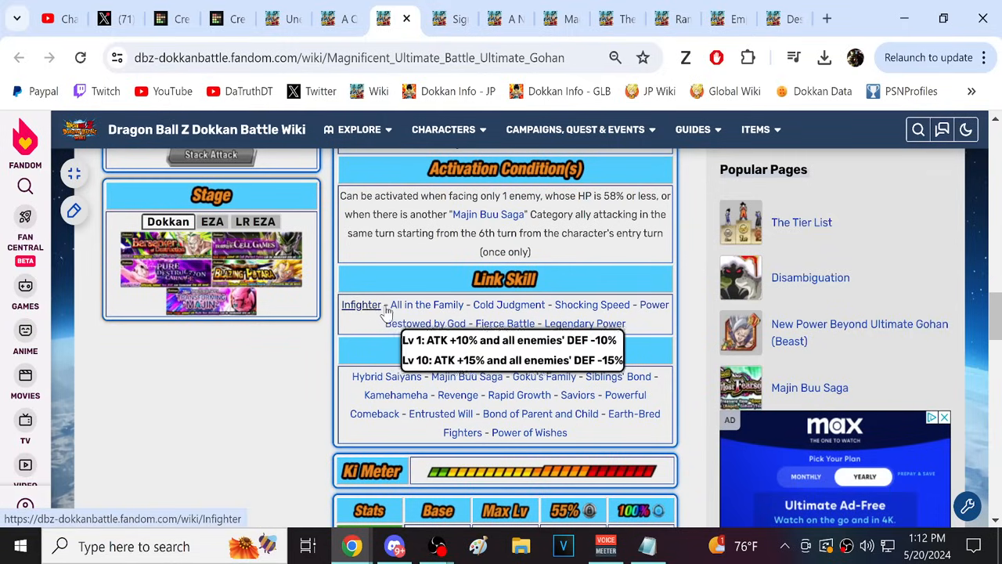
pyautogui.moveTo(523, 317)
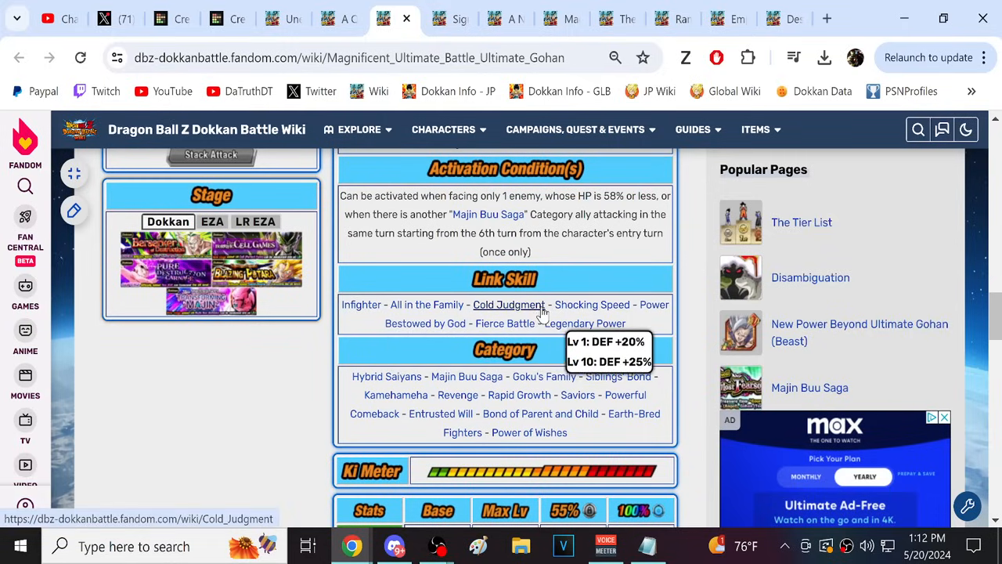
pyautogui.moveTo(562, 293)
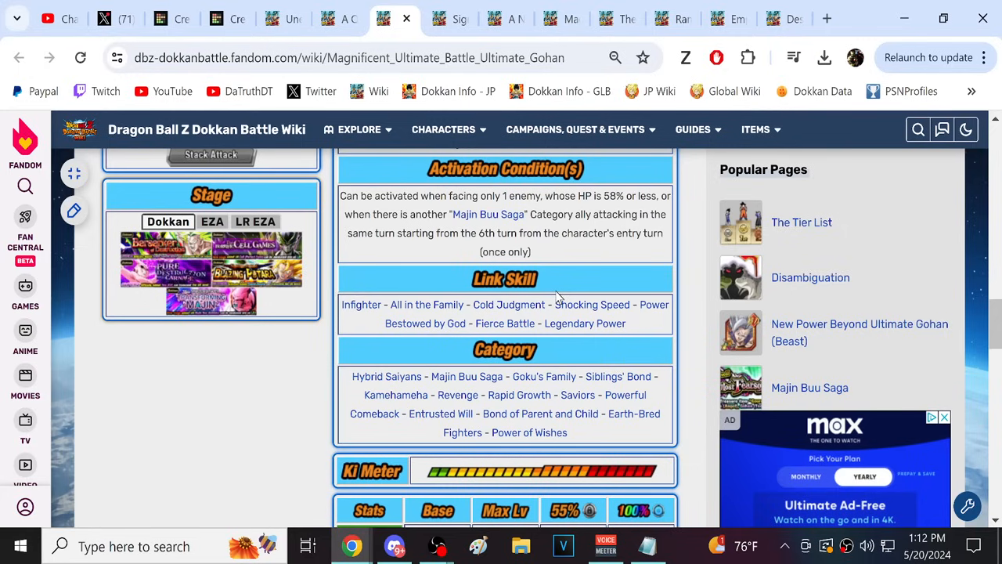
# - Read through Ultimate Gohan's skill tables up to his passive skill
pyautogui.scroll(3)
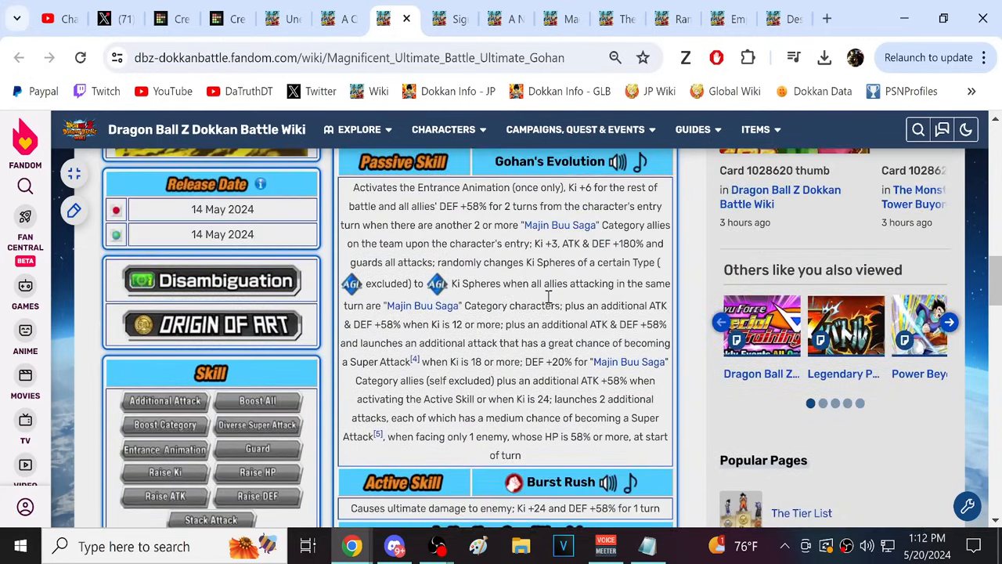
pyautogui.scroll(3)
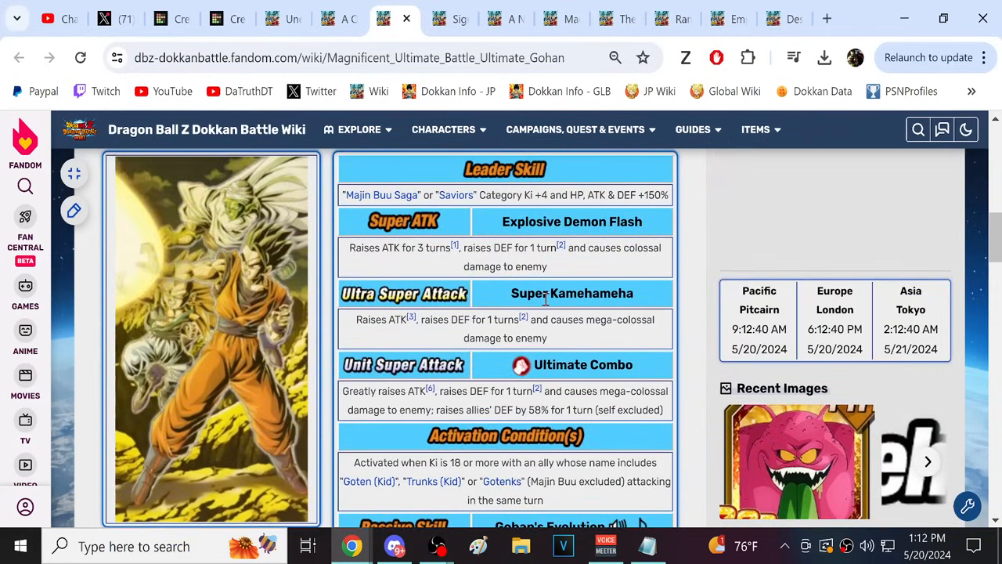
pyautogui.scroll(-3)
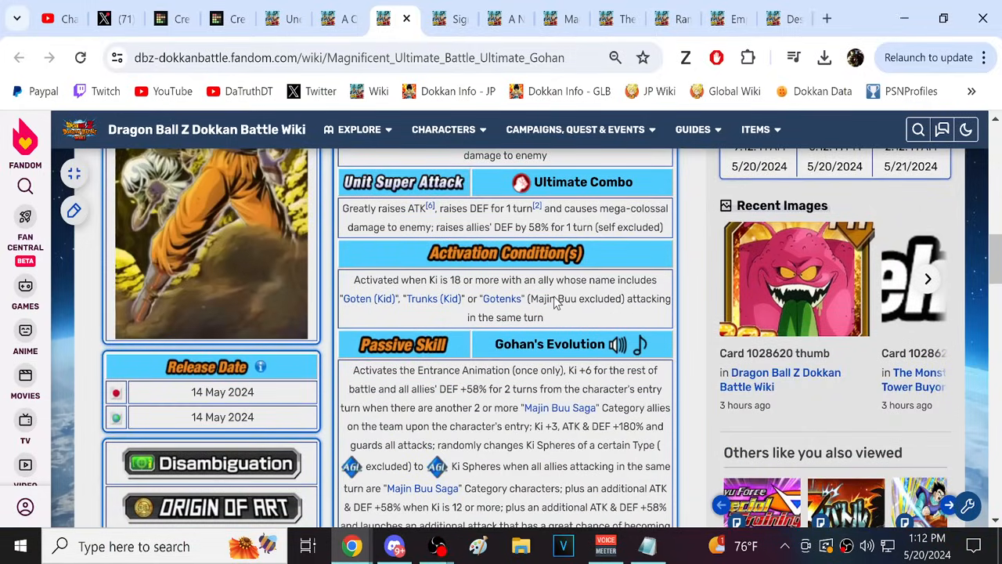
pyautogui.scroll(3)
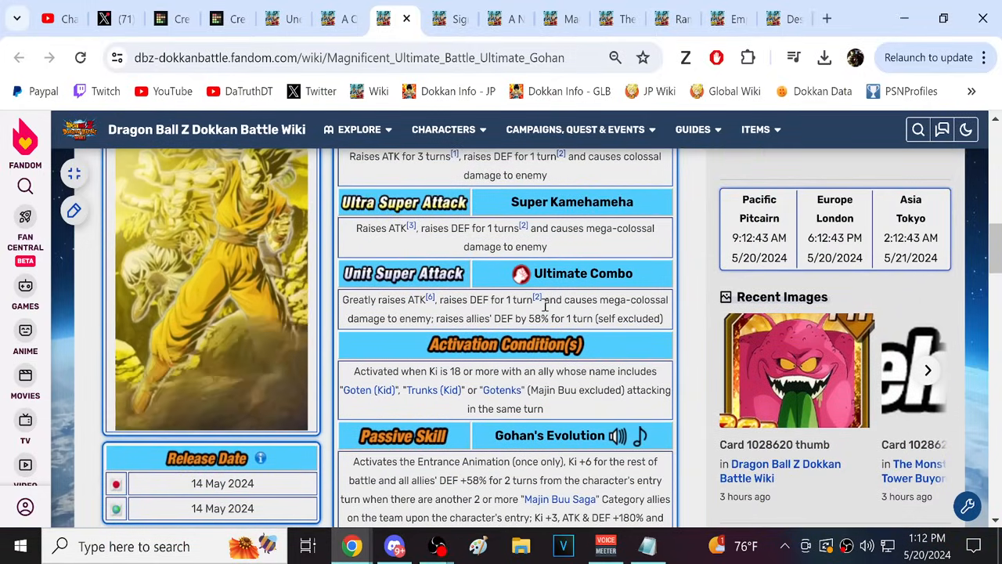
pyautogui.scroll(-3)
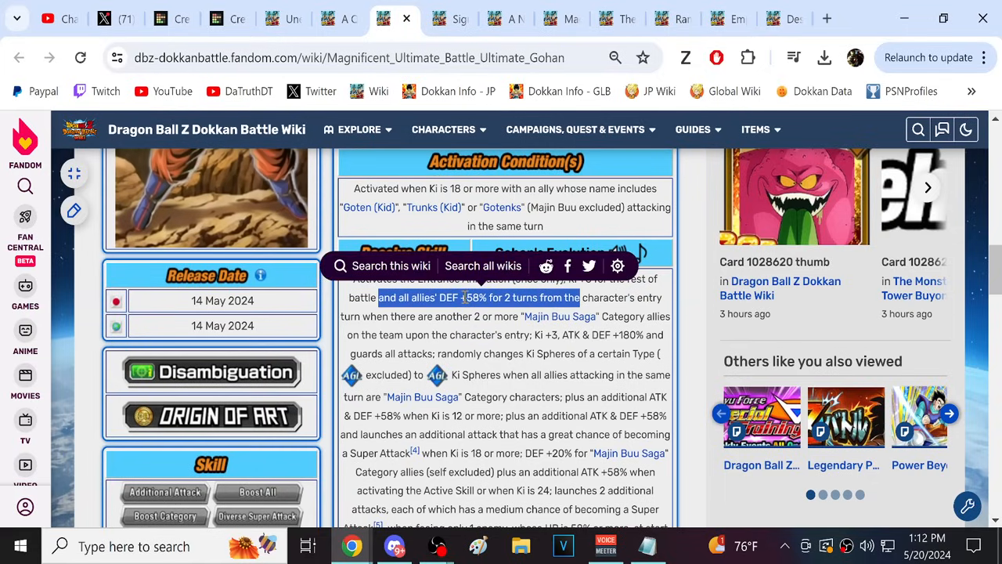
pyautogui.scroll(-3)
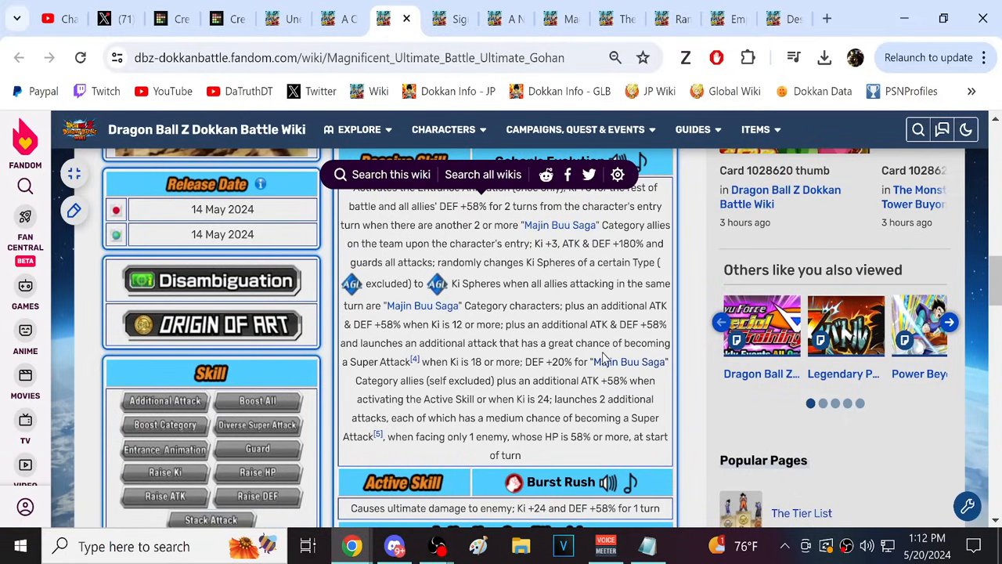
pyautogui.moveTo(630, 361)
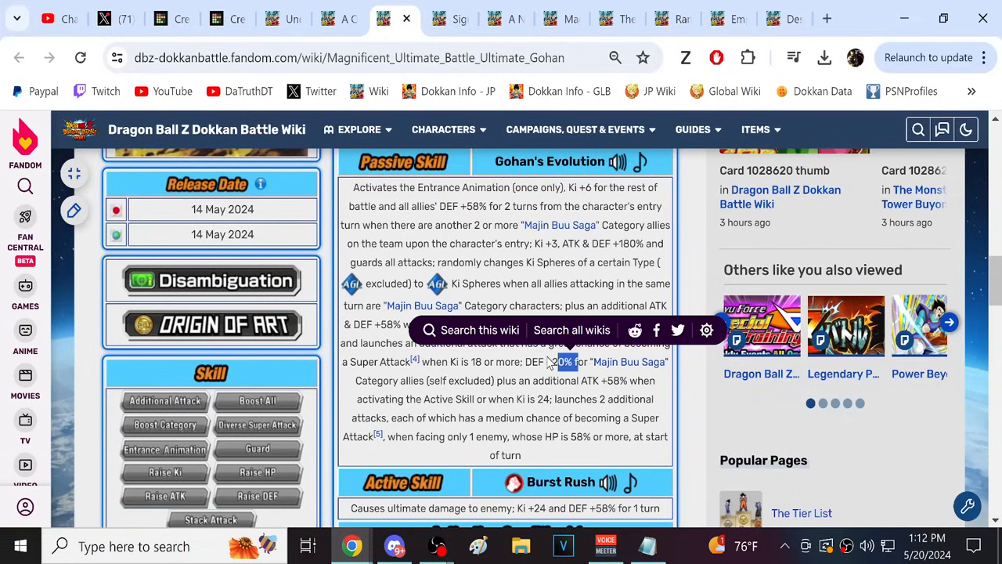
pyautogui.scroll(3)
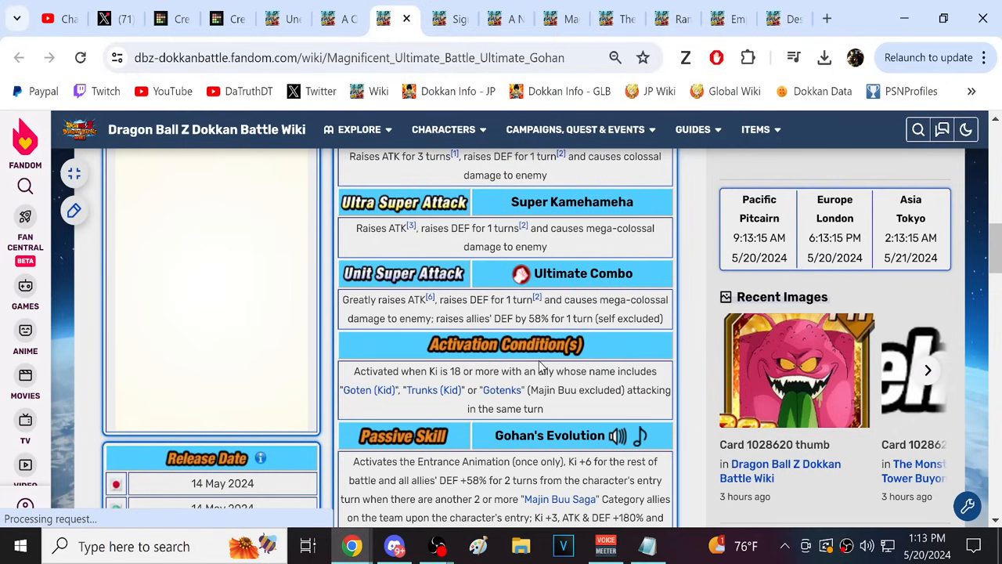
pyautogui.scroll(3)
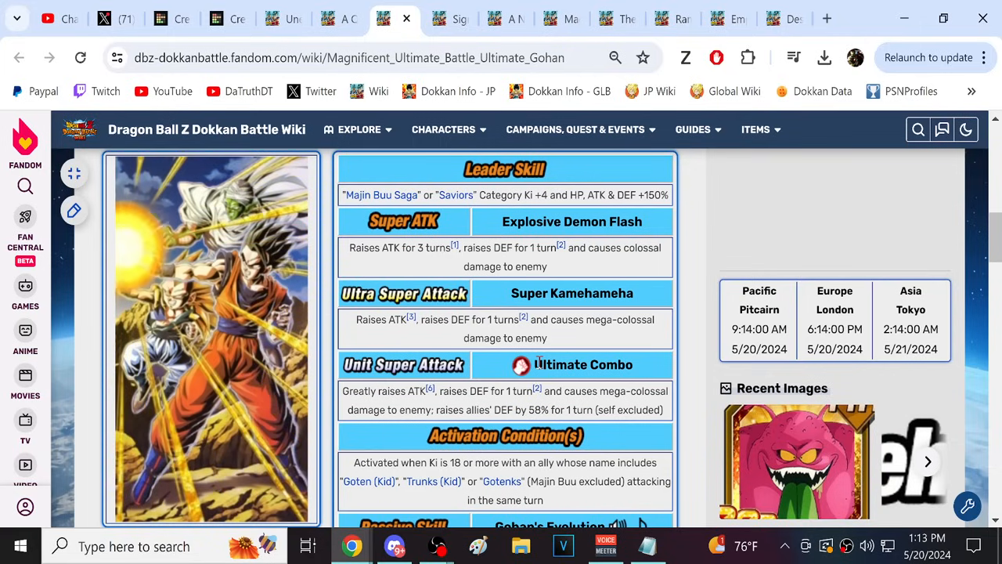
pyautogui.scroll(-3)
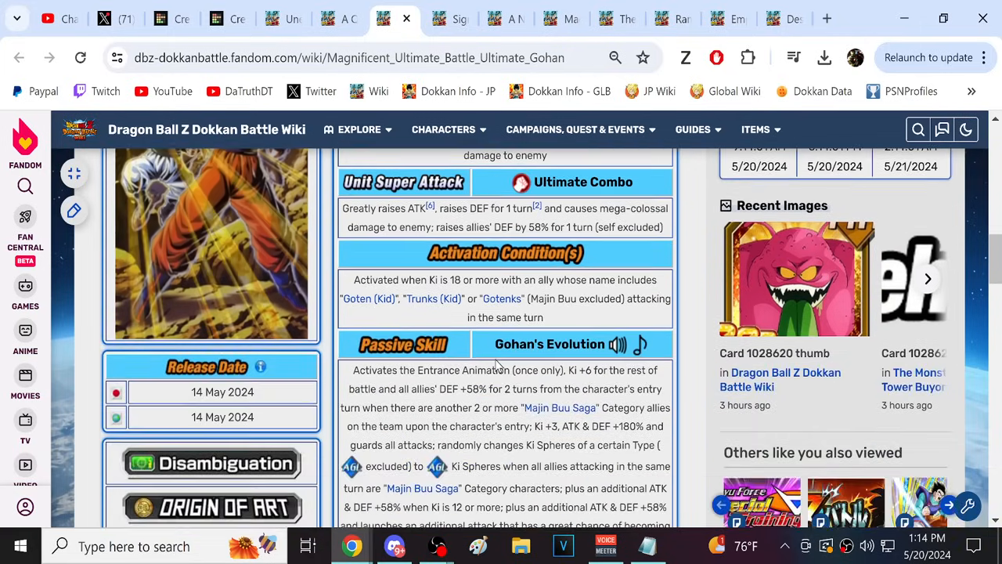
pyautogui.scroll(3)
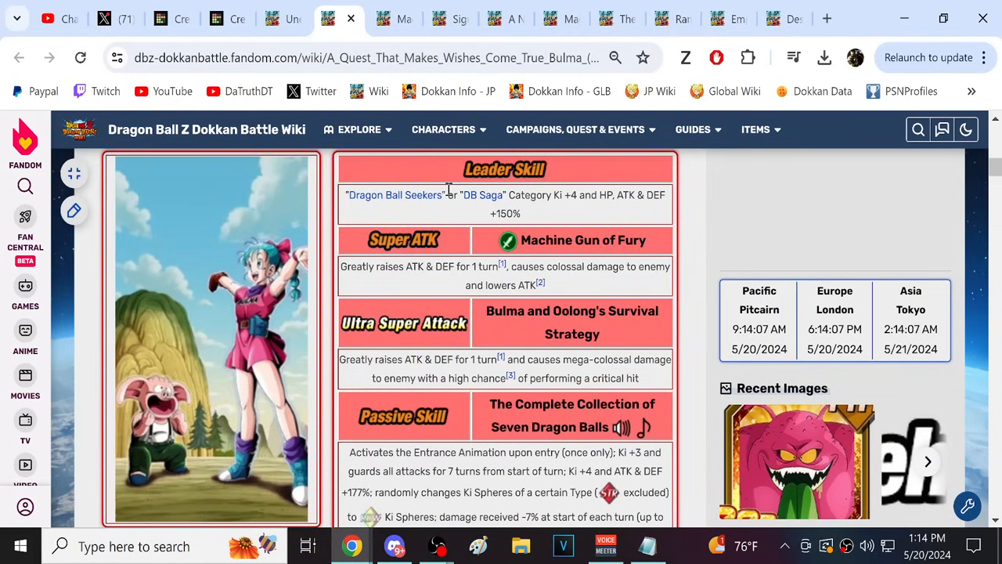
# - Read the Bulma page's passive and active skills, then return to Ultimate Gohan's page
pyautogui.scroll(-3)
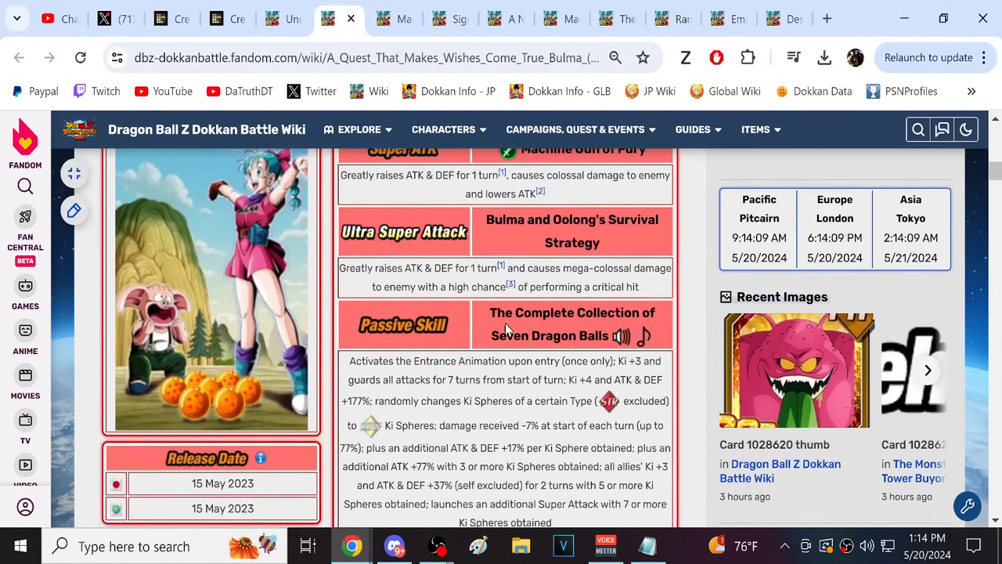
pyautogui.scroll(3)
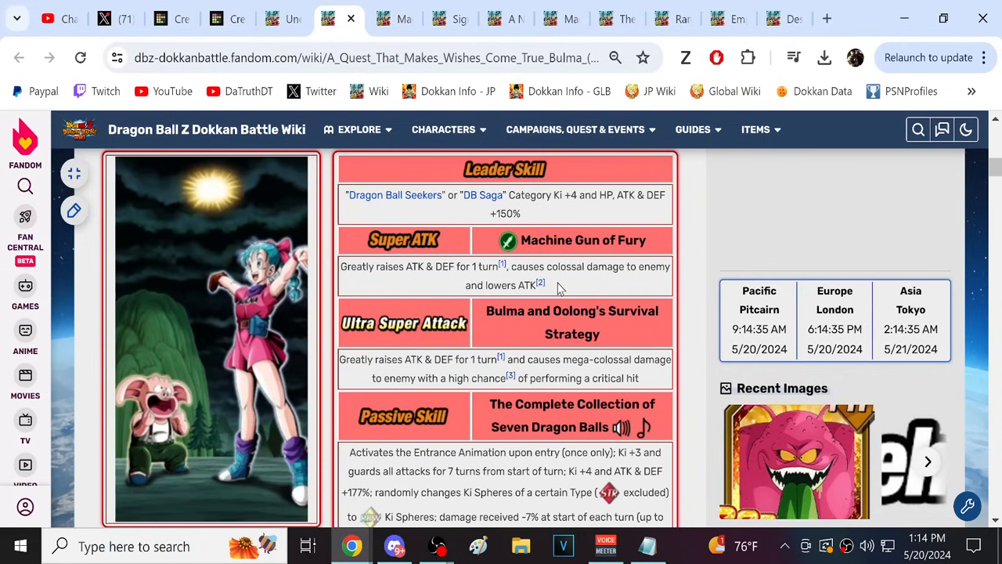
pyautogui.scroll(-3)
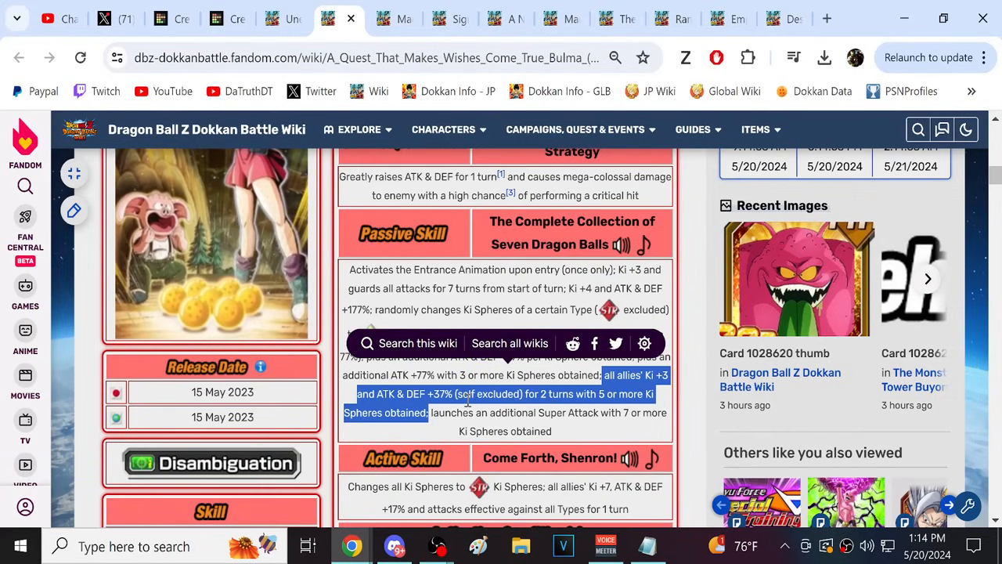
pyautogui.scroll(3)
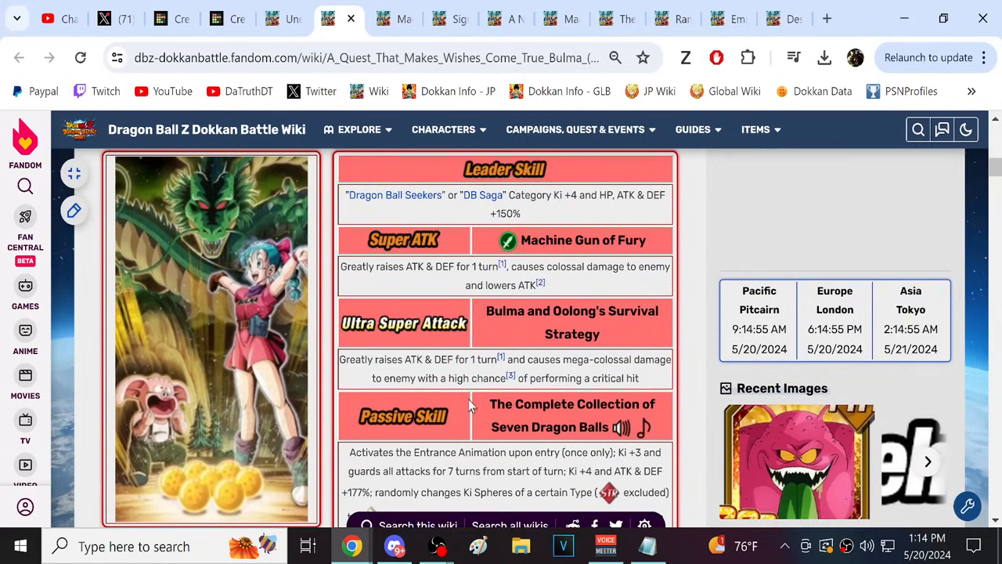
pyautogui.scroll(-3)
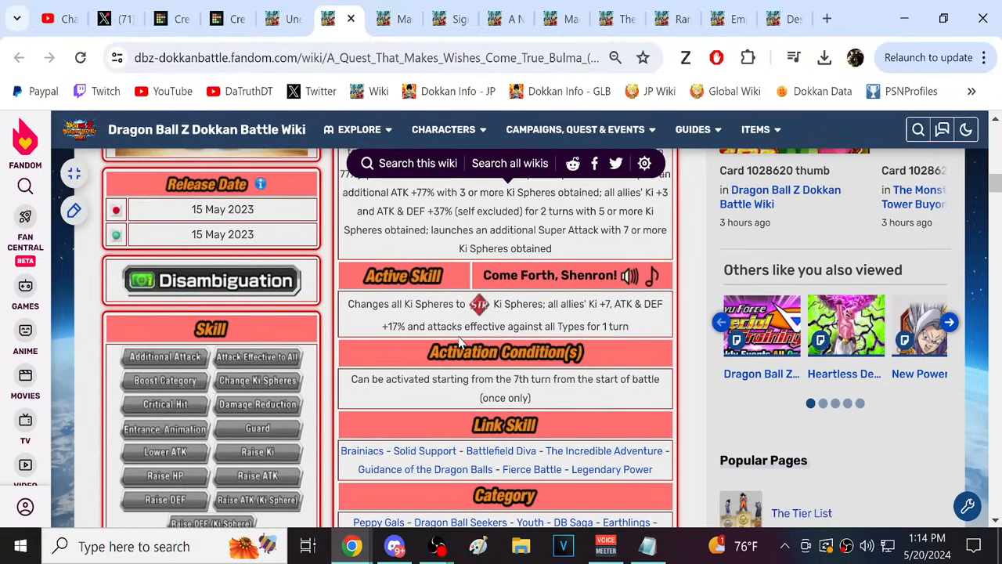
pyautogui.scroll(3)
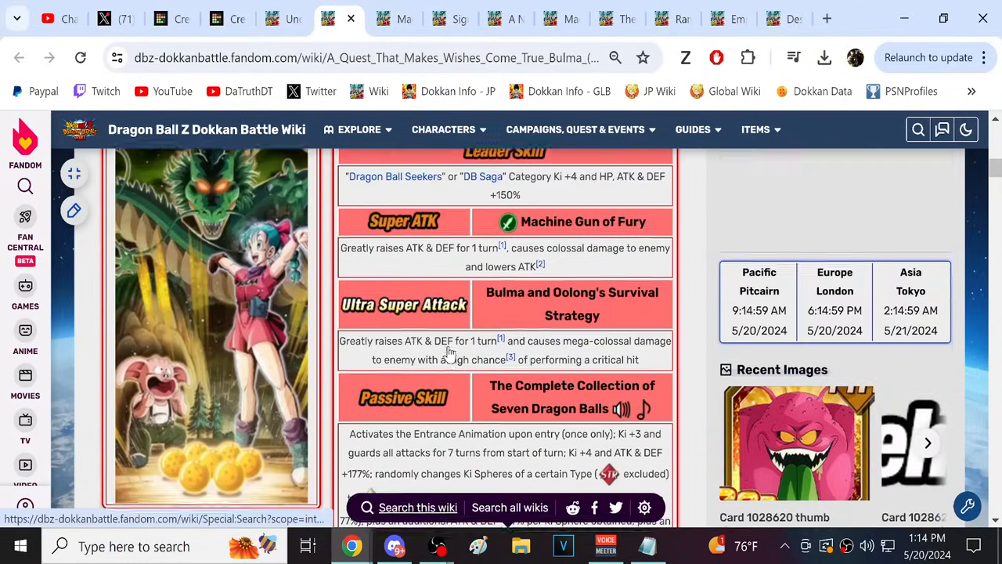
pyautogui.scroll(-3)
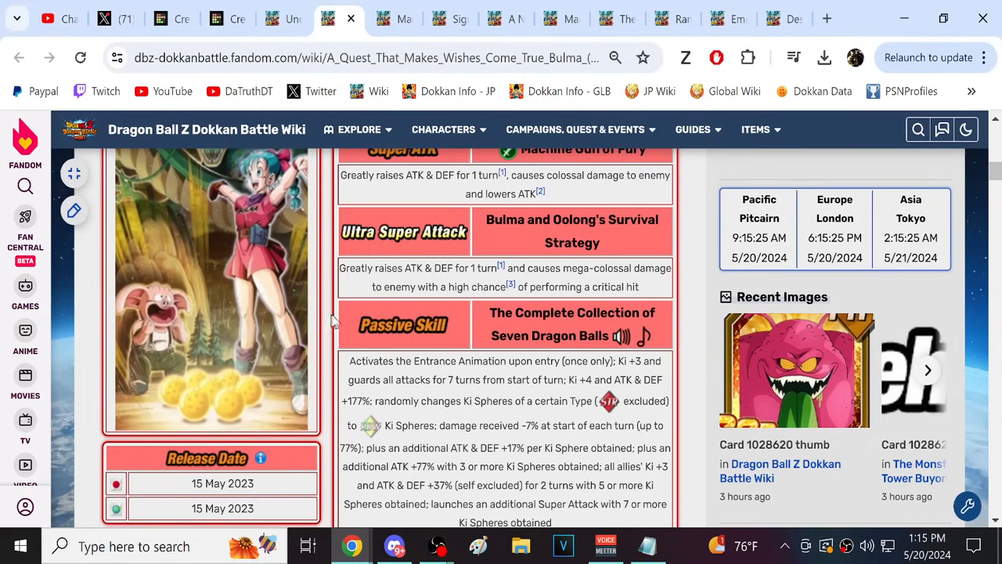
pyautogui.click(444, 130)
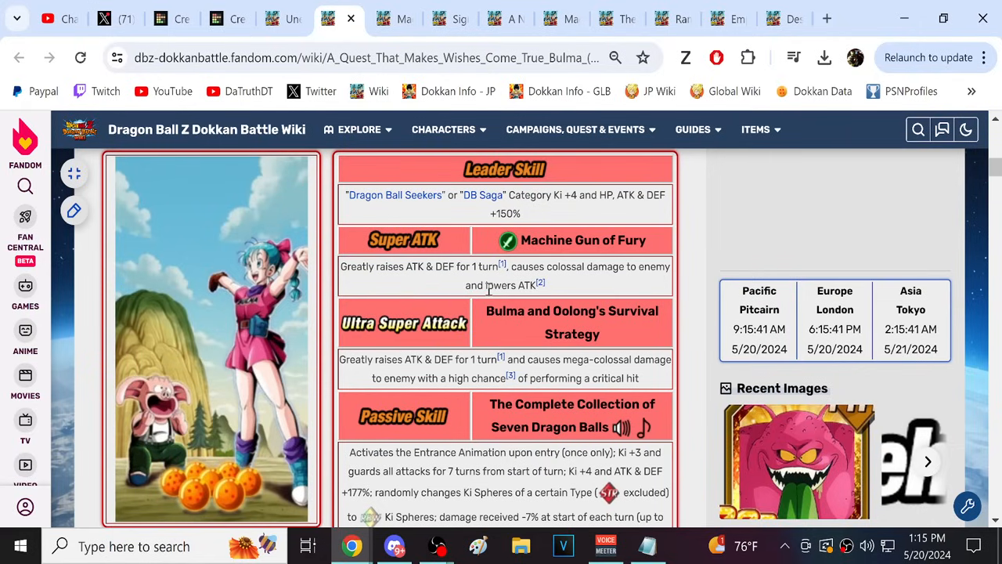
pyautogui.click(383, 18)
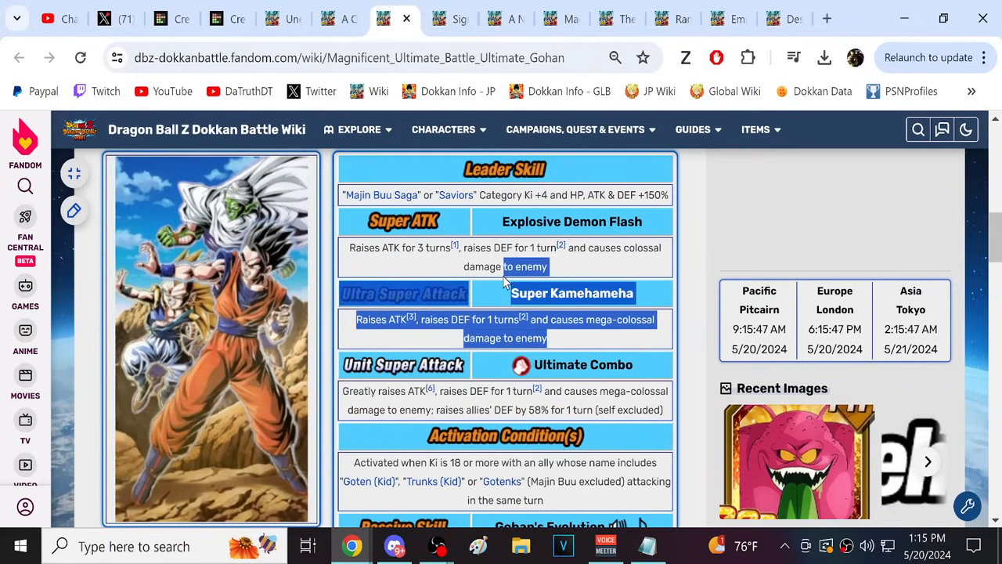
# - Switch to the Captain Ginyu page and read its leader skill, super attacks and passive
pyautogui.click(917, 129)
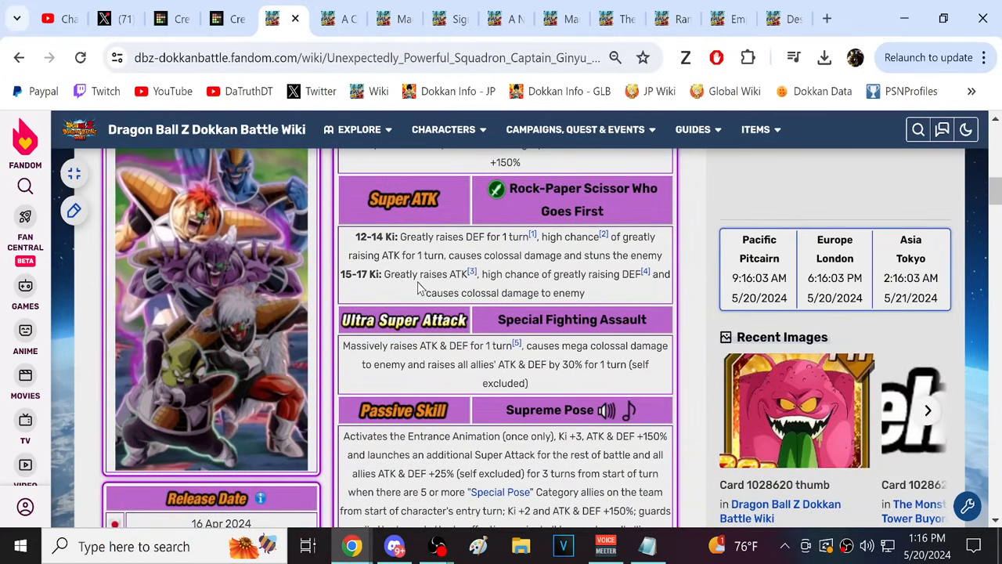
pyautogui.scroll(-3)
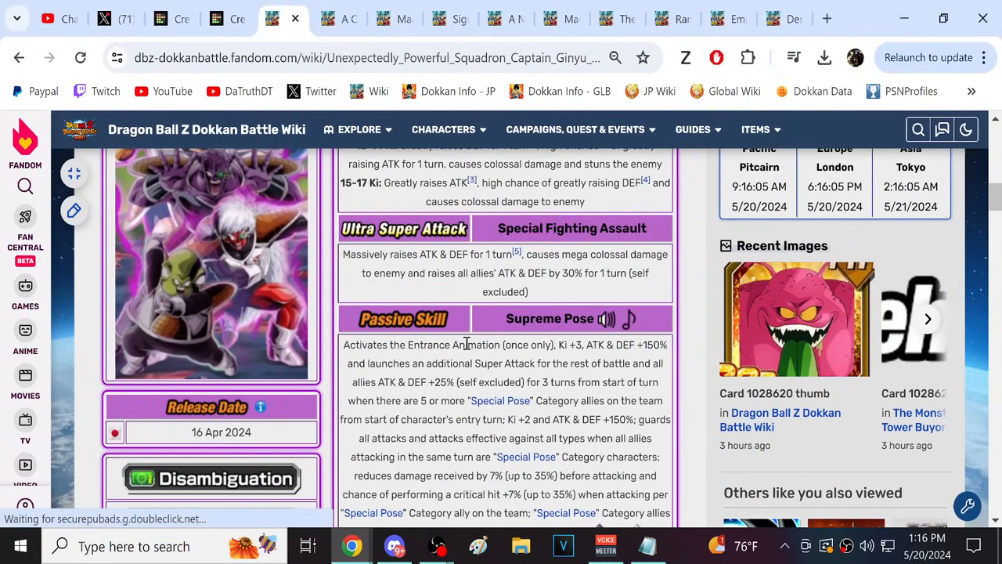
pyautogui.scroll(-3)
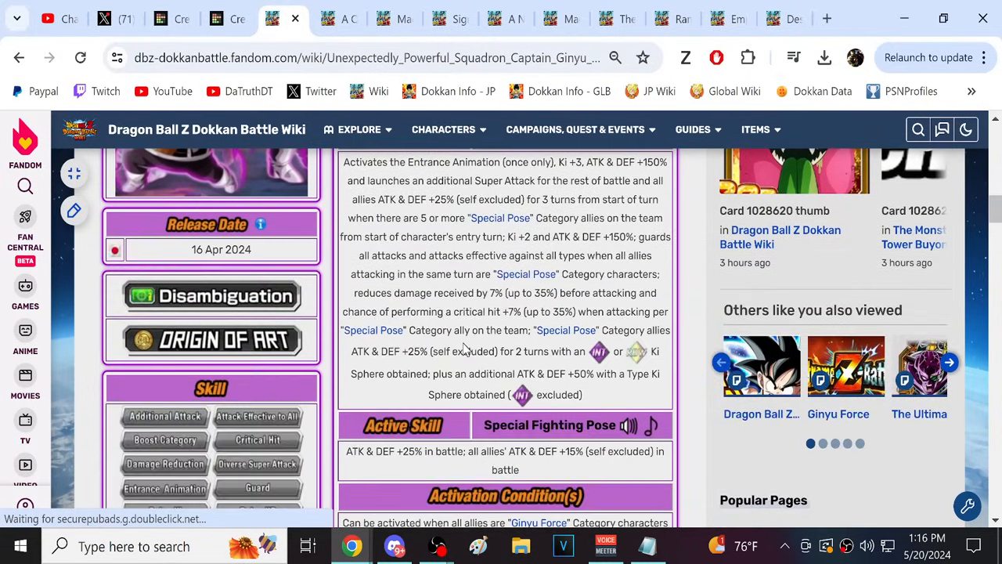
pyautogui.scroll(-3)
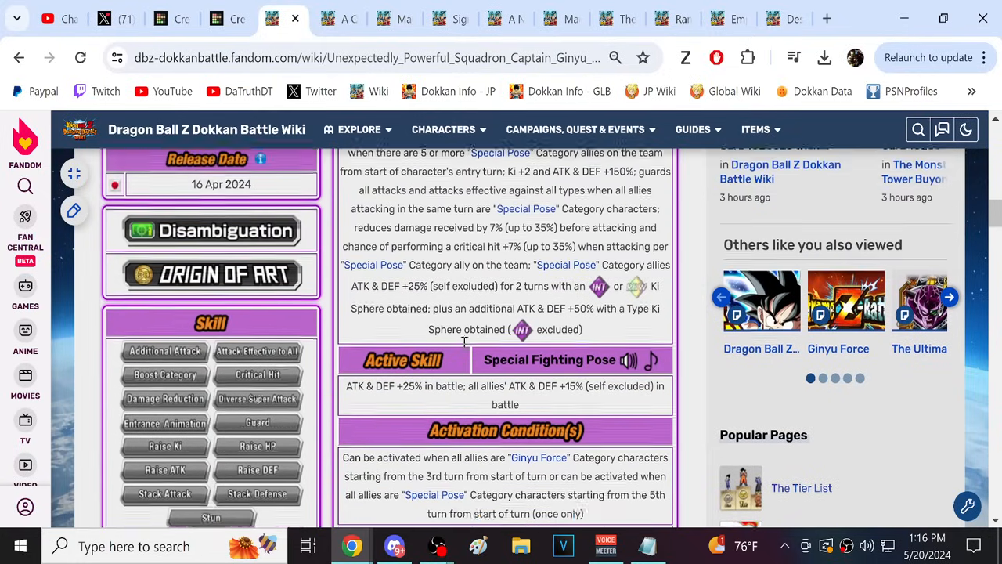
pyautogui.scroll(3)
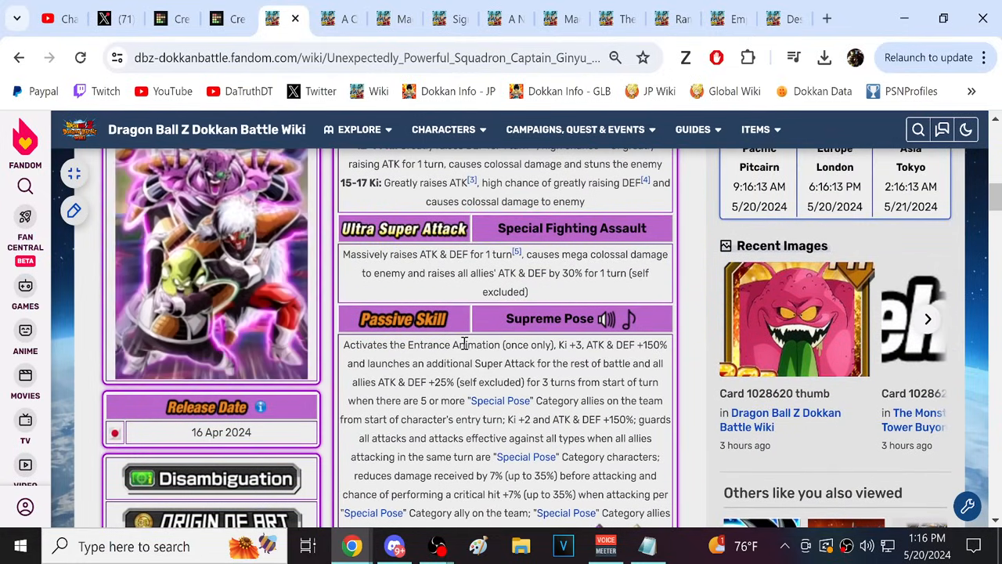
pyautogui.scroll(3)
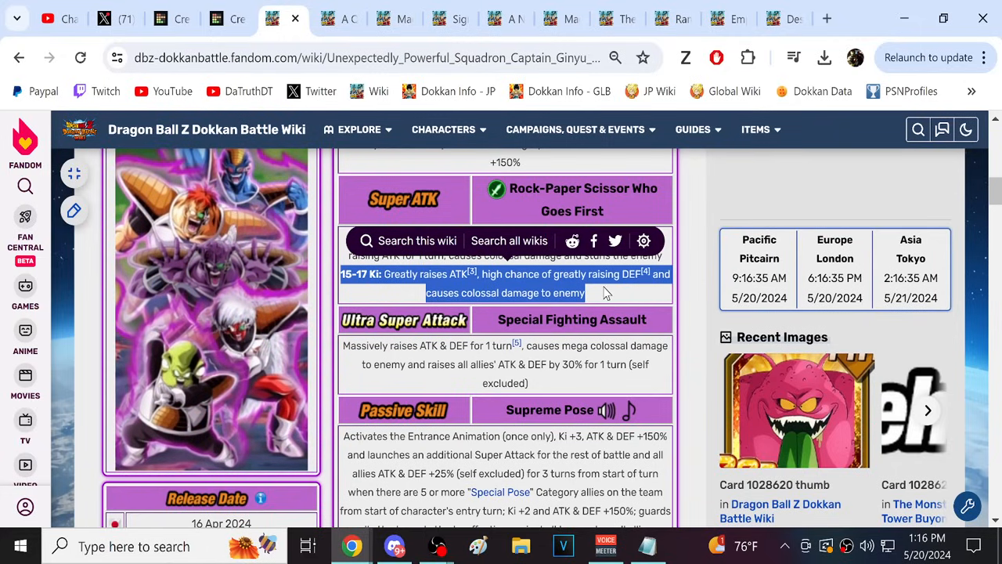
pyautogui.scroll(-3)
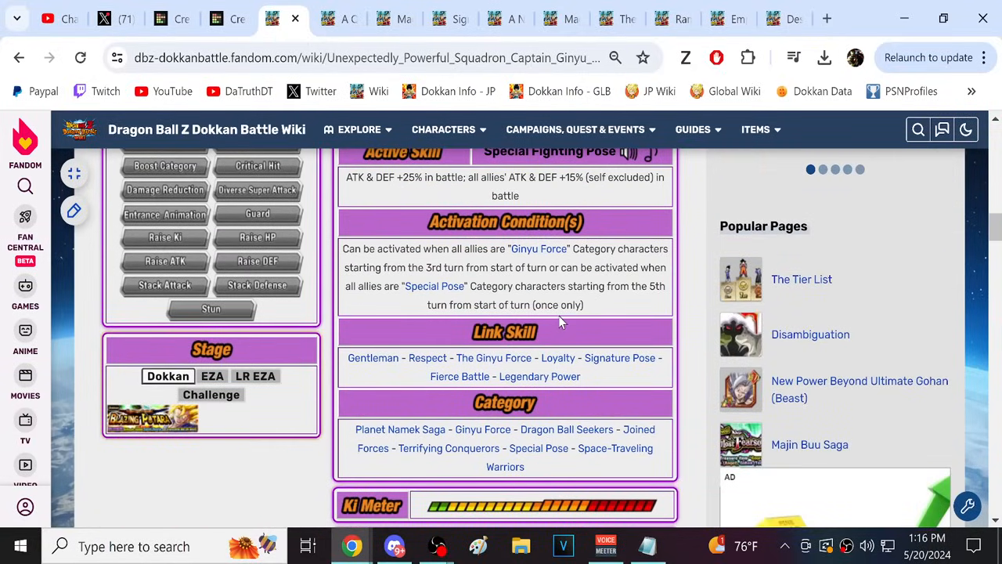
pyautogui.moveTo(619, 358)
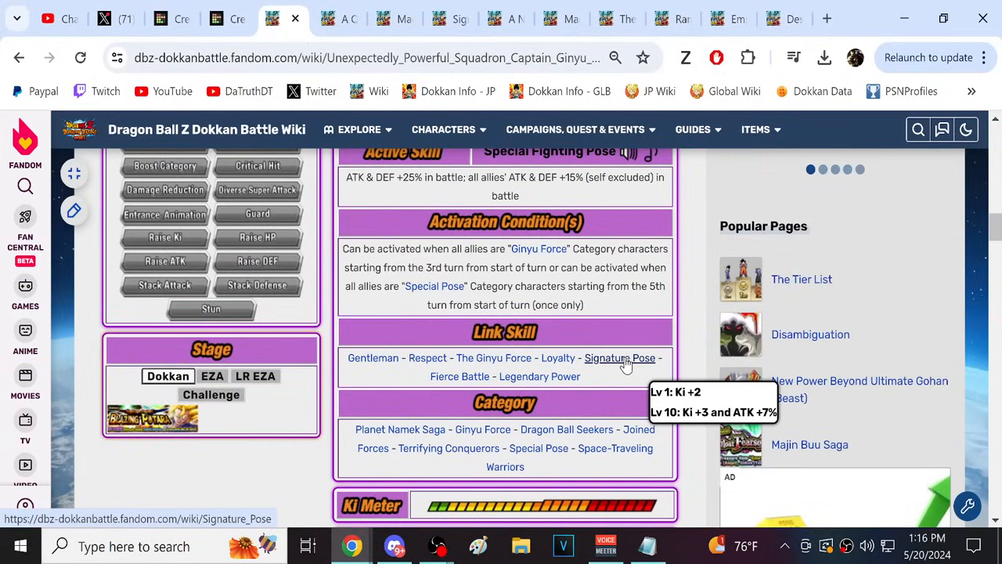
pyautogui.scroll(3)
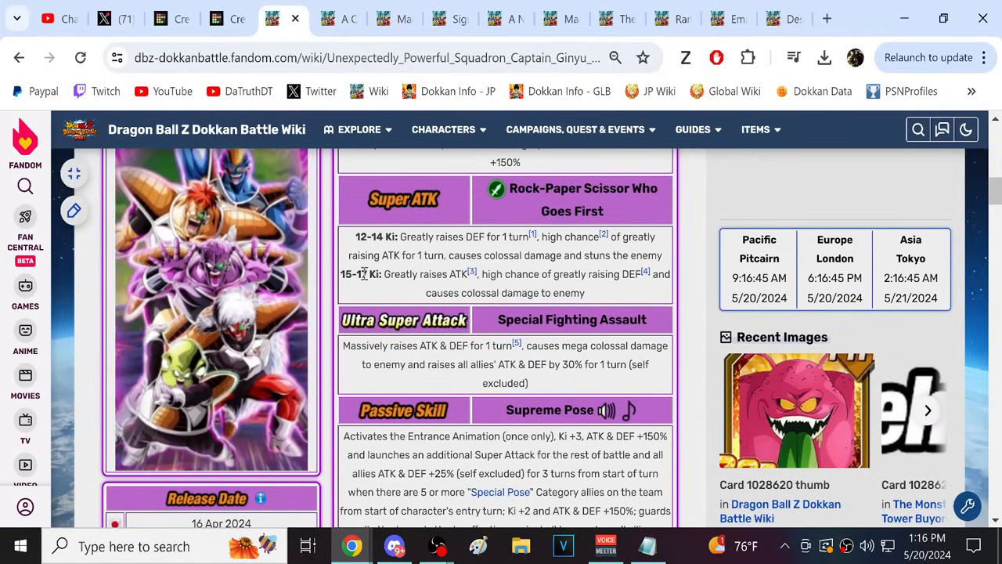
pyautogui.moveTo(258, 279)
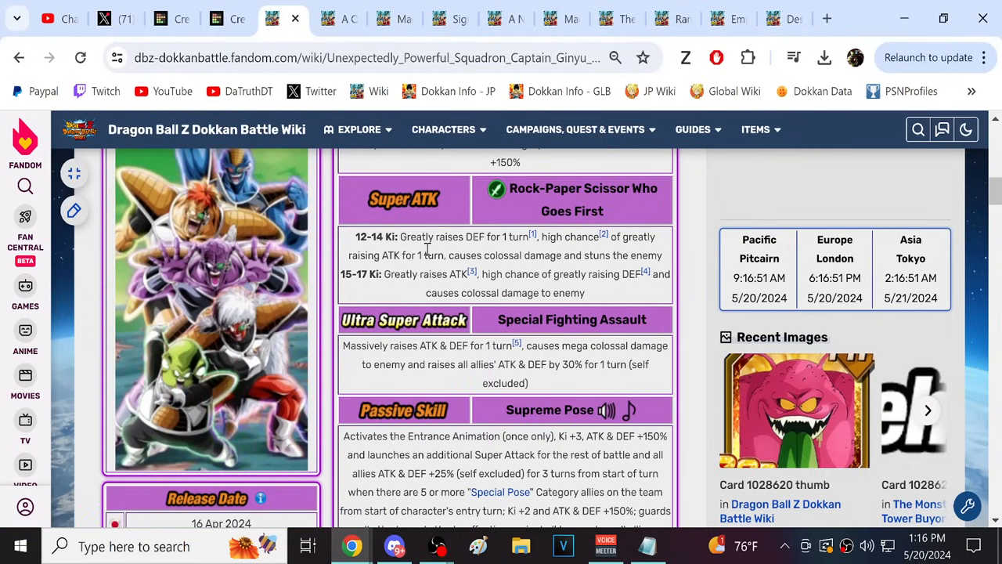
pyautogui.scroll(-3)
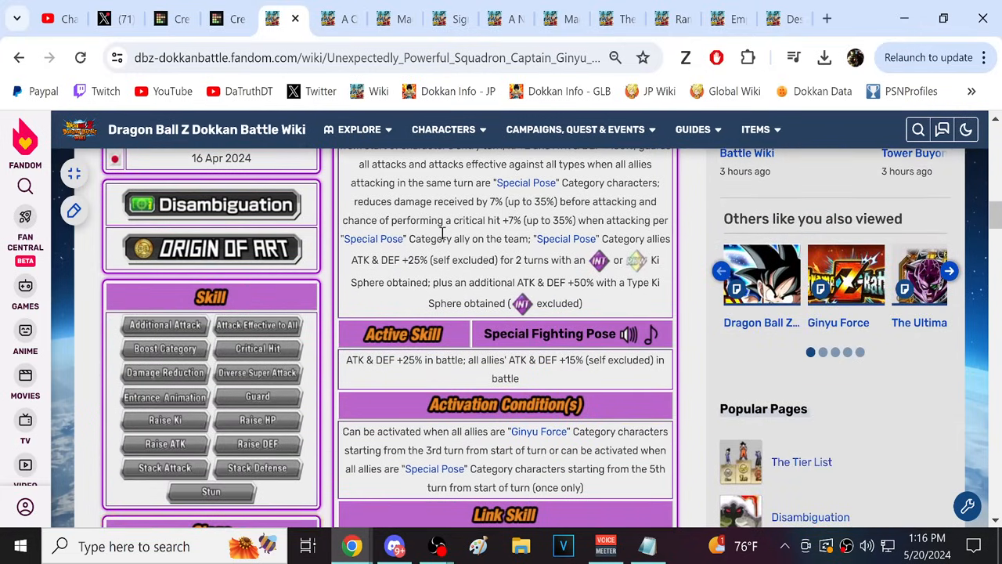
pyautogui.scroll(-3)
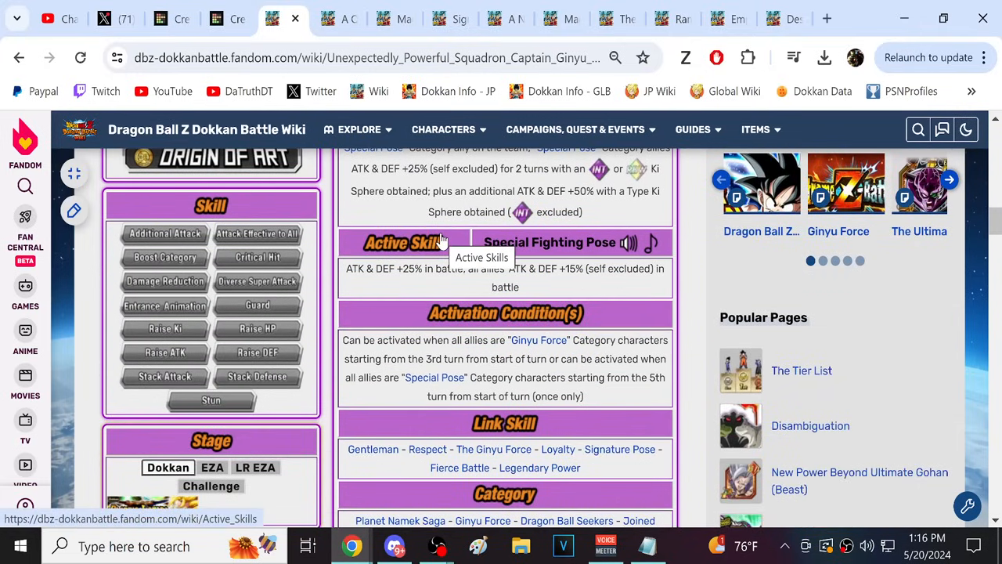
pyautogui.scroll(3)
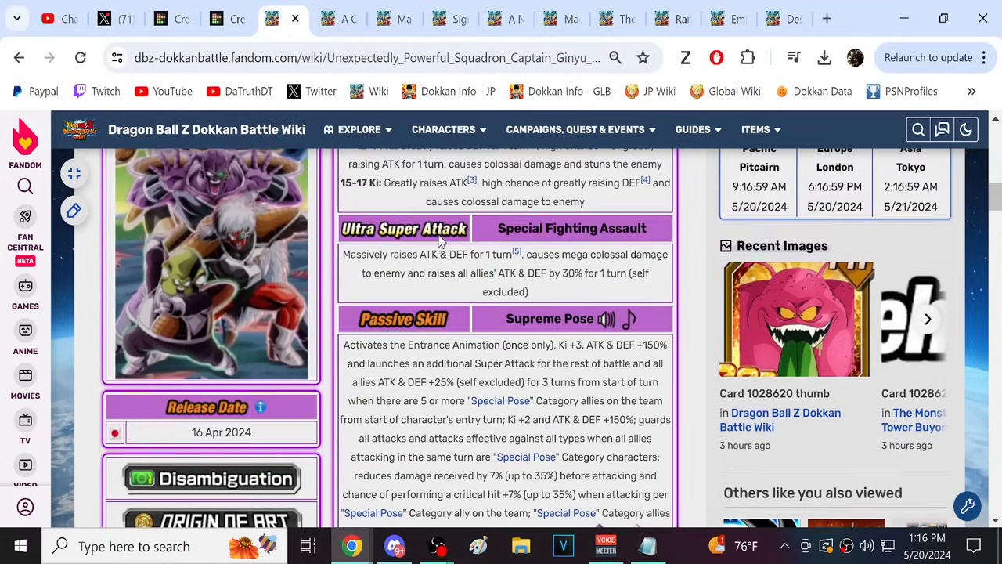
pyautogui.scroll(3)
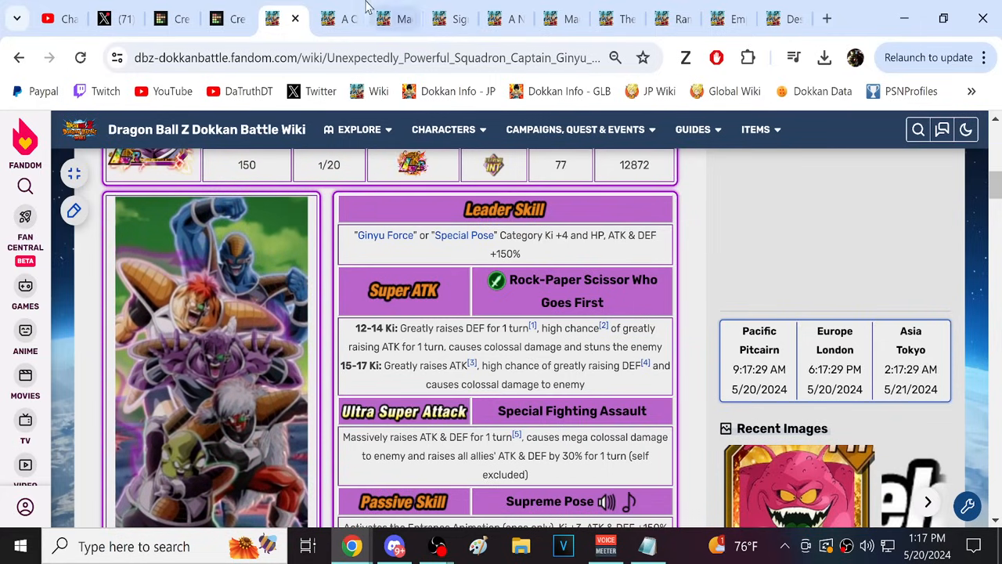
pyautogui.click(382, 18)
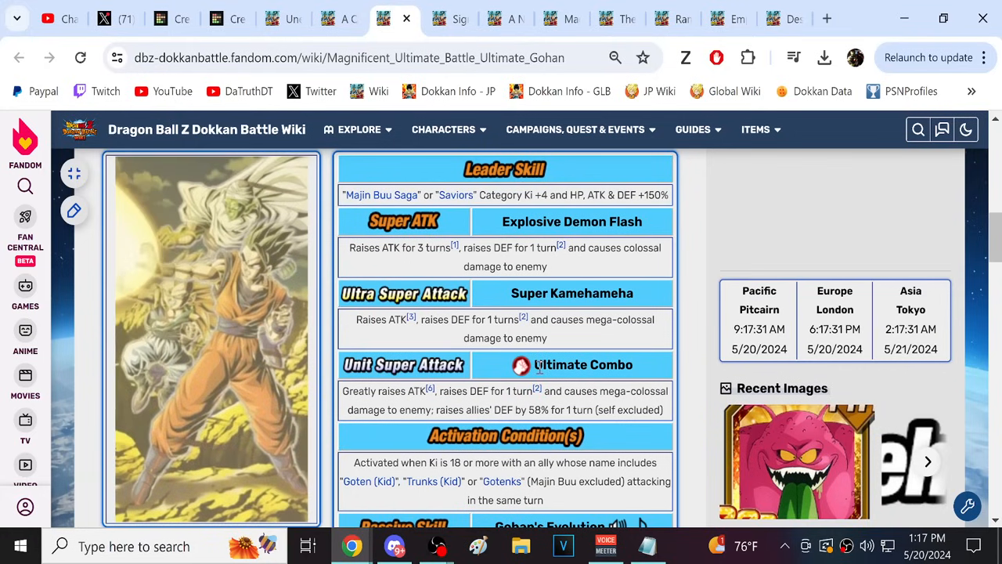
pyautogui.scroll(-3)
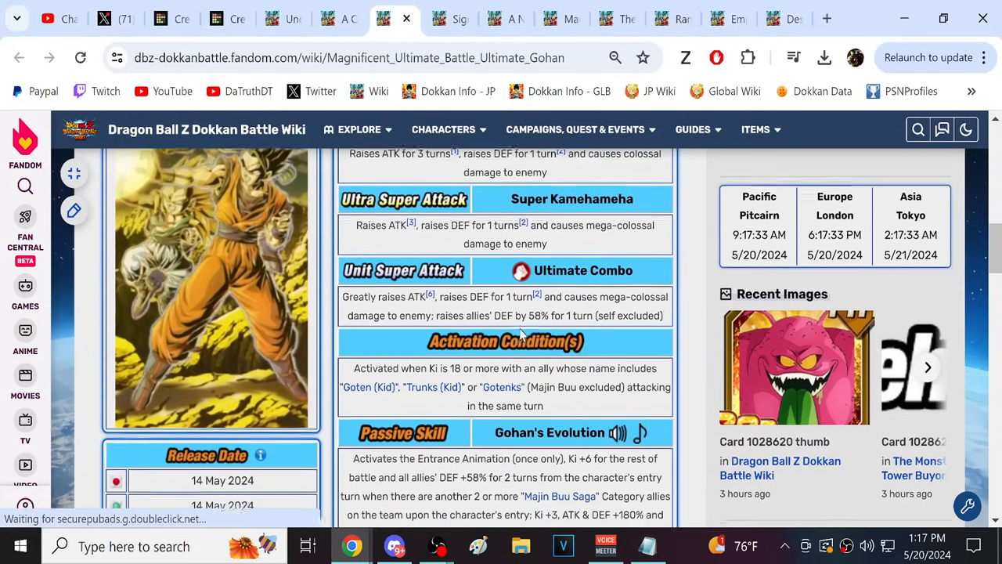
pyautogui.scroll(-3)
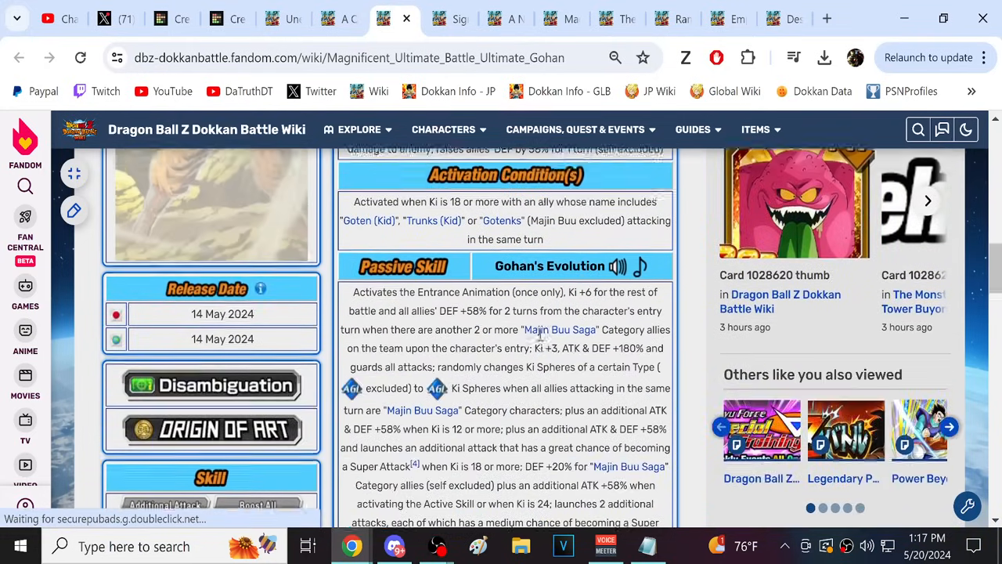
pyautogui.scroll(3)
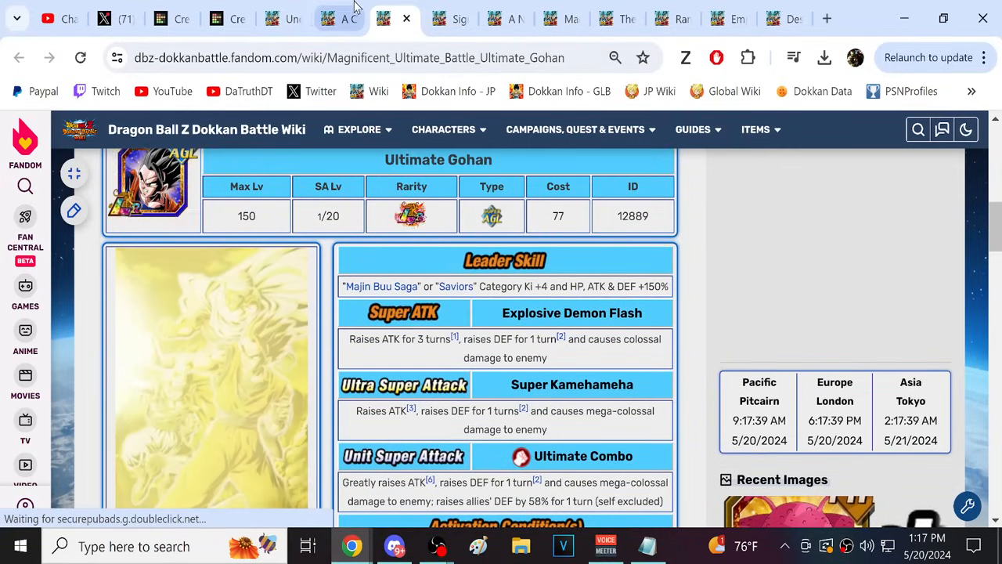
pyautogui.click(383, 18)
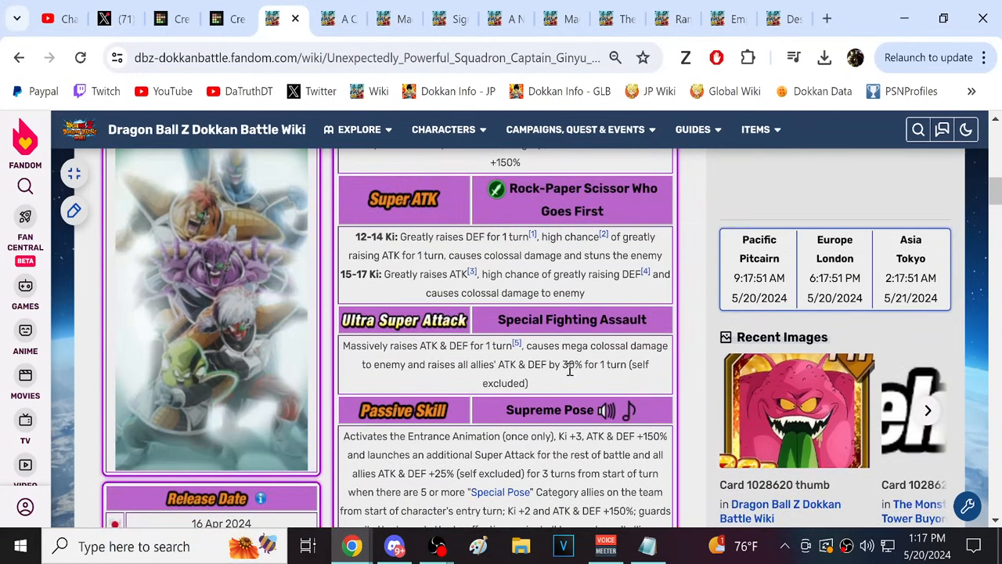
pyautogui.scroll(-3)
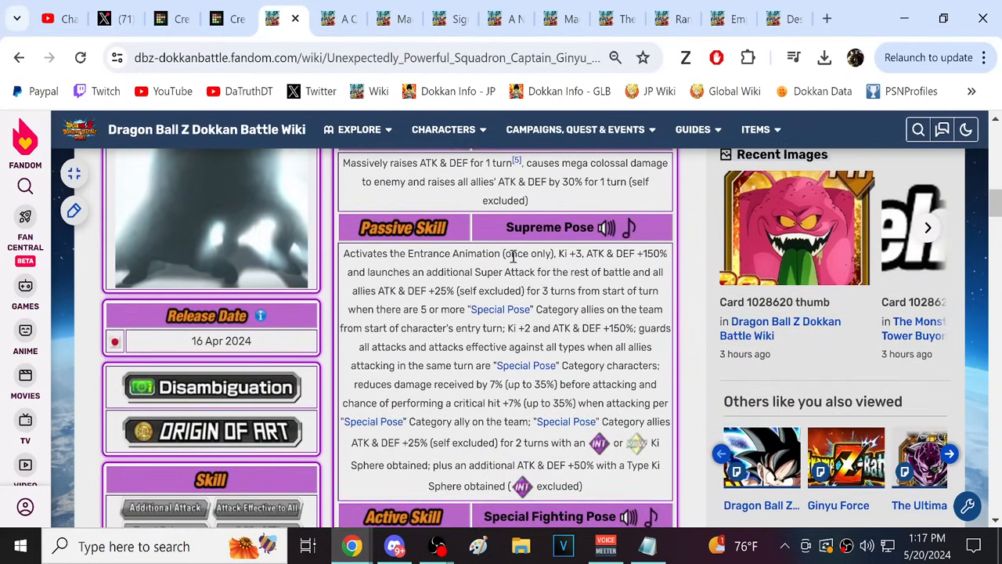
pyautogui.scroll(-3)
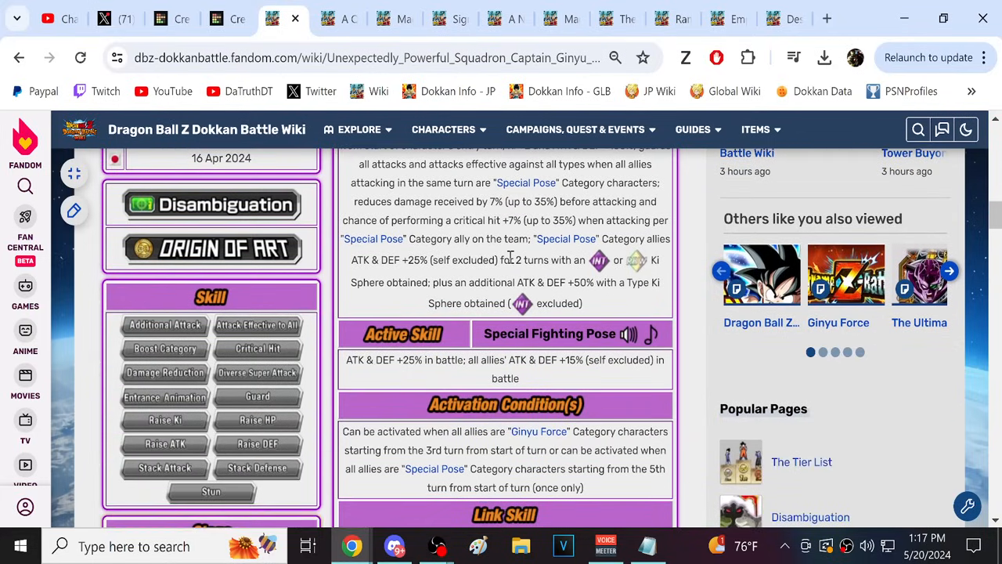
pyautogui.moveTo(518, 382)
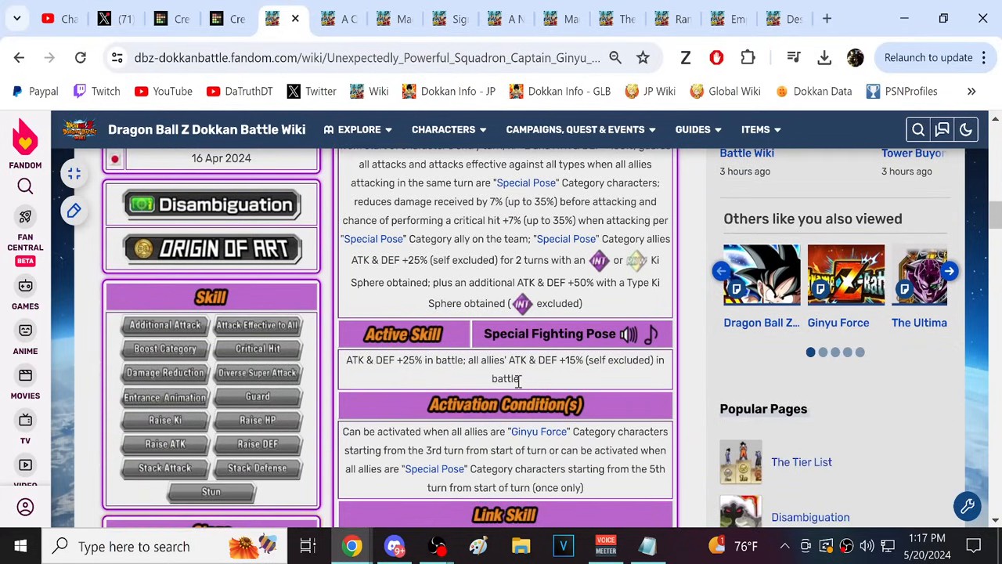
pyautogui.tripleClick(505, 360)
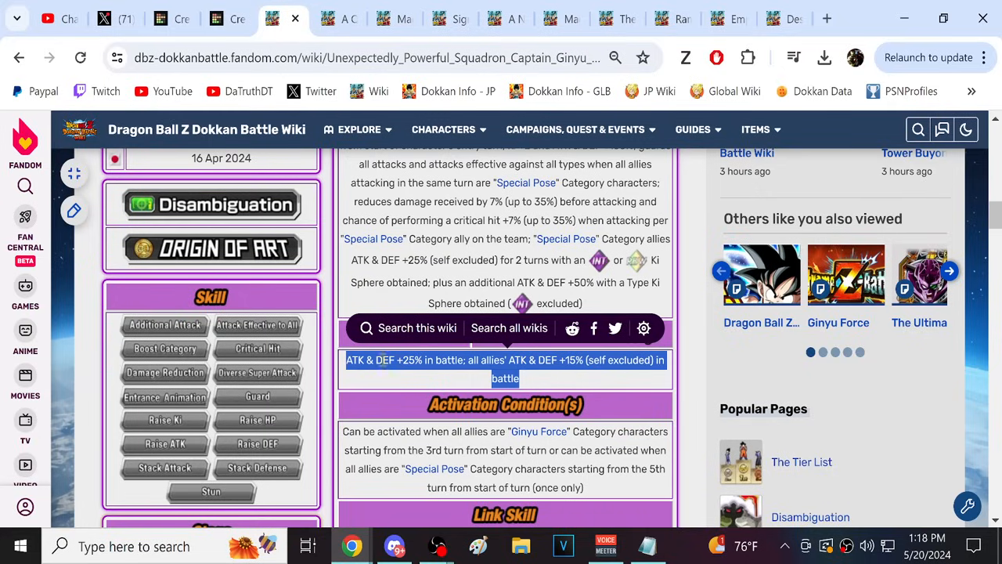
pyautogui.scroll(-3)
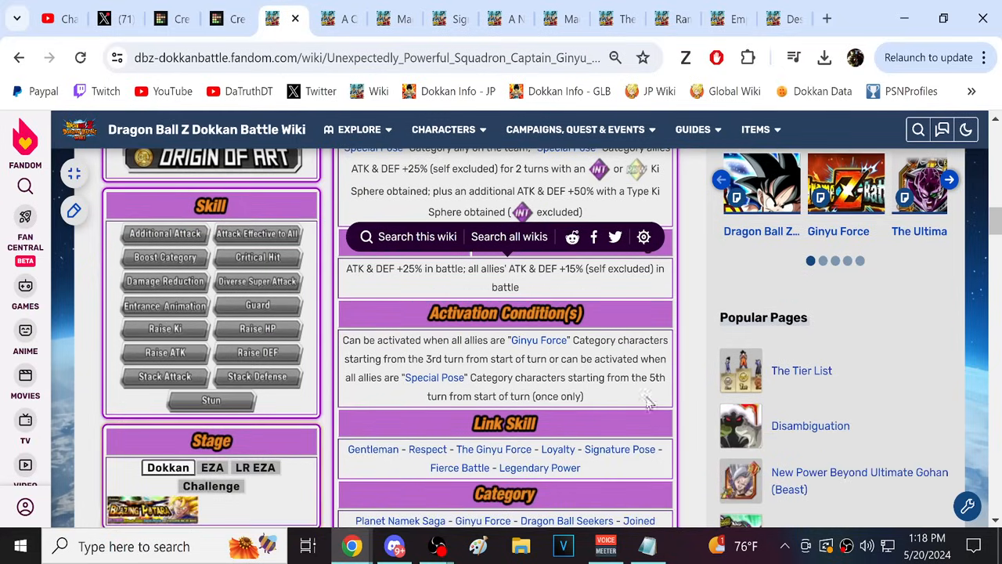
pyautogui.scroll(3)
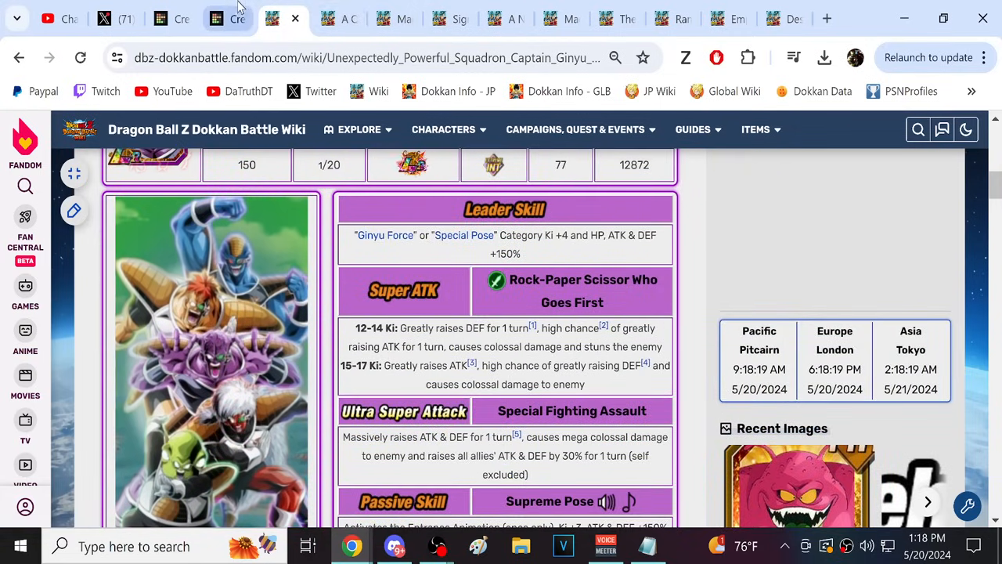
# - Return to the completed top-10 yellow coin LR tier list
pyautogui.click(216, 18)
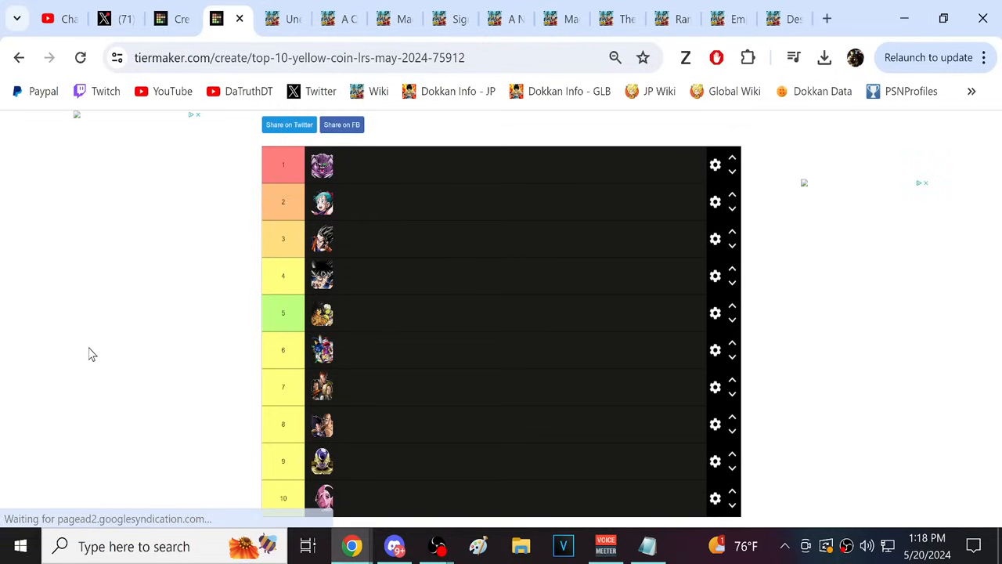
pyautogui.moveTo(115, 357)
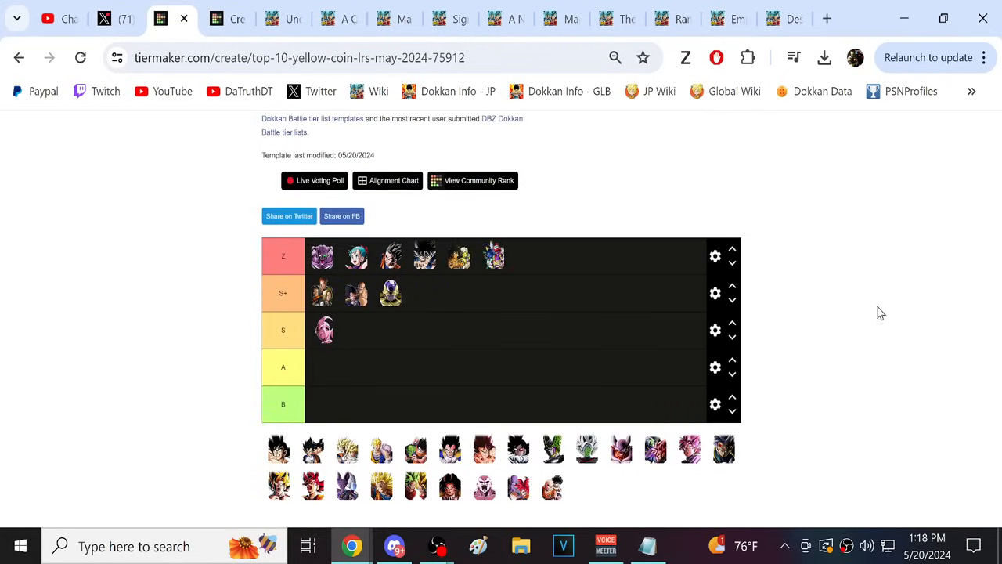
pyautogui.moveTo(861, 336)
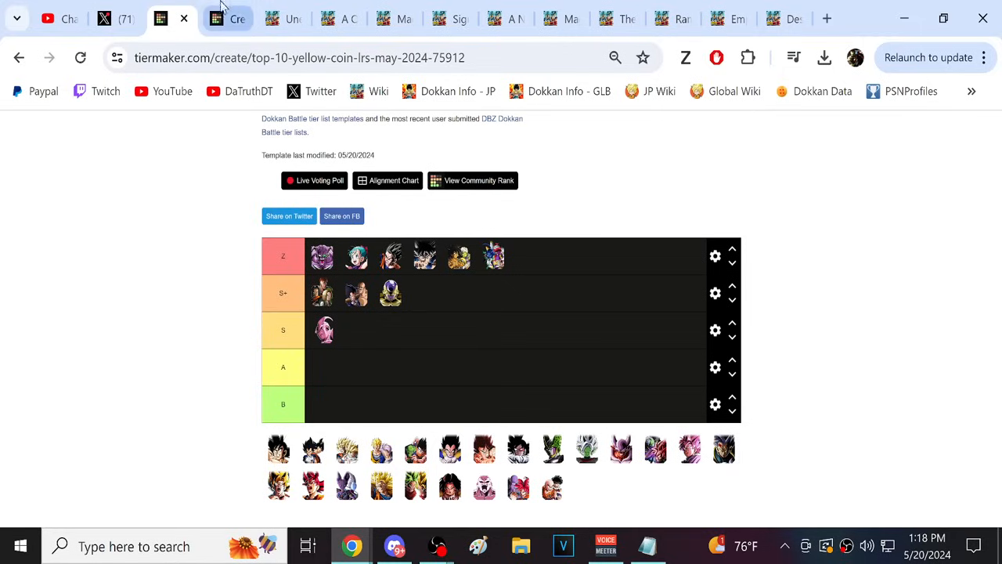
# - Review DaTruthDT's tier-list image post on X, then return to the top-10 list
pyautogui.click(104, 18)
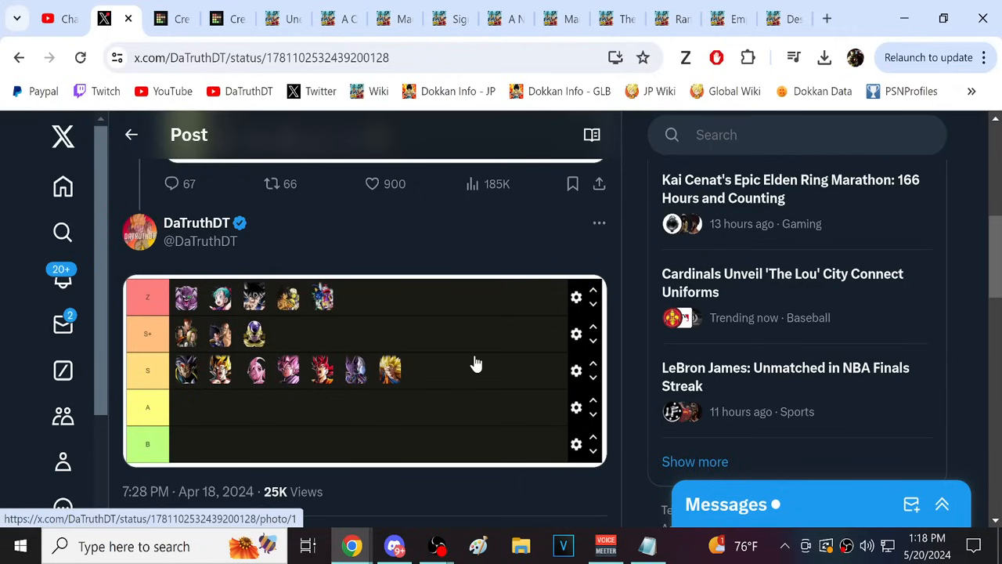
pyautogui.moveTo(379, 359)
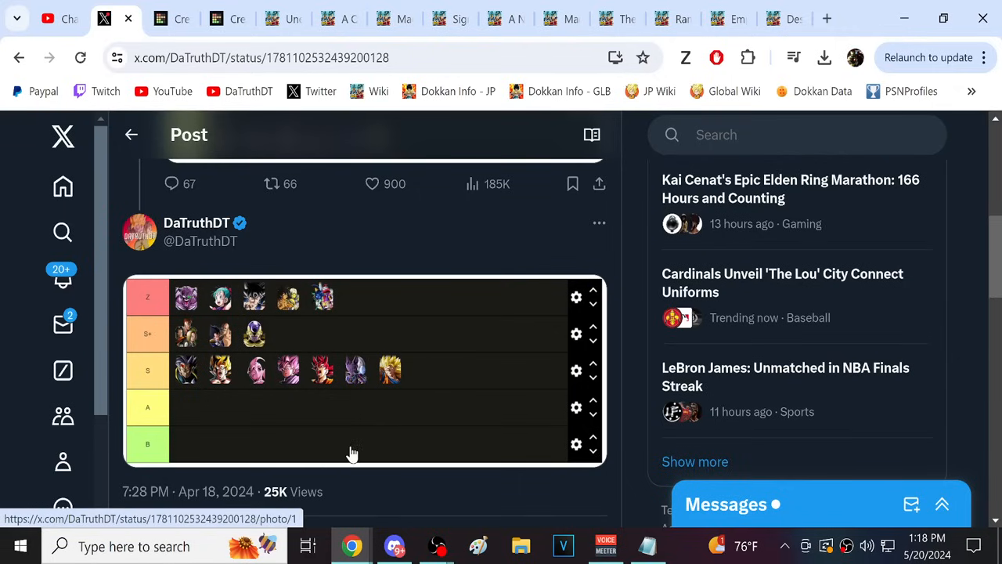
pyautogui.moveTo(266, 304)
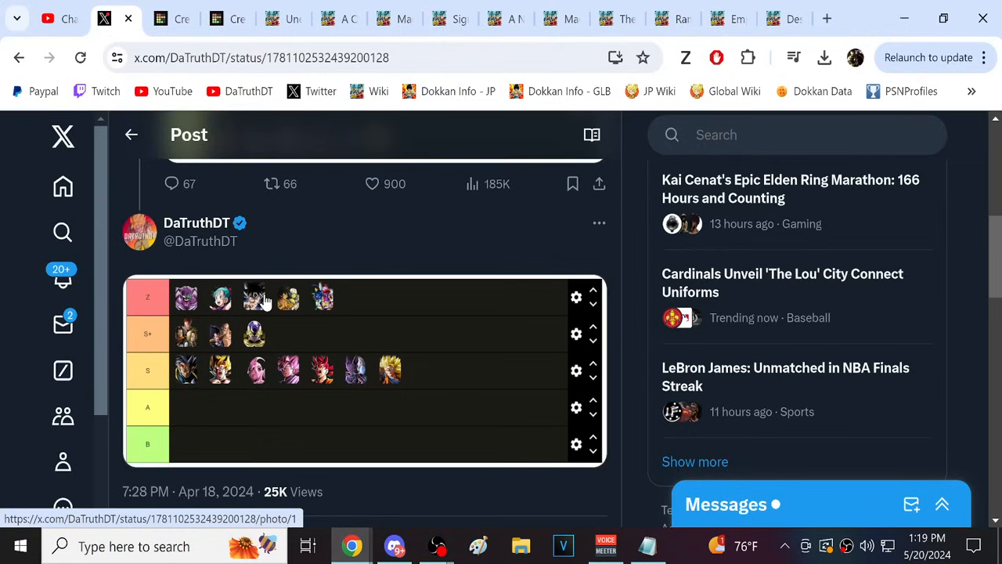
pyautogui.moveTo(258, 397)
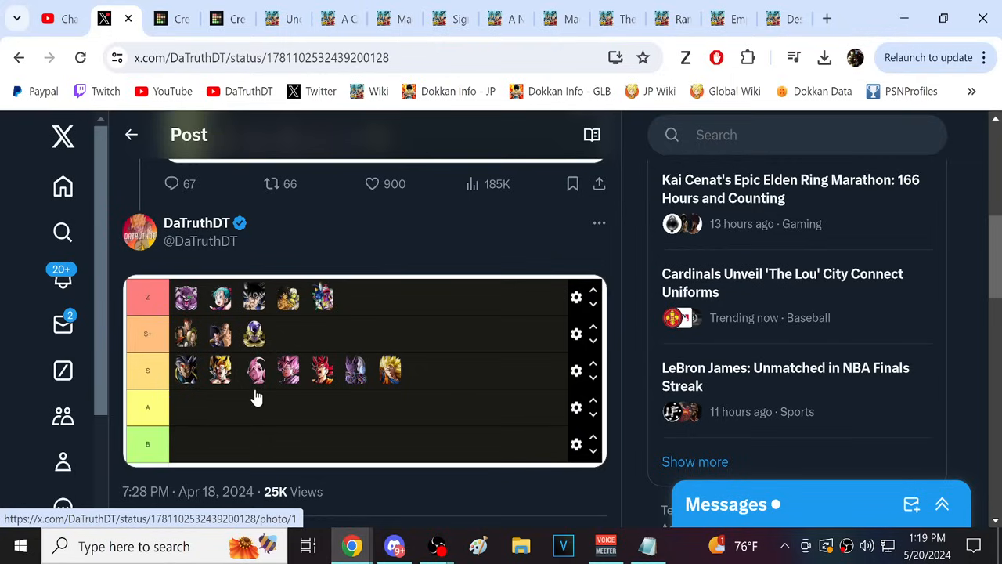
pyautogui.moveTo(267, 388)
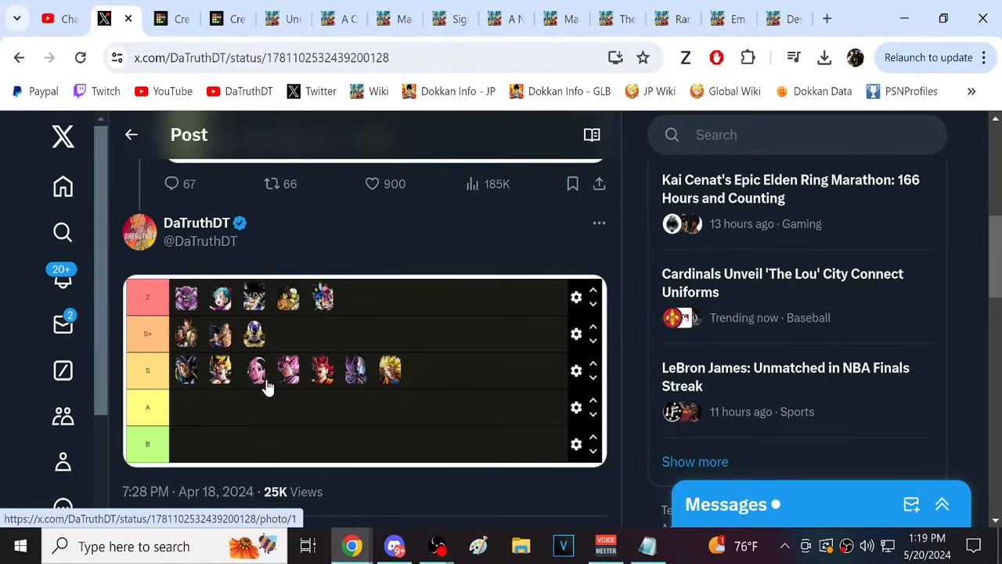
pyautogui.moveTo(208, 383)
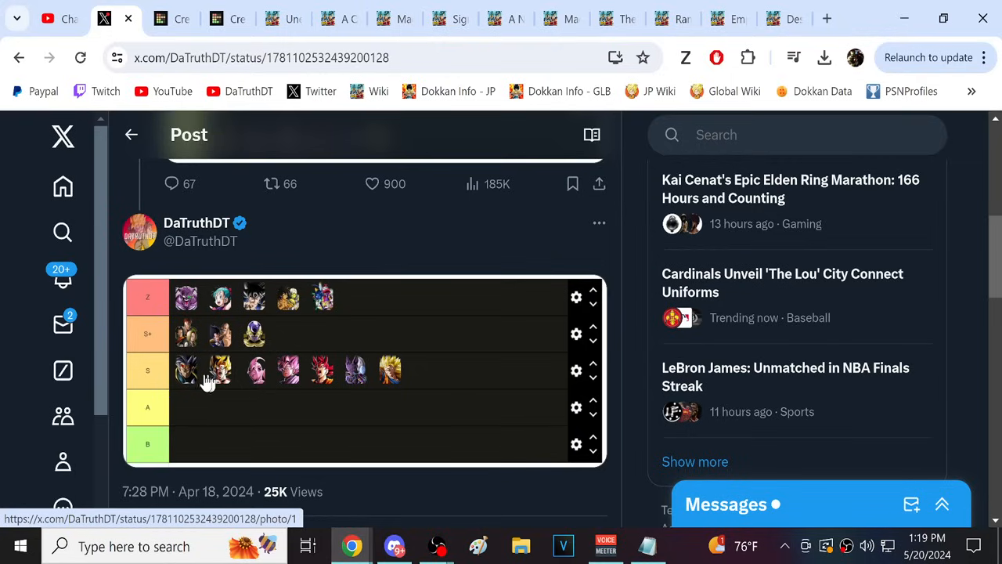
pyautogui.moveTo(387, 372)
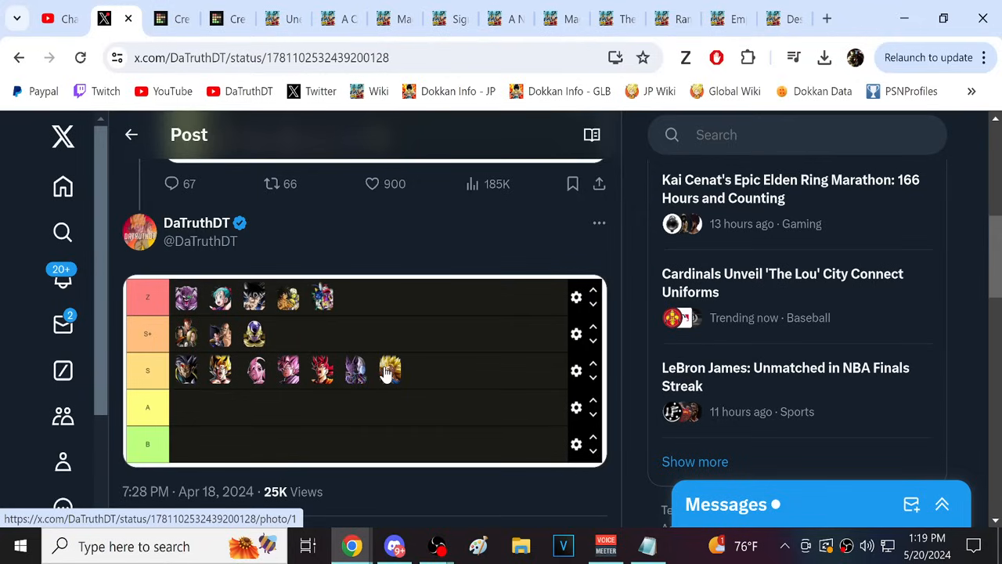
pyautogui.moveTo(392, 371)
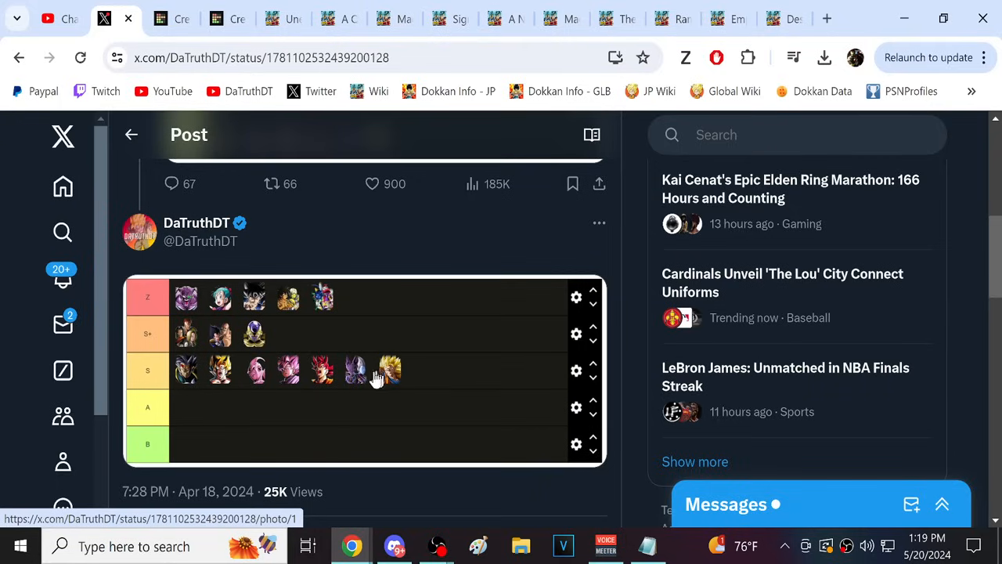
pyautogui.moveTo(291, 377)
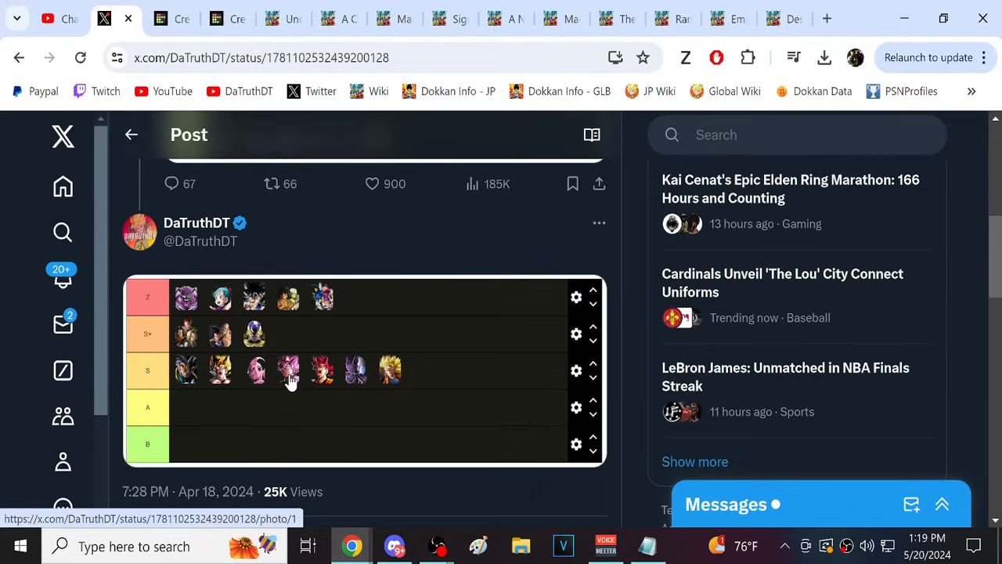
pyautogui.moveTo(291, 387)
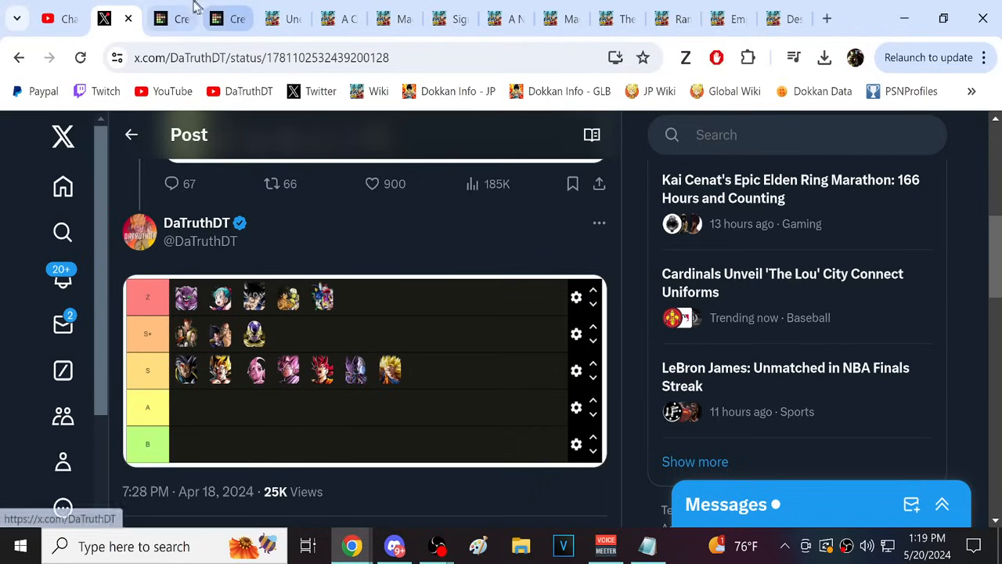
pyautogui.click(216, 18)
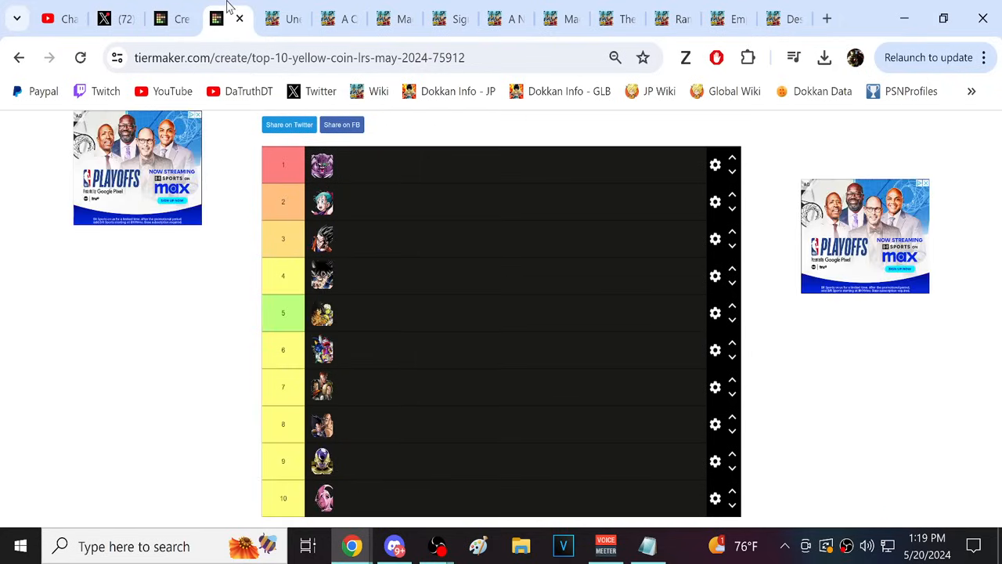